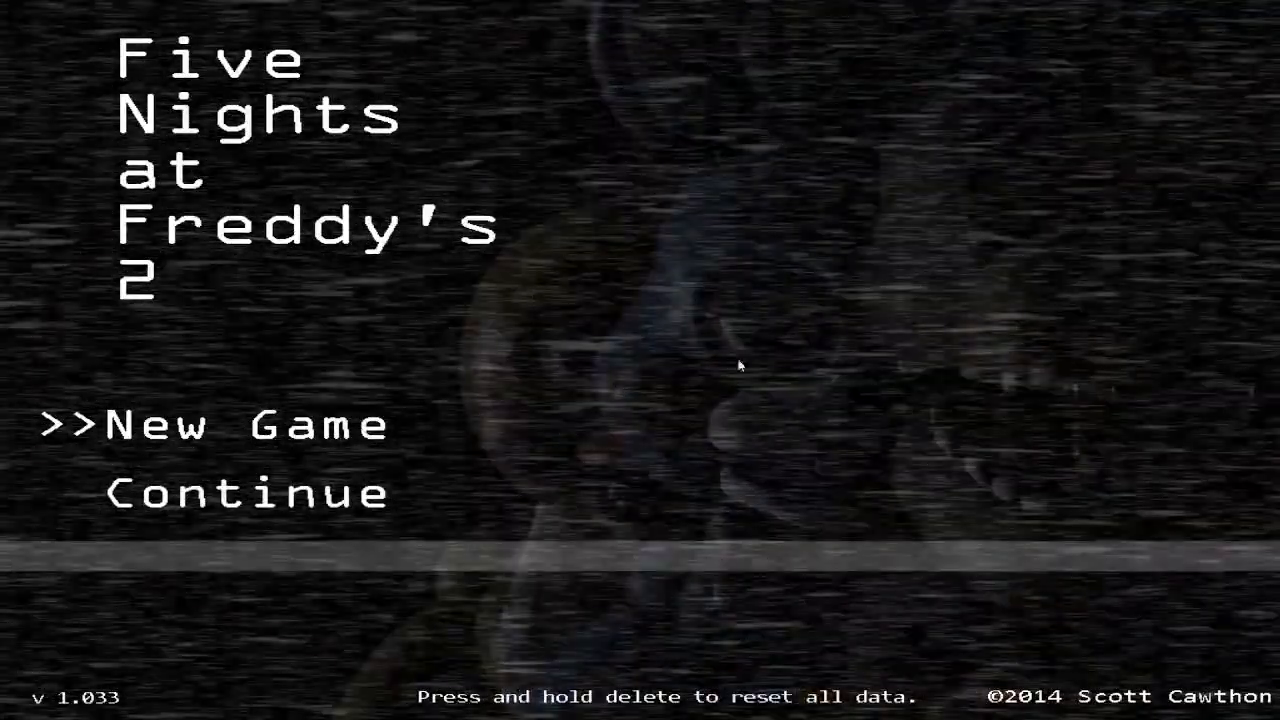
- Start Night 1 from the title screen and arrive in the office at 12 AM
{"action": "left_click", "coordinate": [225, 426]}
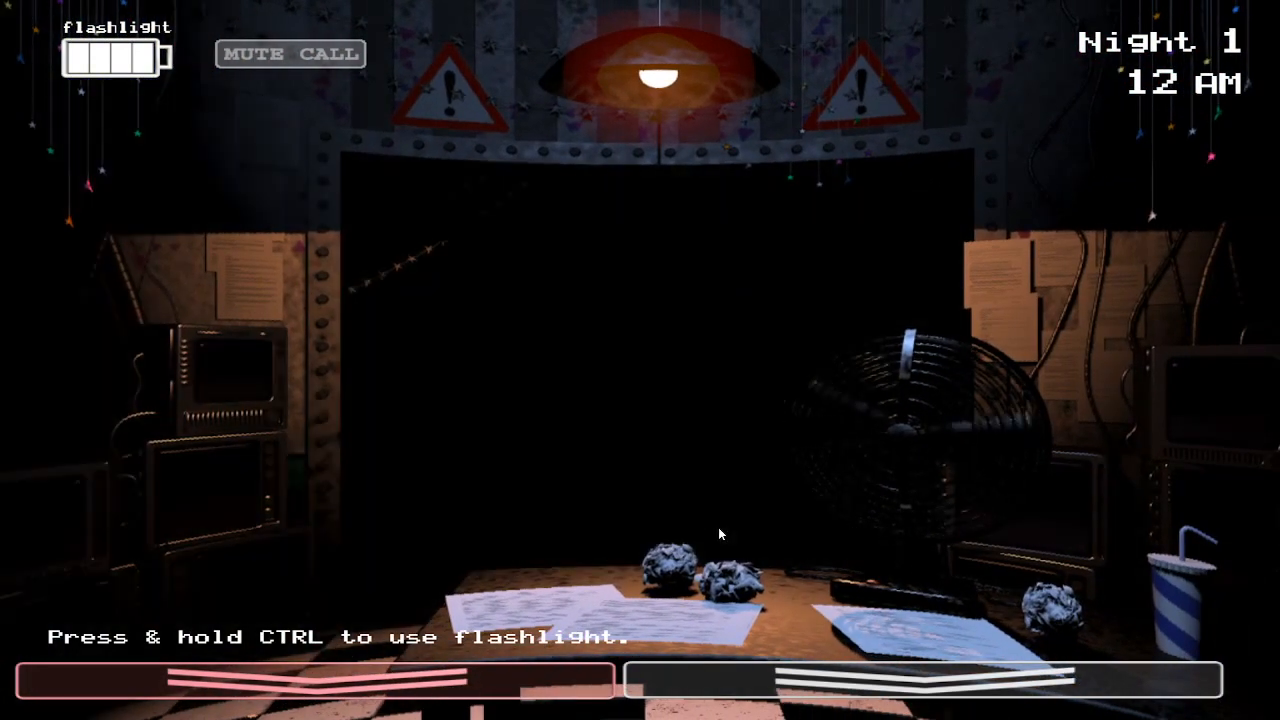
{"action": "mouse_move", "coordinate": [497, 587]}
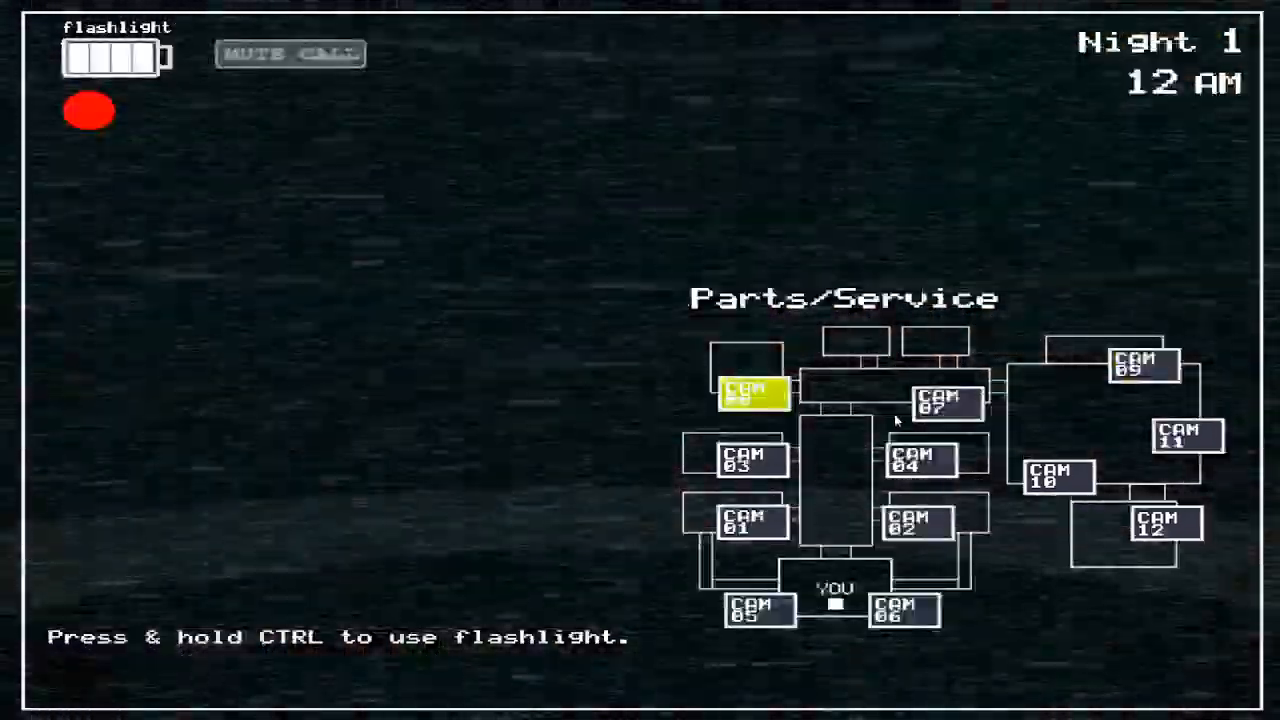
- Check the Right Air Vent, wind the Prize Corner music box, then lower the monitor
{"action": "left_click", "coordinate": [745, 460]}
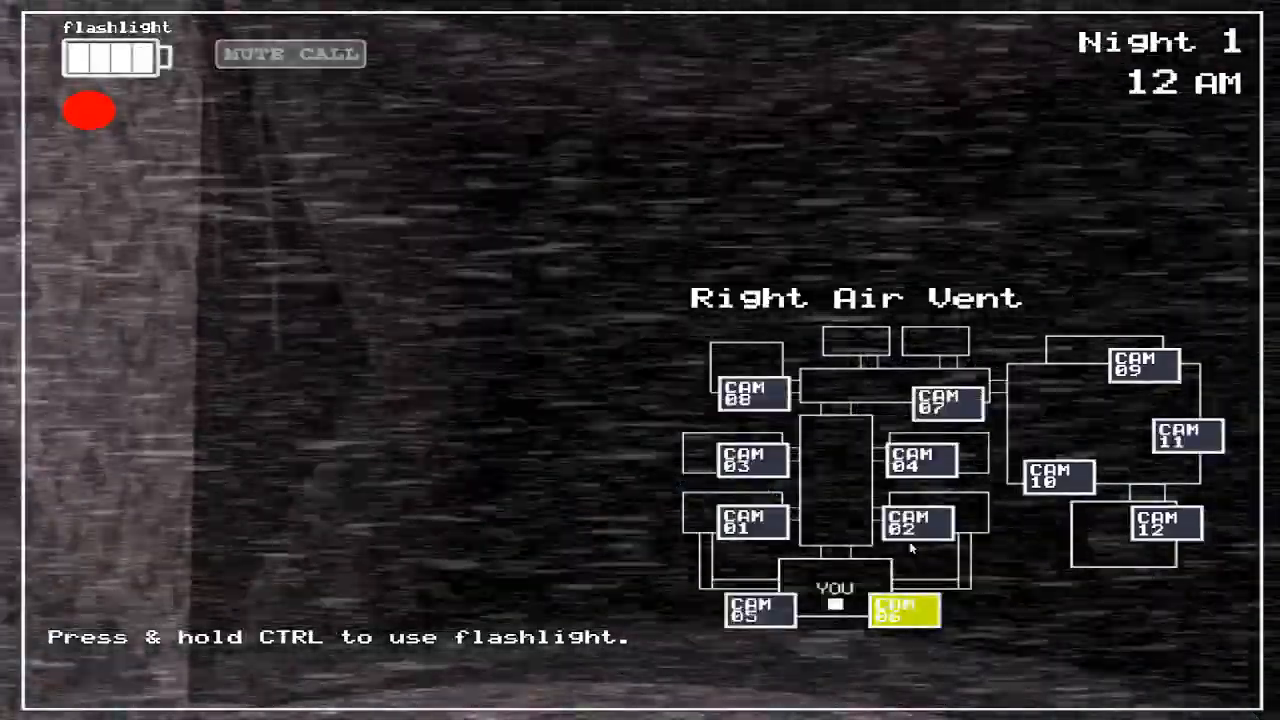
{"action": "left_click", "coordinate": [1053, 479]}
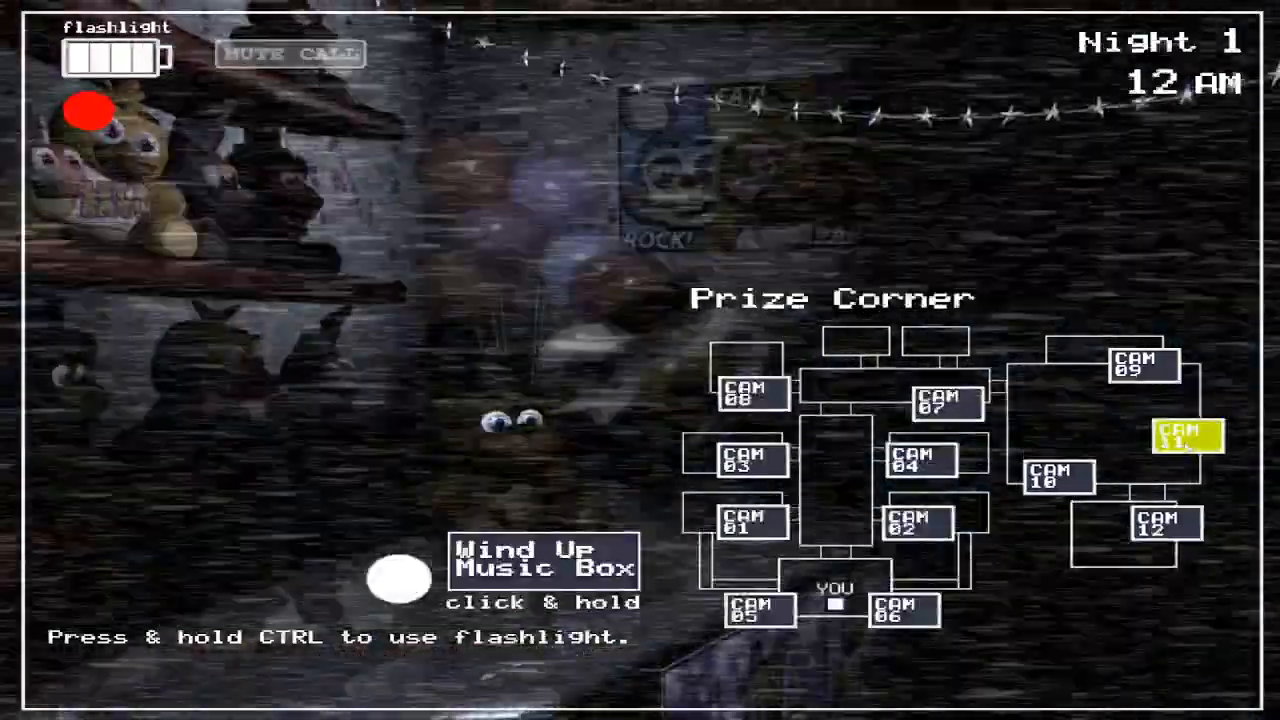
{"action": "left_click", "coordinate": [1058, 478]}
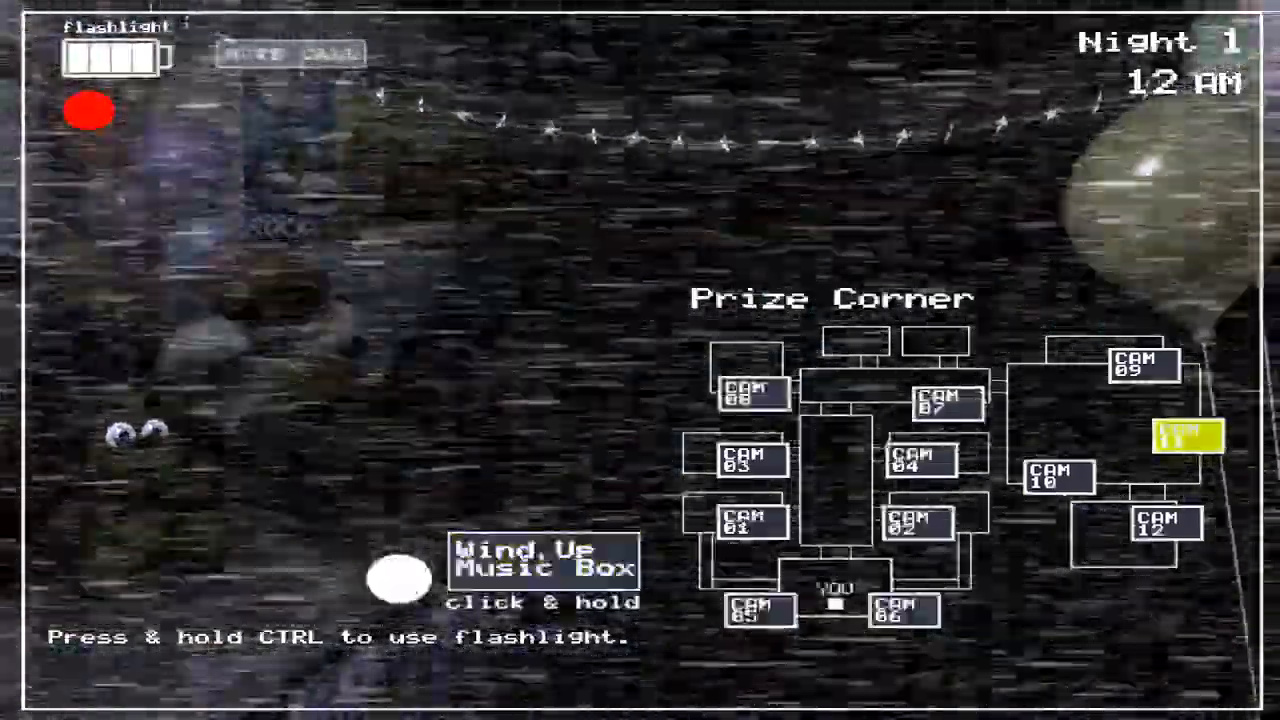
{"action": "left_click", "coordinate": [1143, 366]}
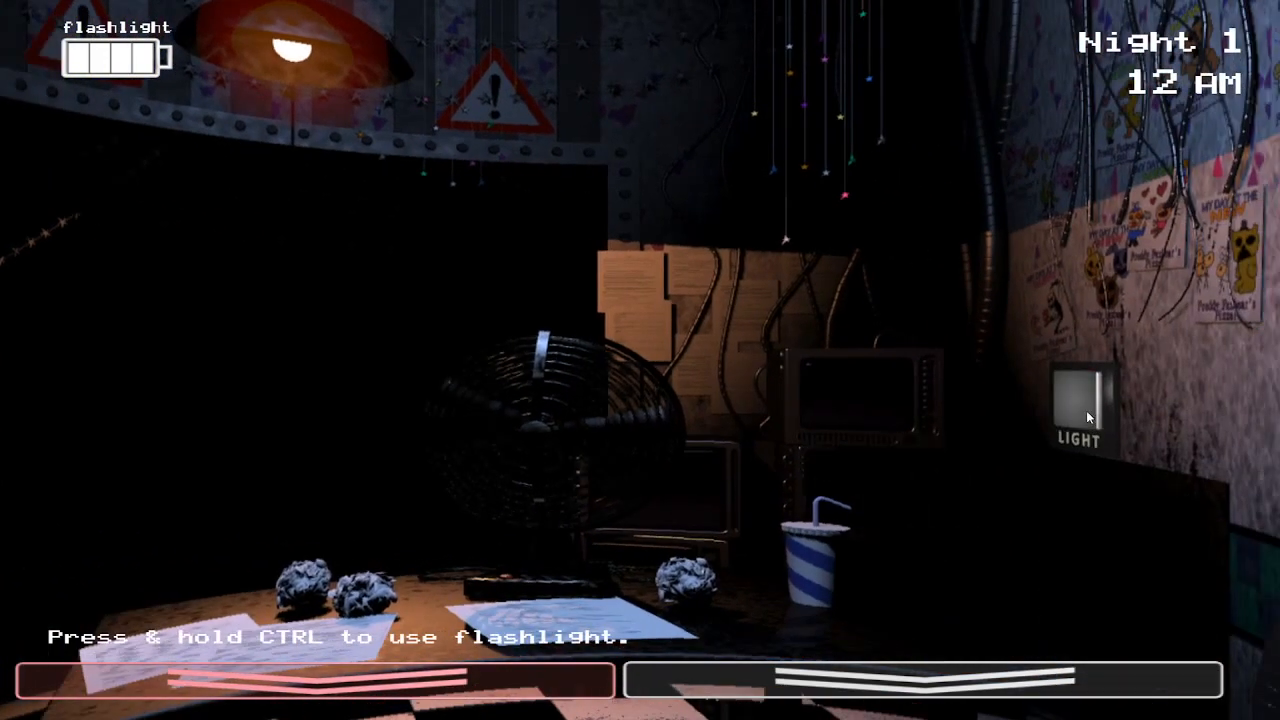
{"action": "mouse_move", "coordinate": [1079, 442]}
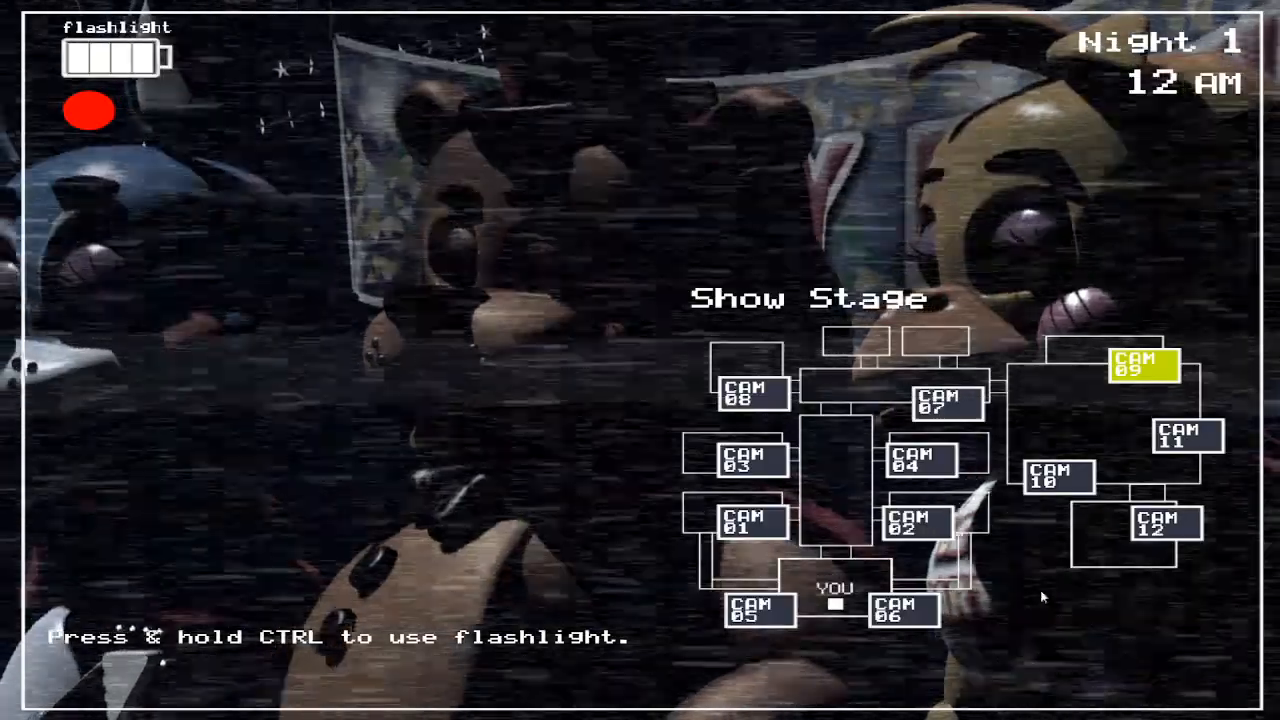
- Check the Game Area camera, then wind the Prize Corner music box again
{"action": "left_click", "coordinate": [1055, 487]}
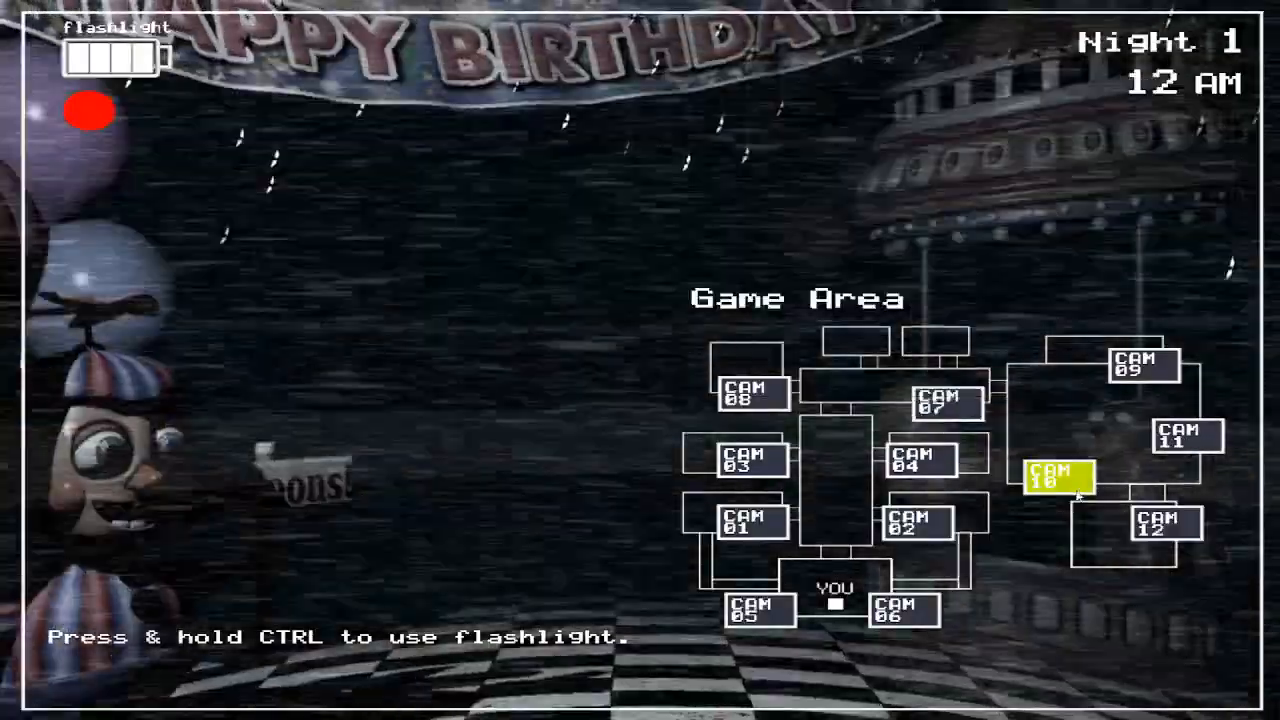
{"action": "left_click", "coordinate": [1183, 447]}
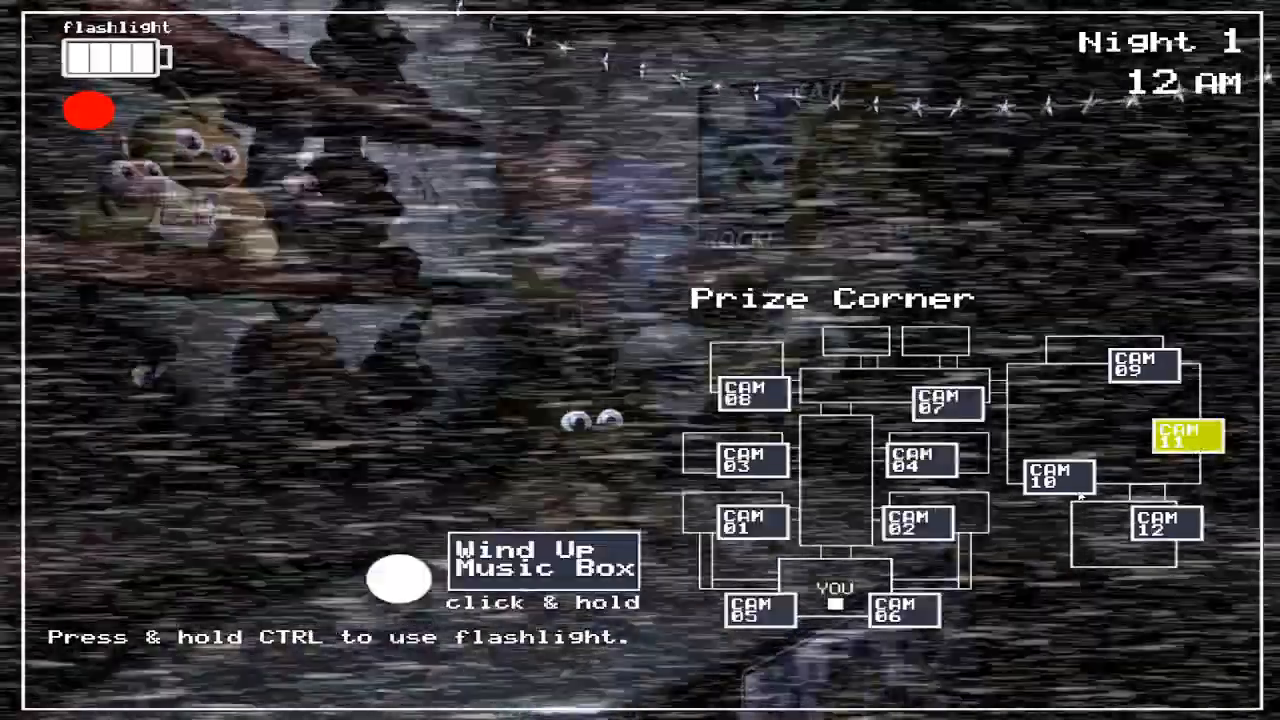
{"action": "left_click", "coordinate": [1143, 367]}
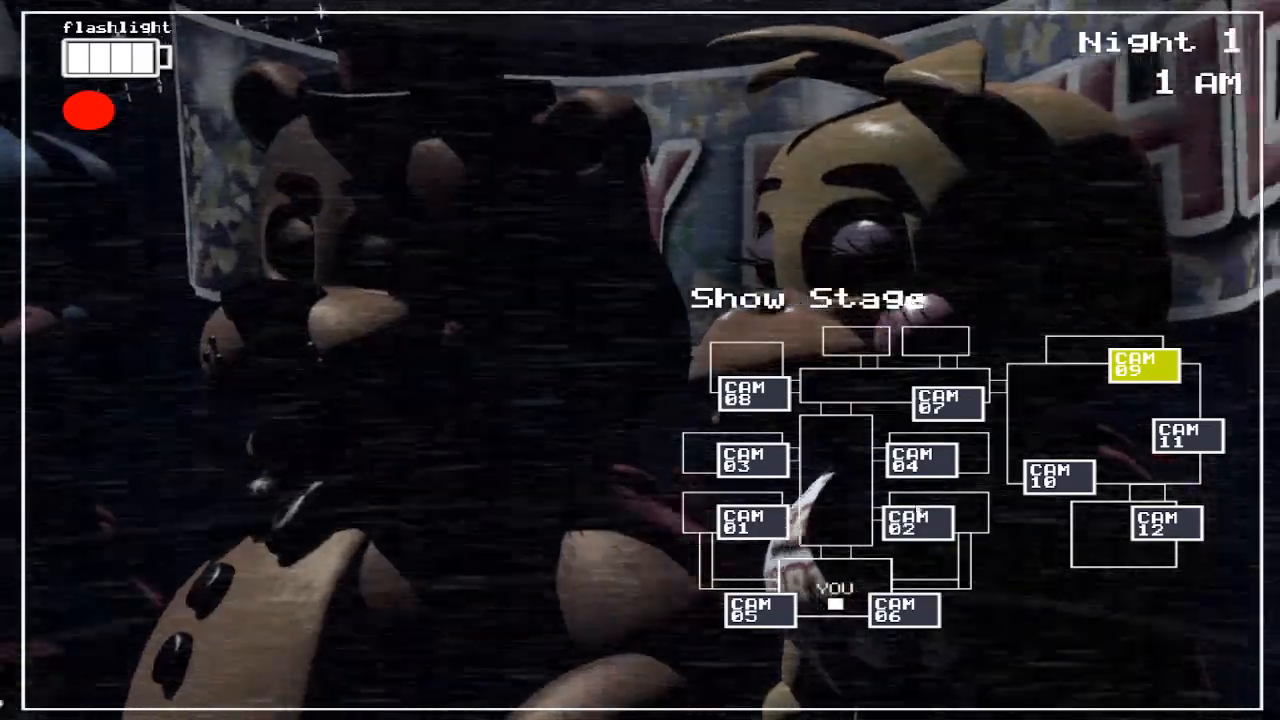
- Keep the Game Area camera (CAM 10) up while the clock reaches 2 AM
{"action": "left_click", "coordinate": [1056, 481]}
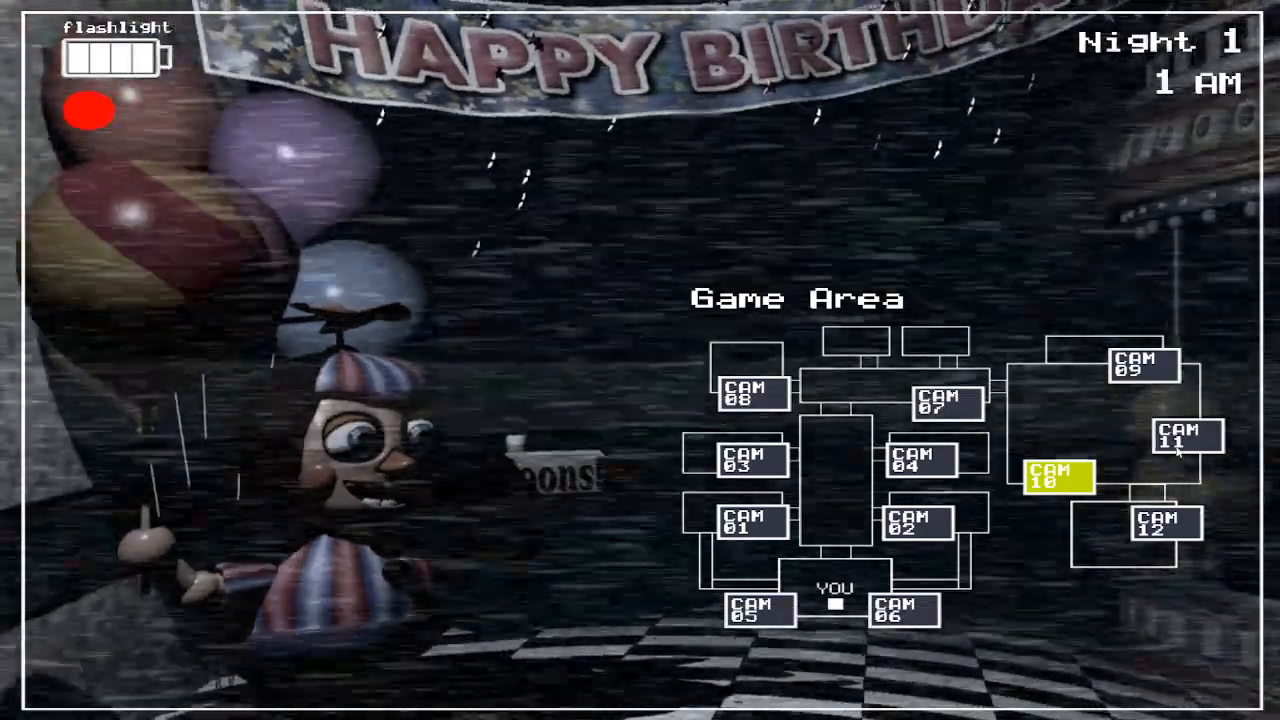
{"action": "left_click", "coordinate": [1185, 445]}
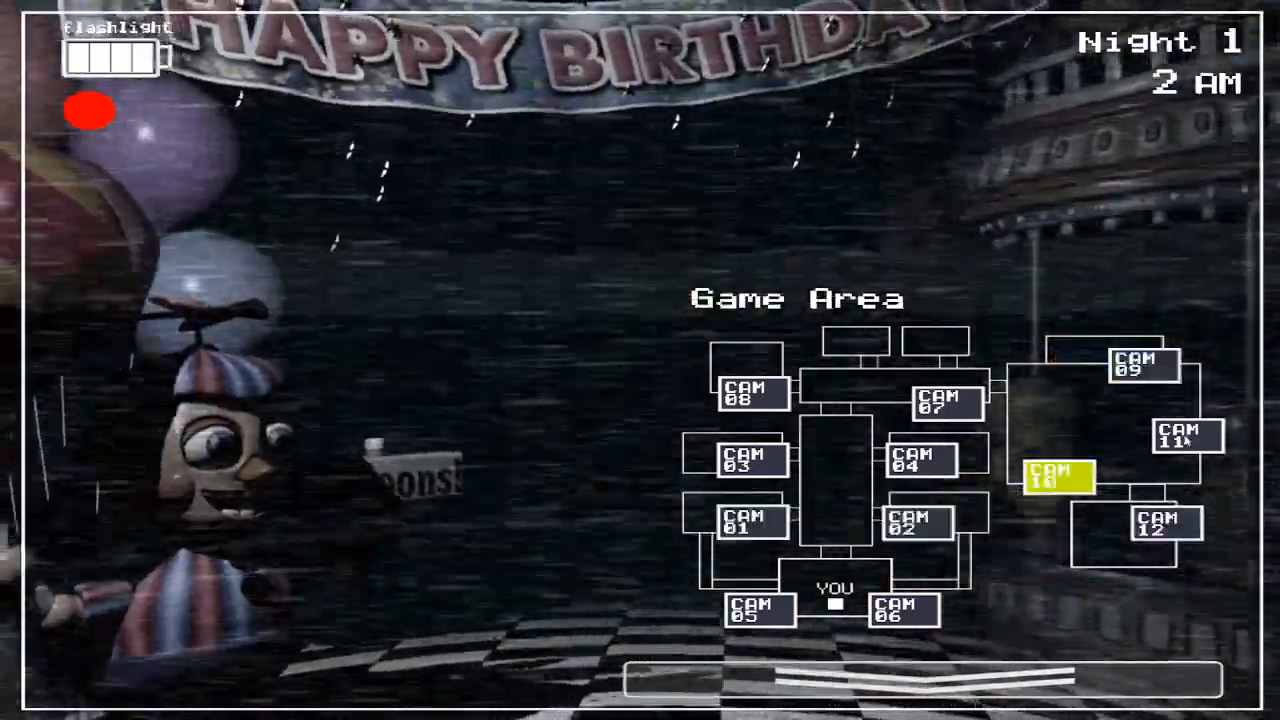
- Wind the Prize Corner music box, check Show Stage, then return to Game Area
{"action": "left_click", "coordinate": [1185, 440]}
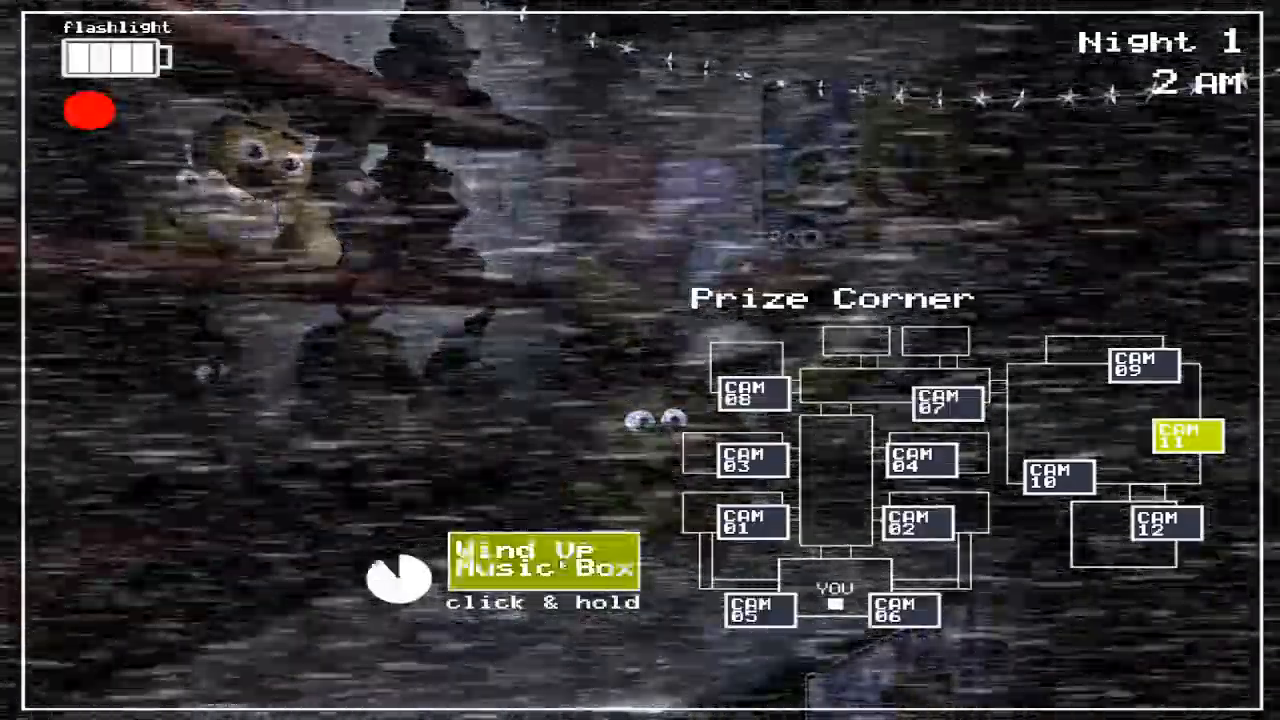
{"action": "left_click", "coordinate": [390, 580]}
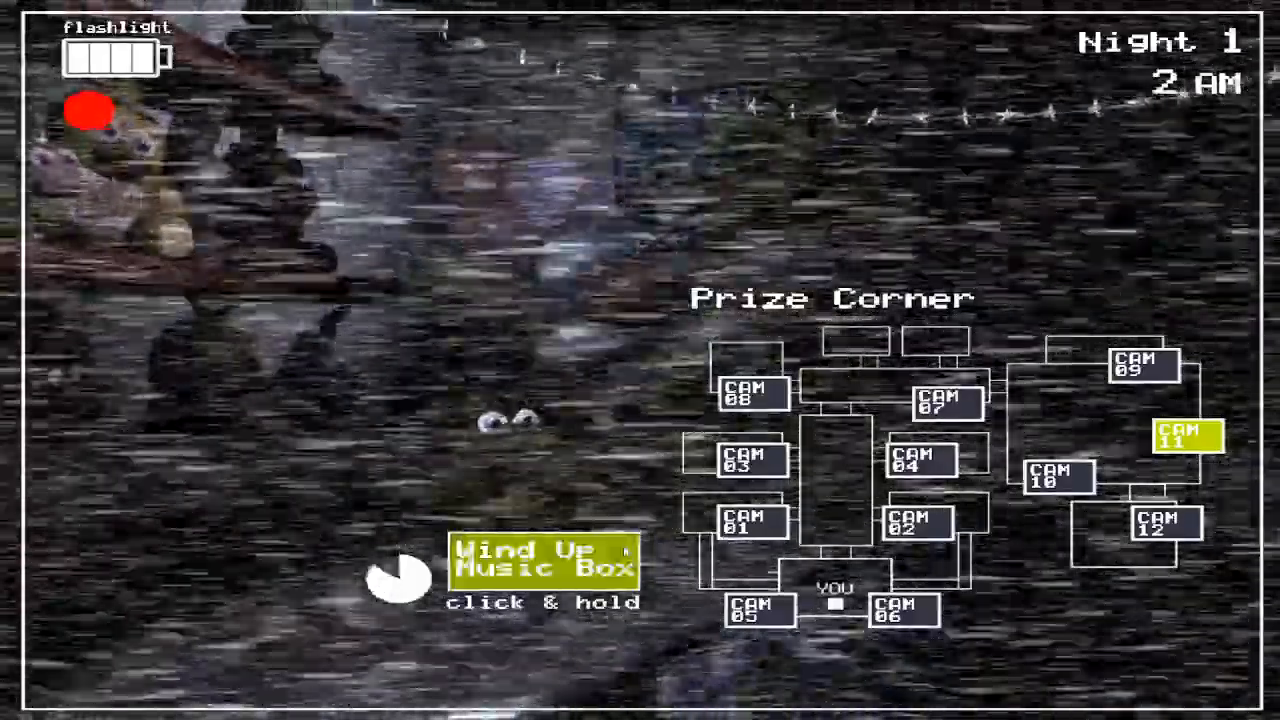
{"action": "left_click", "coordinate": [1053, 487]}
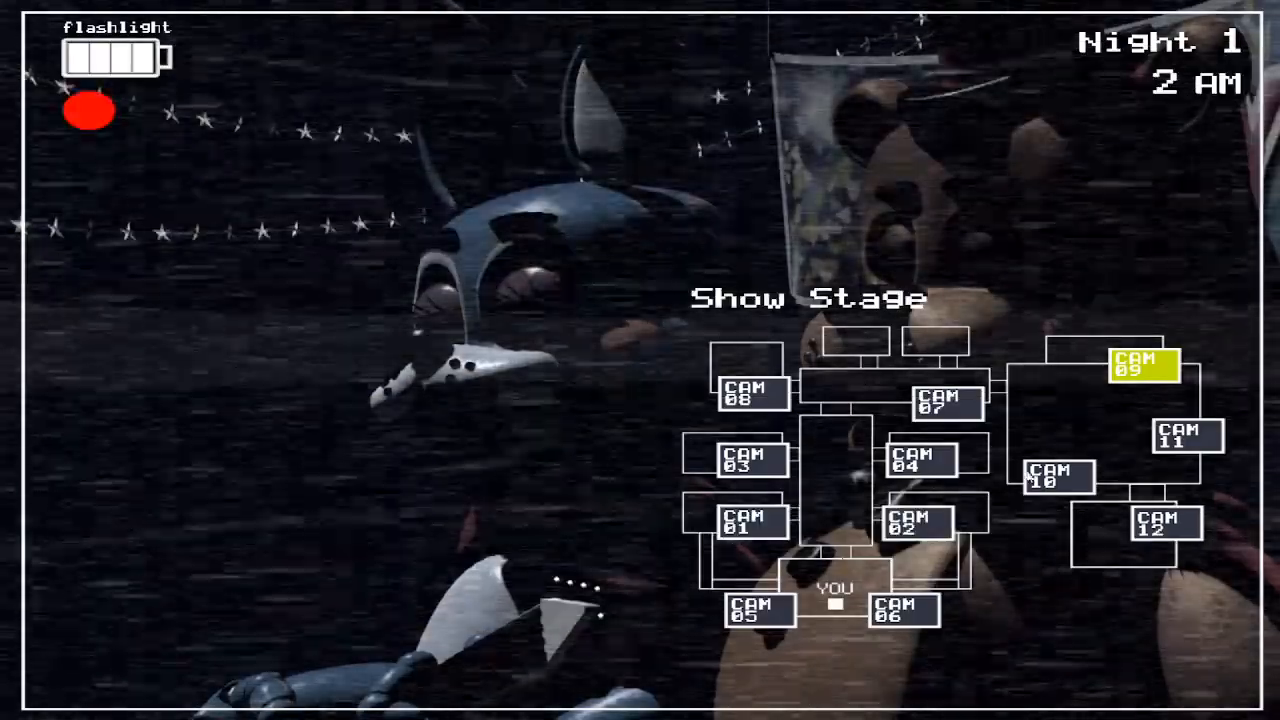
{"action": "left_click", "coordinate": [1186, 450]}
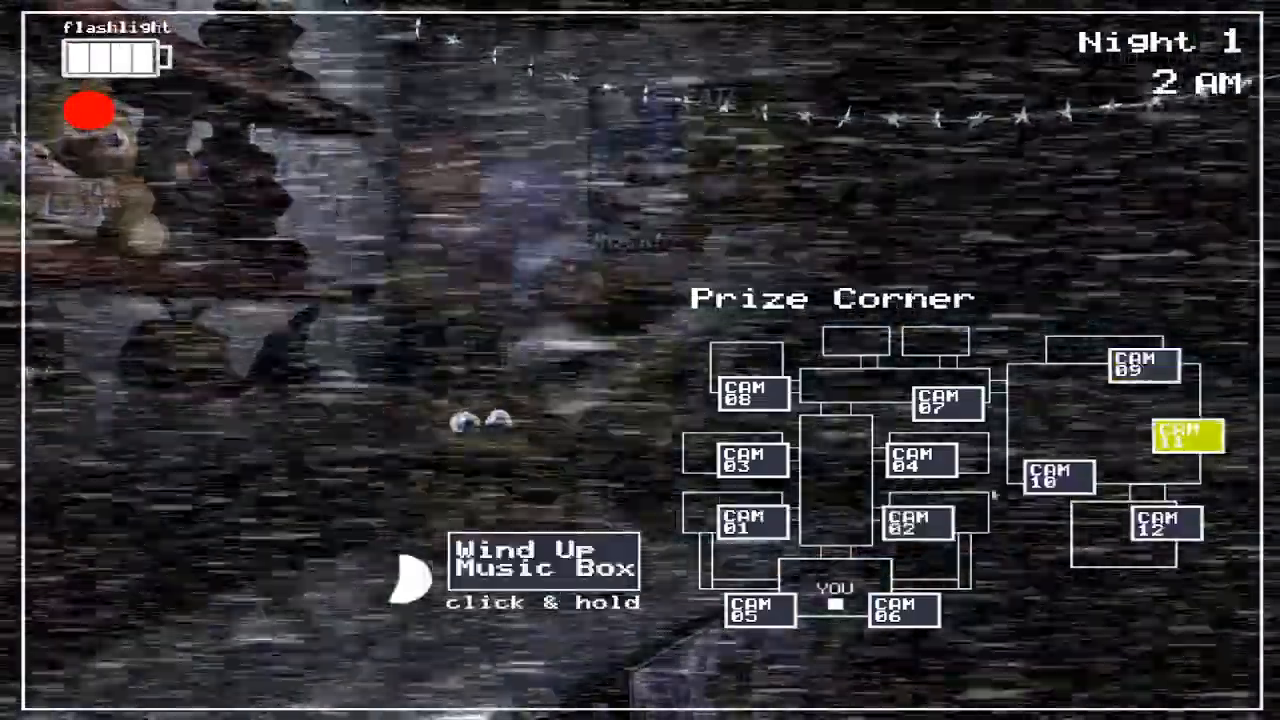
{"action": "left_click", "coordinate": [538, 572]}
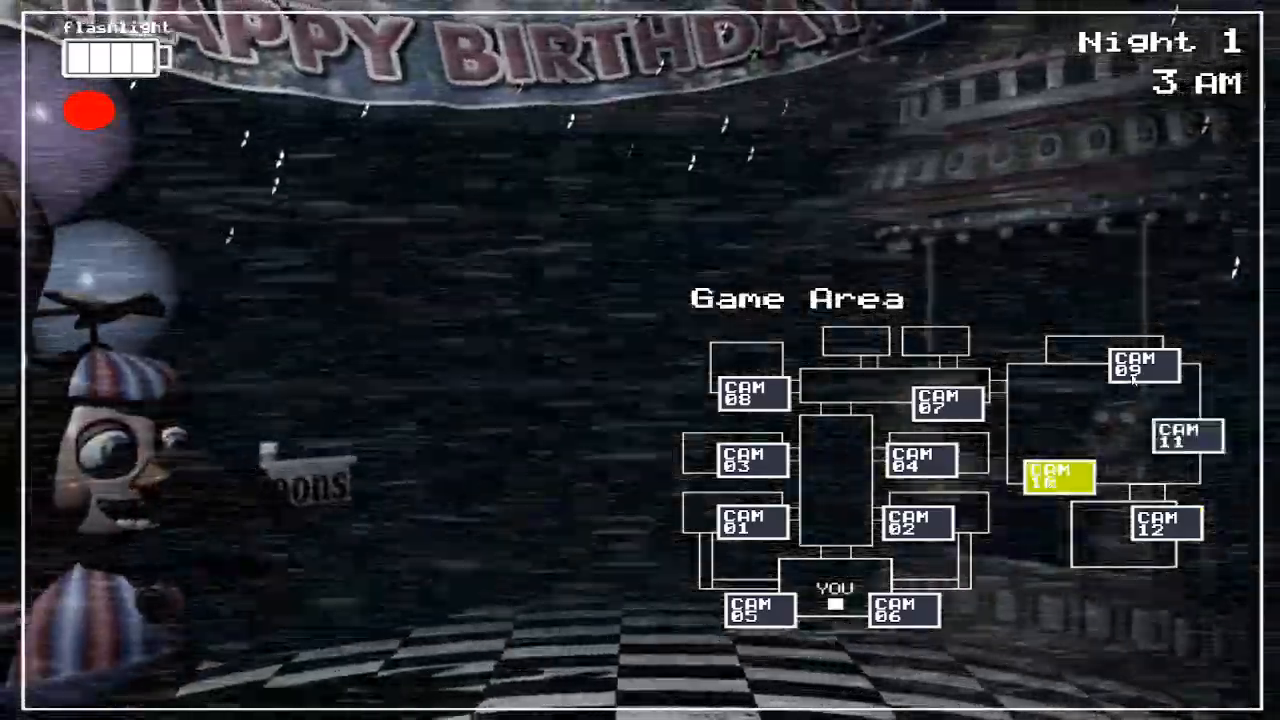
- Fully wind the CAM 11 music box, then switch to the Party Room 2 camera
{"action": "left_click", "coordinate": [1160, 530]}
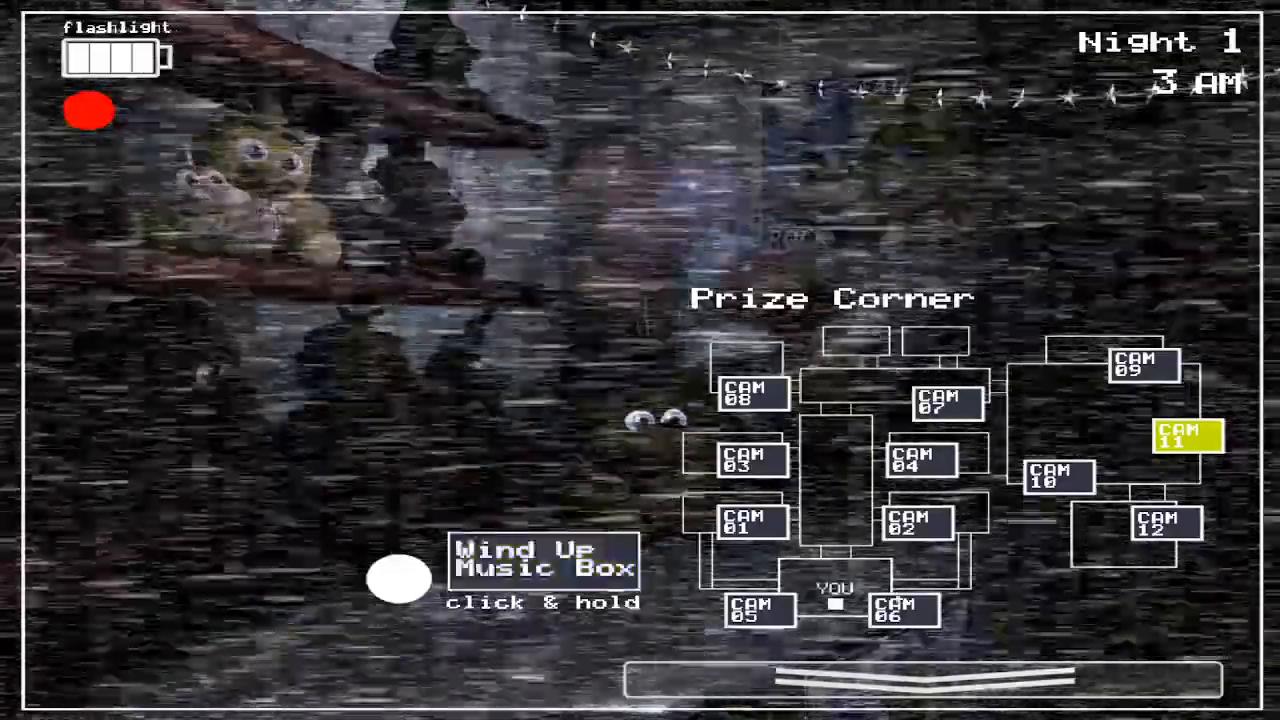
{"action": "left_click", "coordinate": [1054, 493]}
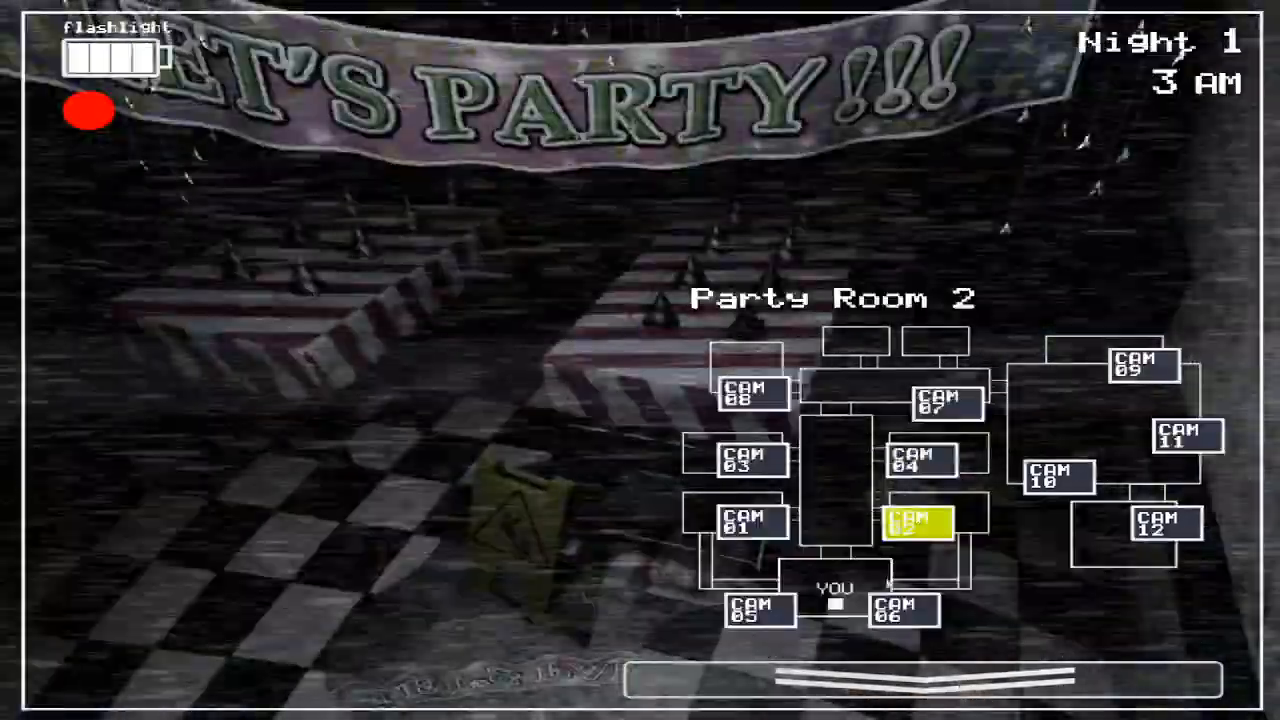
- Wind the Prize Corner music box, check Show Stage and Right Air Vent until 5 AM
{"action": "left_click", "coordinate": [1184, 442]}
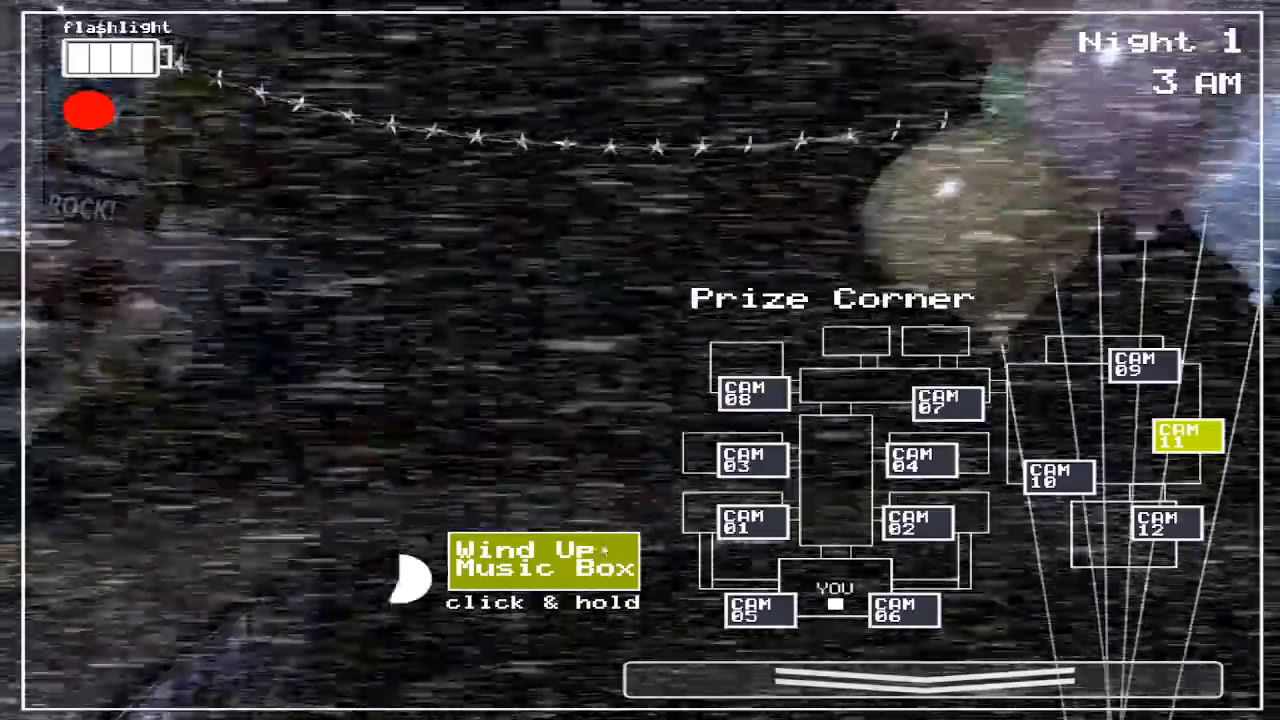
{"action": "left_click", "coordinate": [1053, 483]}
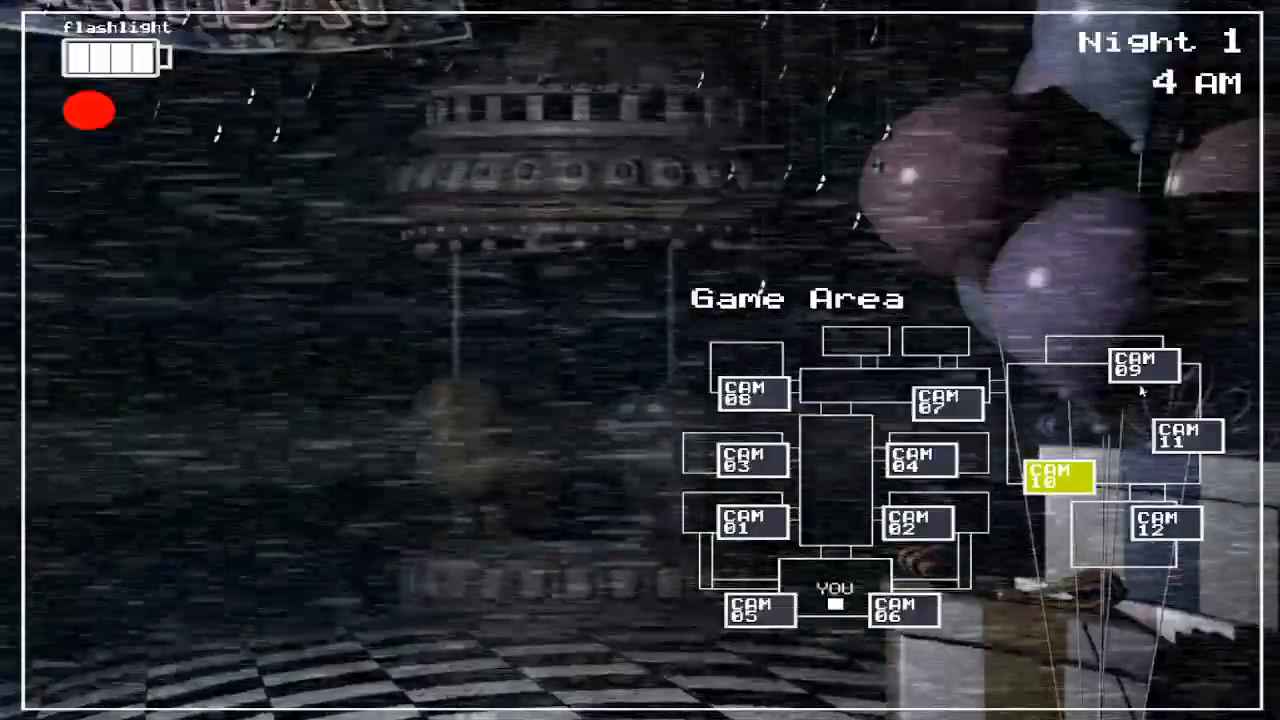
{"action": "left_click", "coordinate": [1141, 372]}
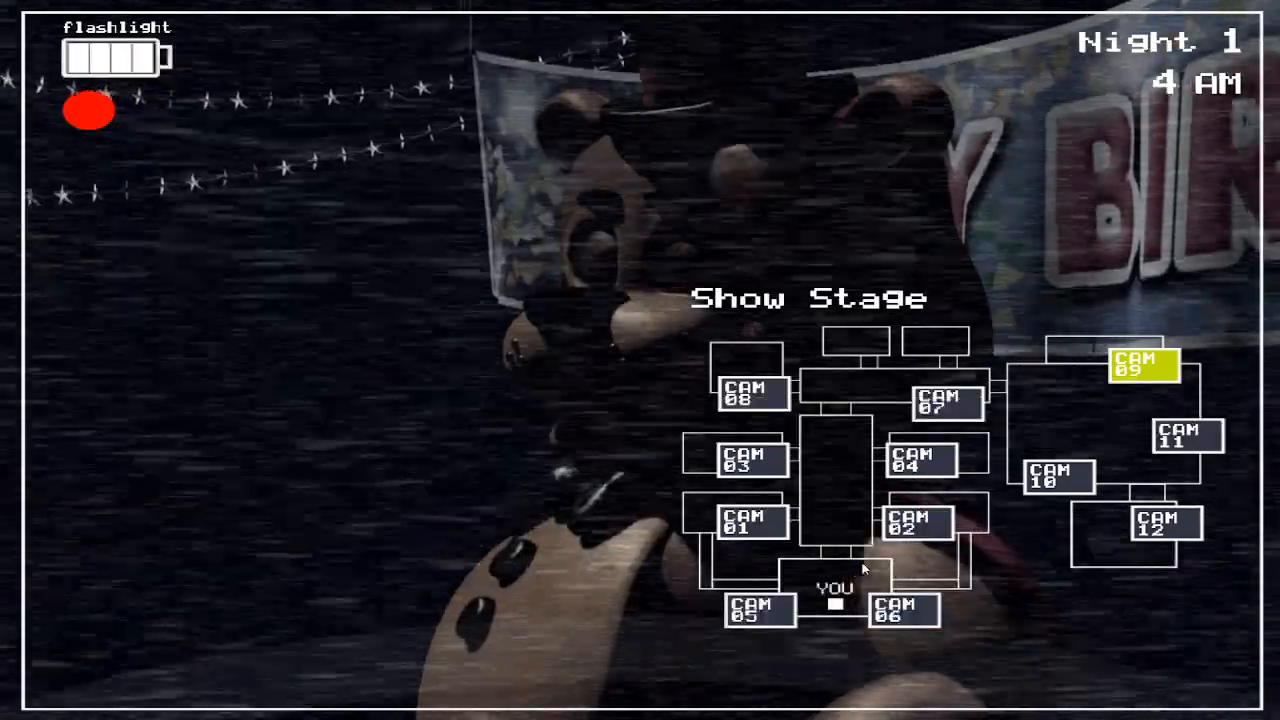
{"action": "left_click", "coordinate": [906, 627]}
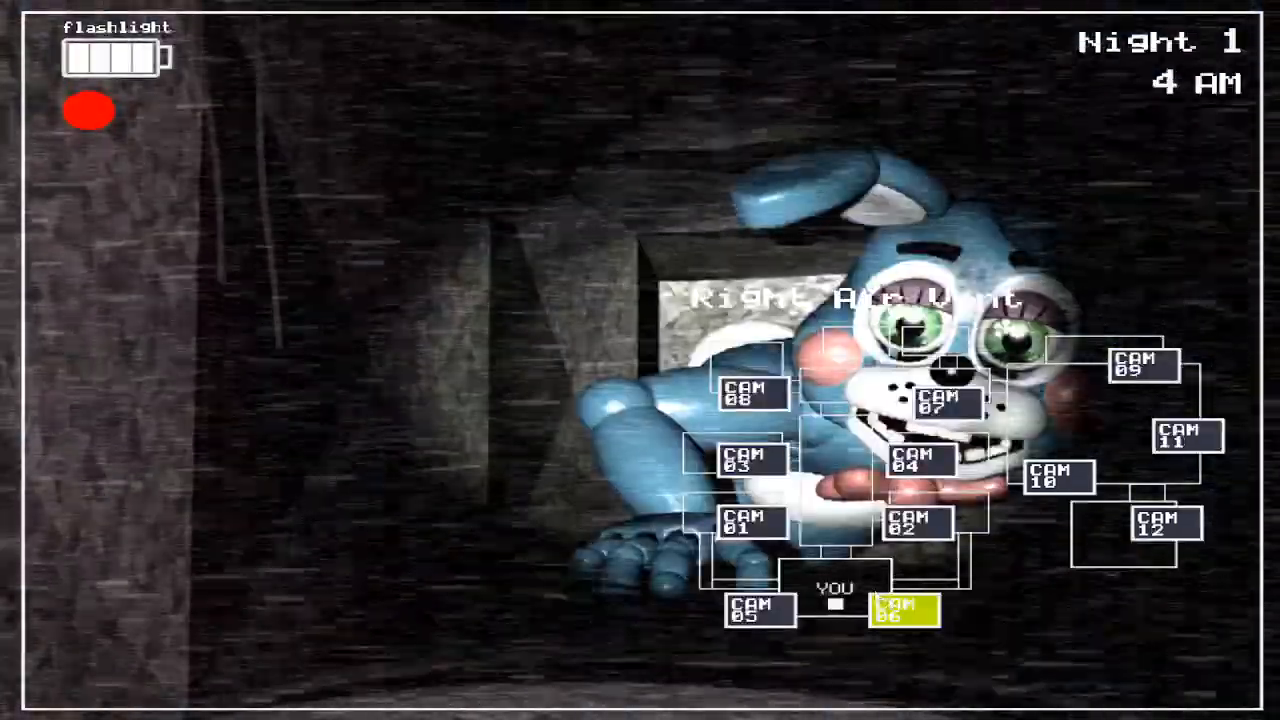
{"action": "left_click", "coordinate": [749, 615]}
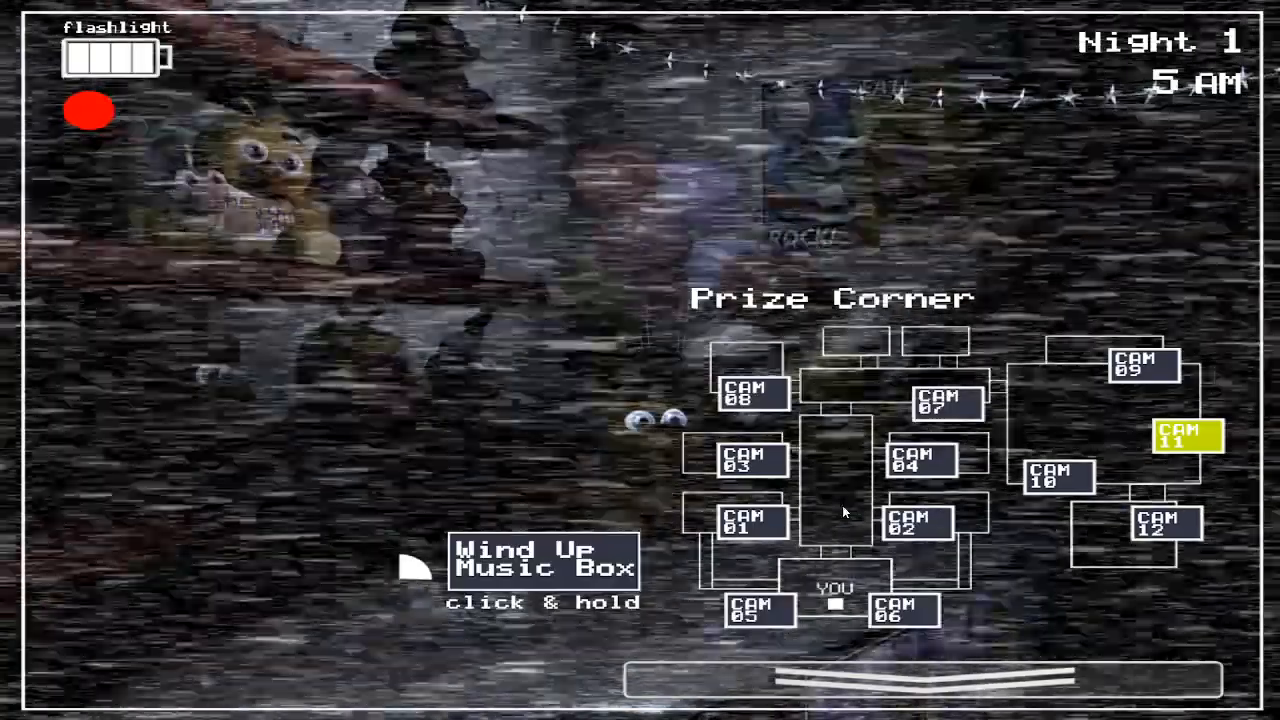
- Hold the music box wound until Night 1 ends and Night 2 begins at 12 AM
{"action": "left_click", "coordinate": [543, 577]}
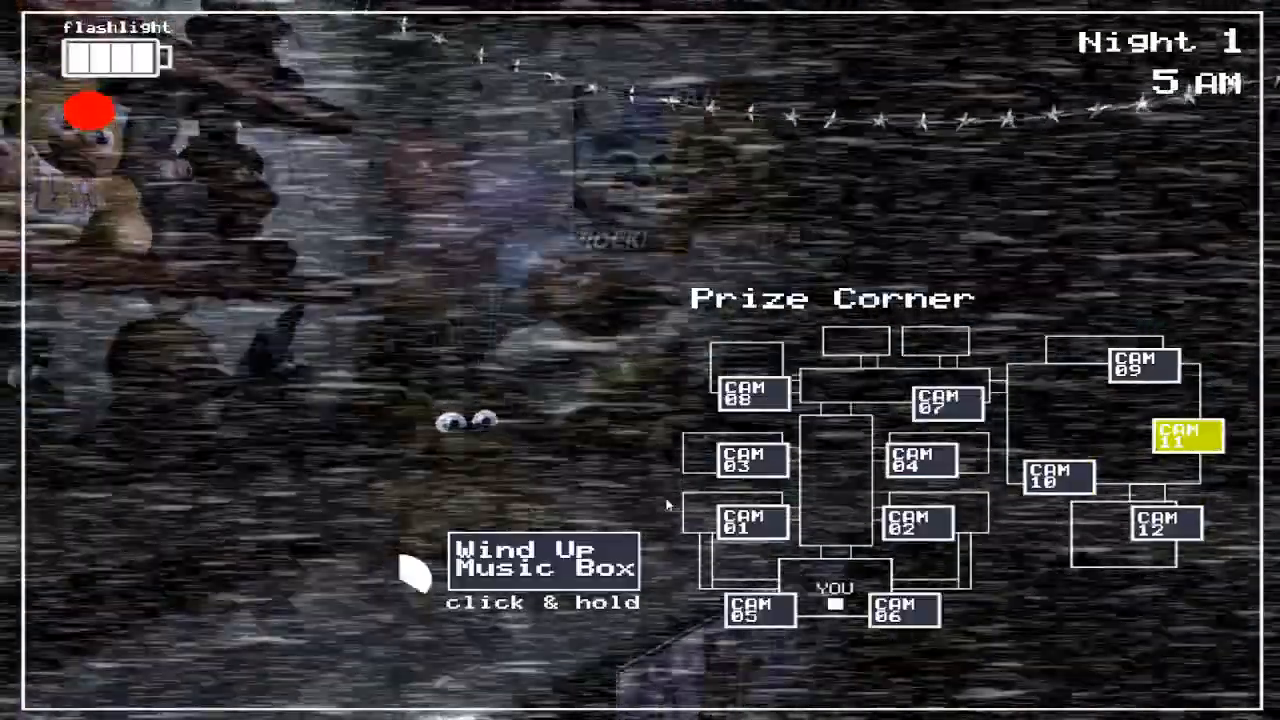
{"action": "left_click", "coordinate": [543, 575]}
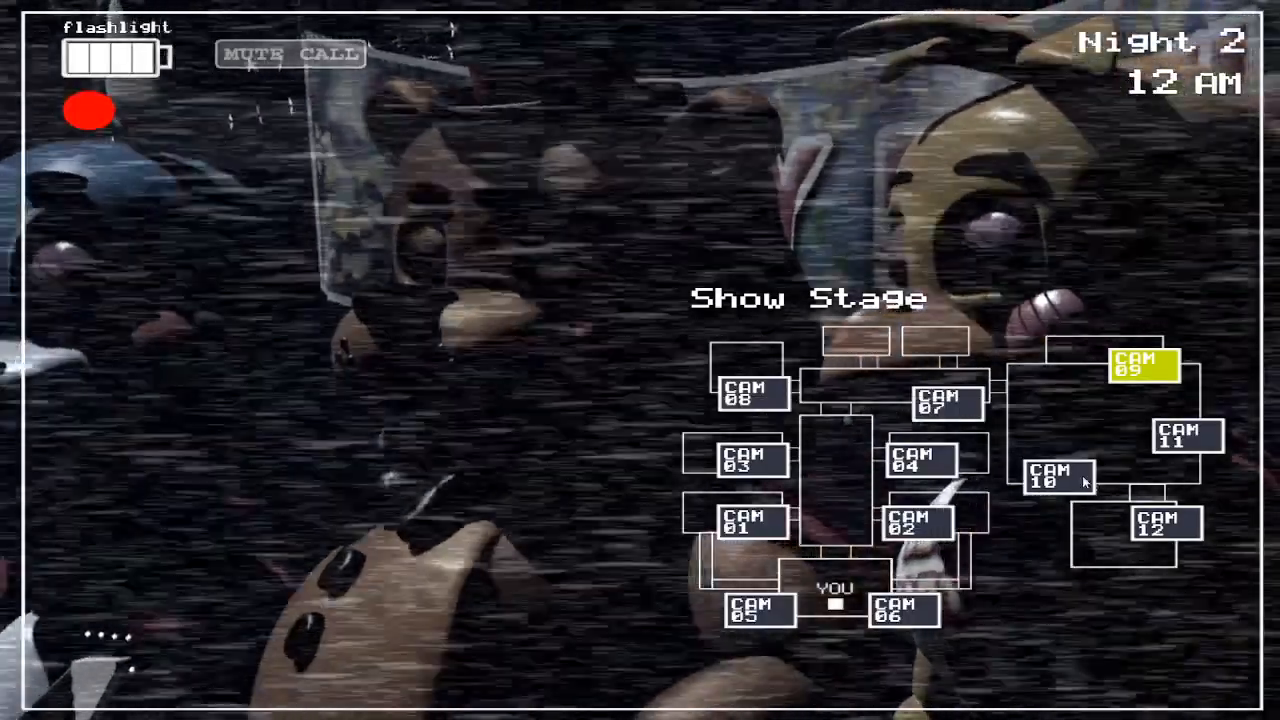
- Check Party Room 2, Parts/Service, Main Hall and Show Stage, then fully wind the music box
{"action": "left_click", "coordinate": [1187, 451]}
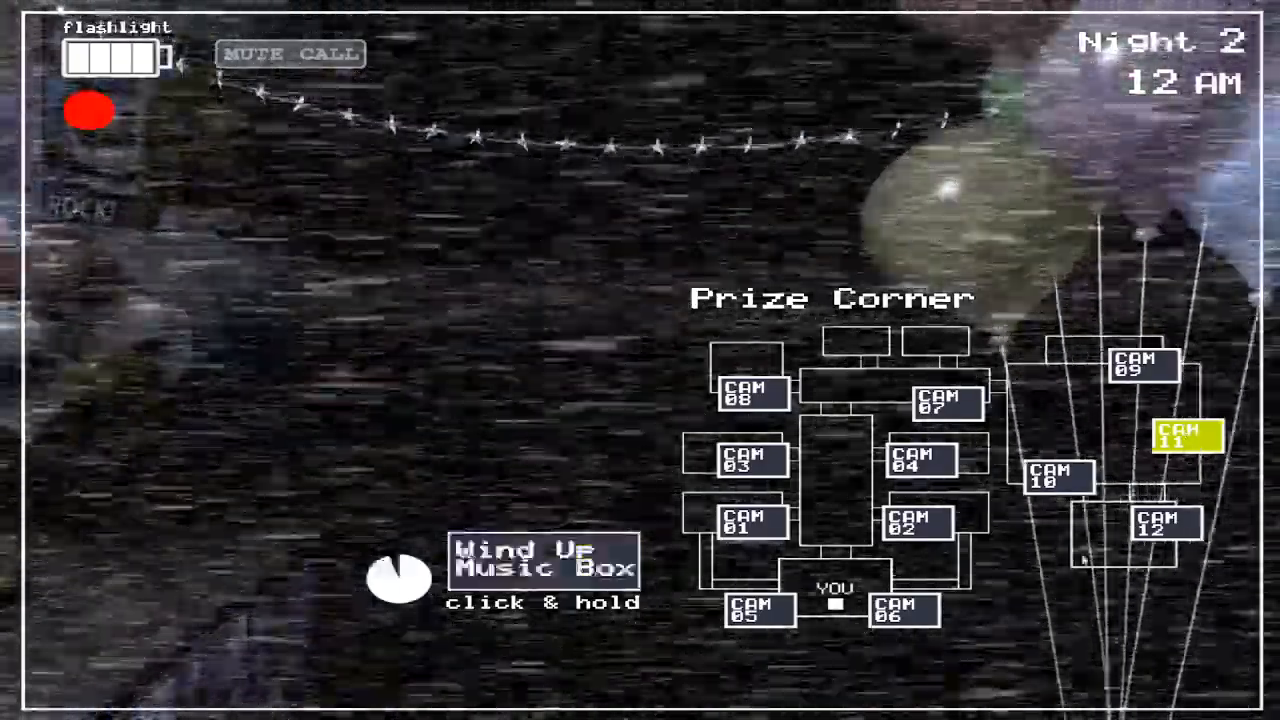
{"action": "left_click", "coordinate": [1160, 531]}
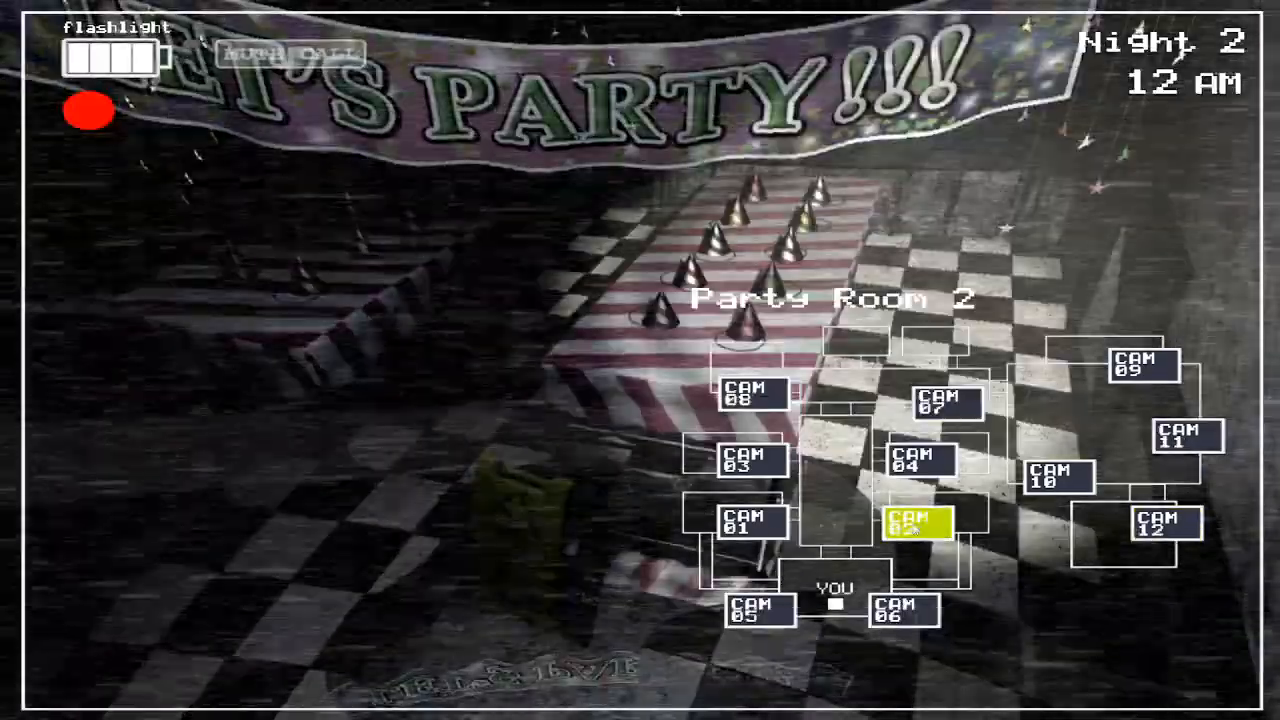
{"action": "left_click", "coordinate": [750, 533]}
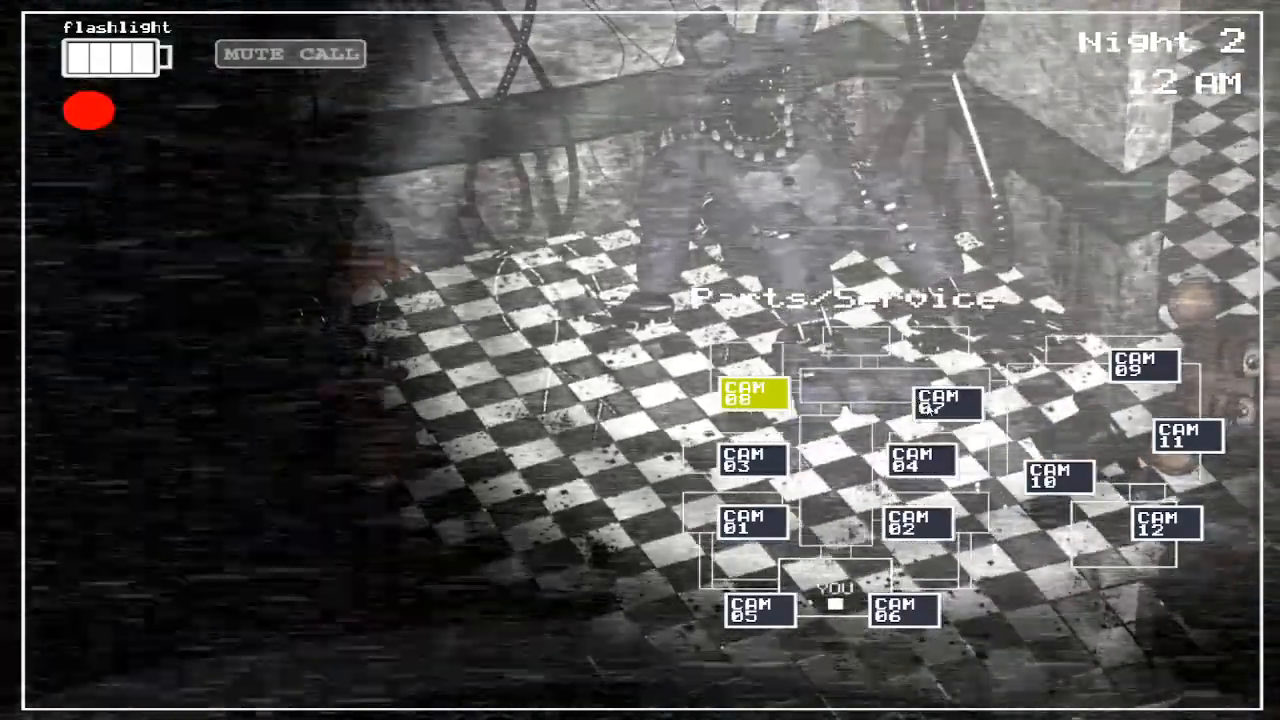
{"action": "left_click", "coordinate": [942, 404]}
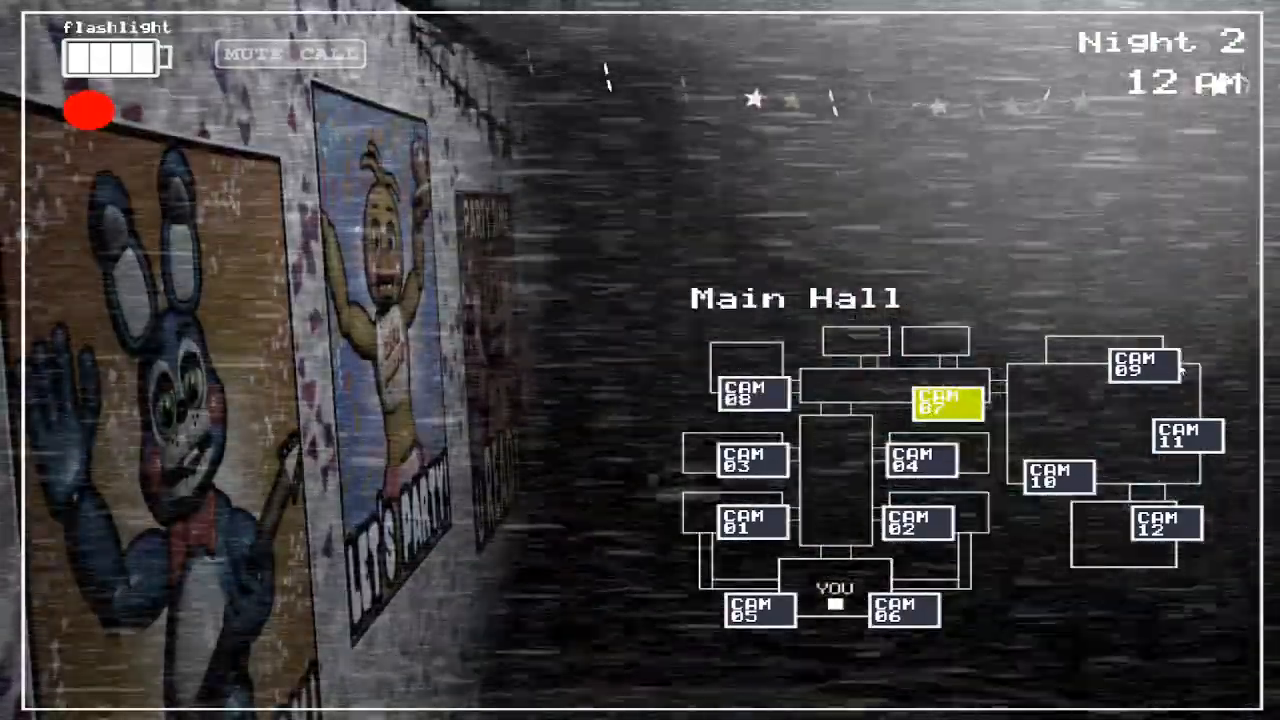
{"action": "left_click", "coordinate": [1137, 376]}
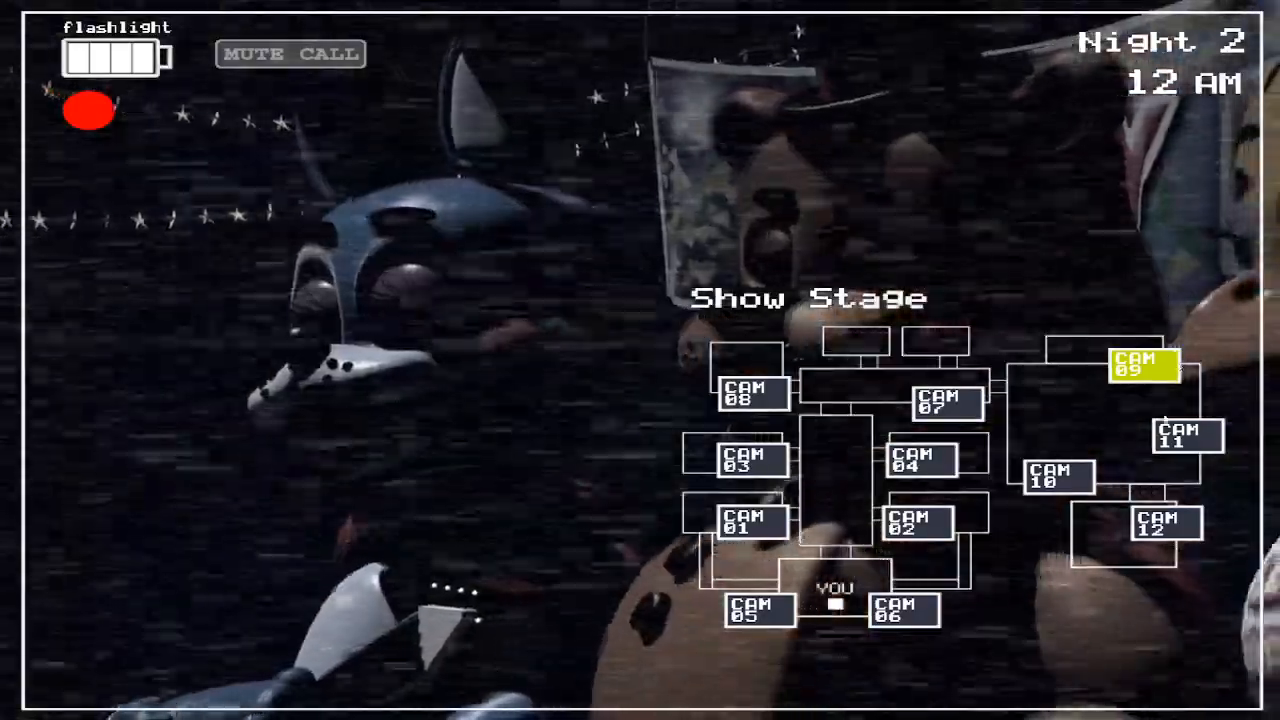
{"action": "left_click", "coordinate": [1182, 440]}
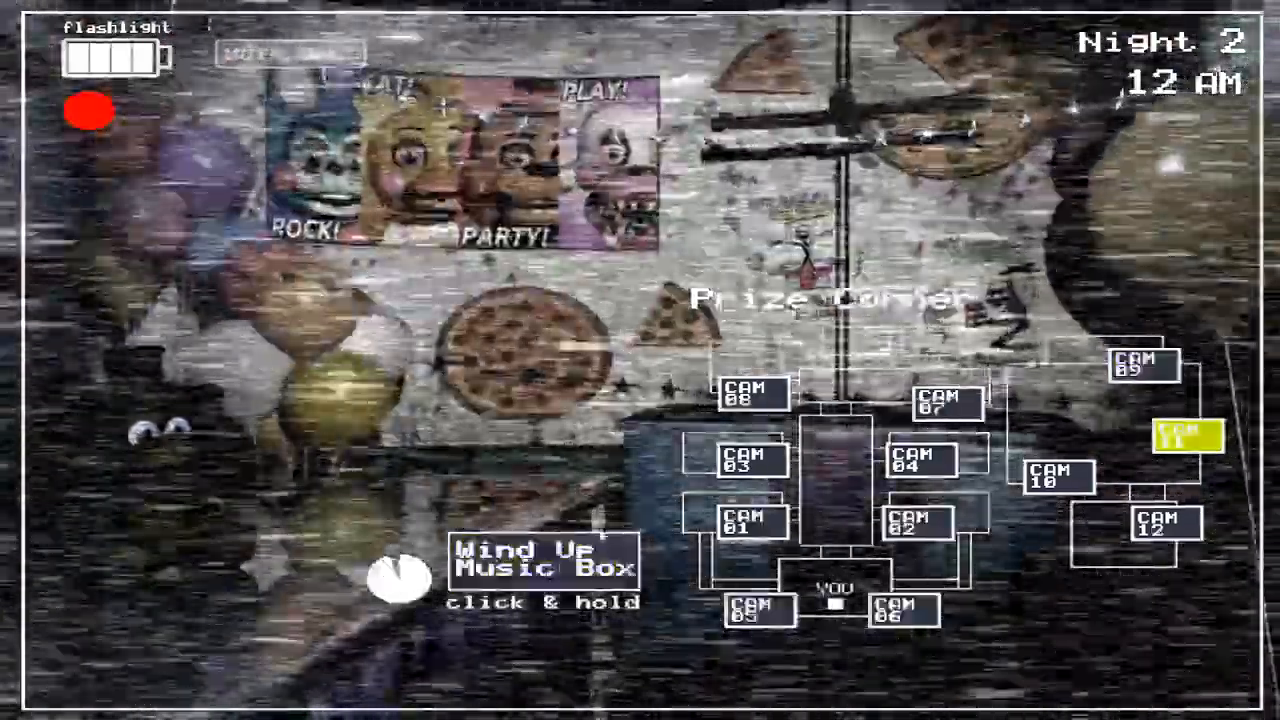
{"action": "left_click", "coordinate": [1052, 495]}
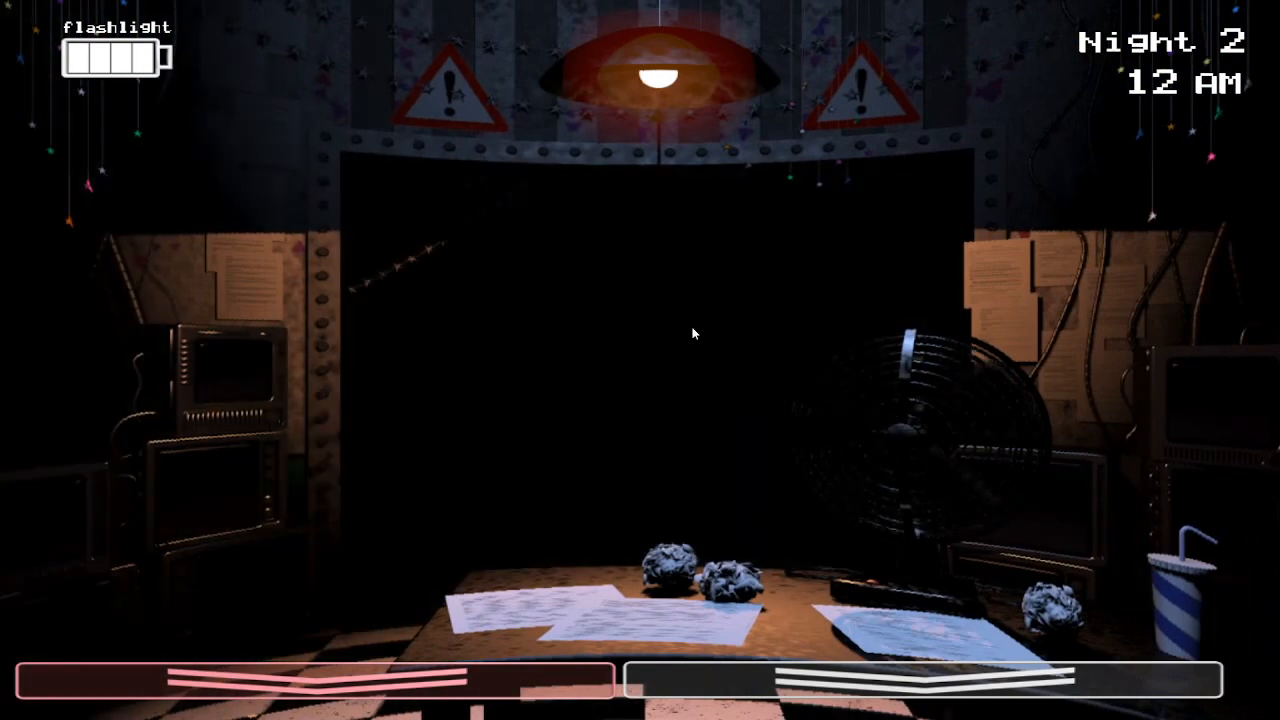
{"action": "mouse_move", "coordinate": [690, 354]}
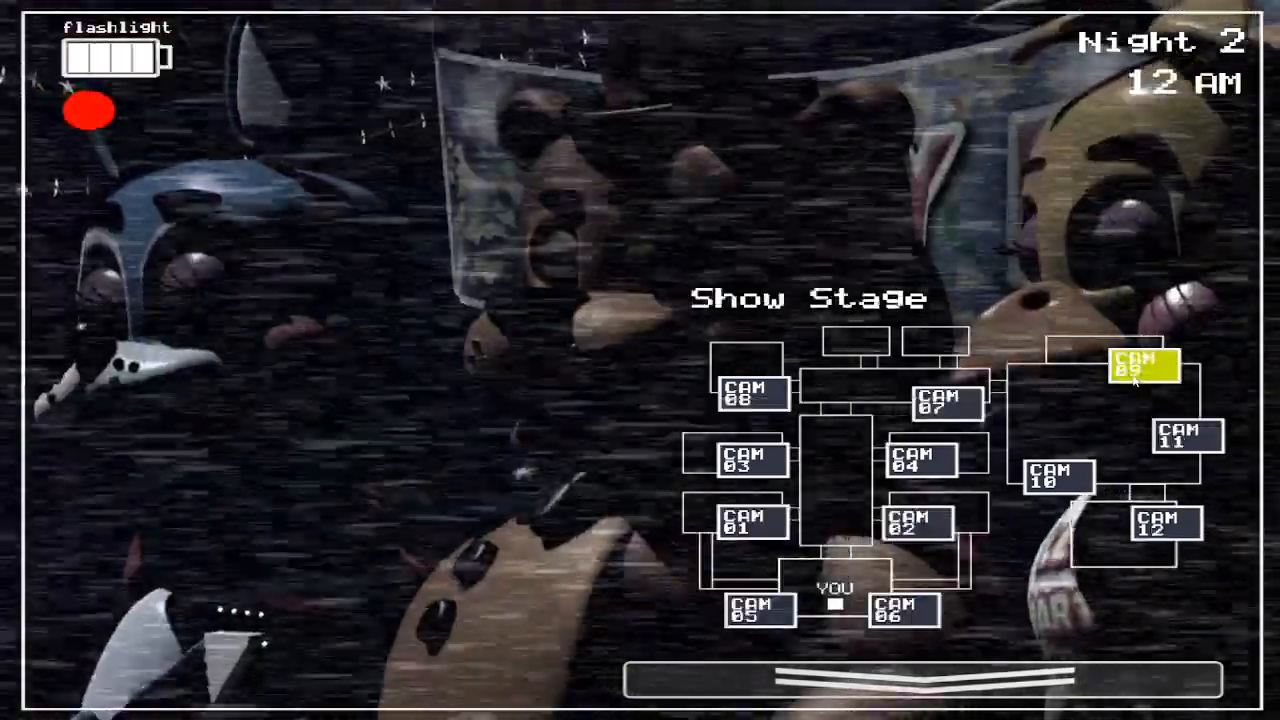
- Check the Show Stage camera, then return to the office as 1 AM arrives
{"action": "left_click", "coordinate": [1188, 447]}
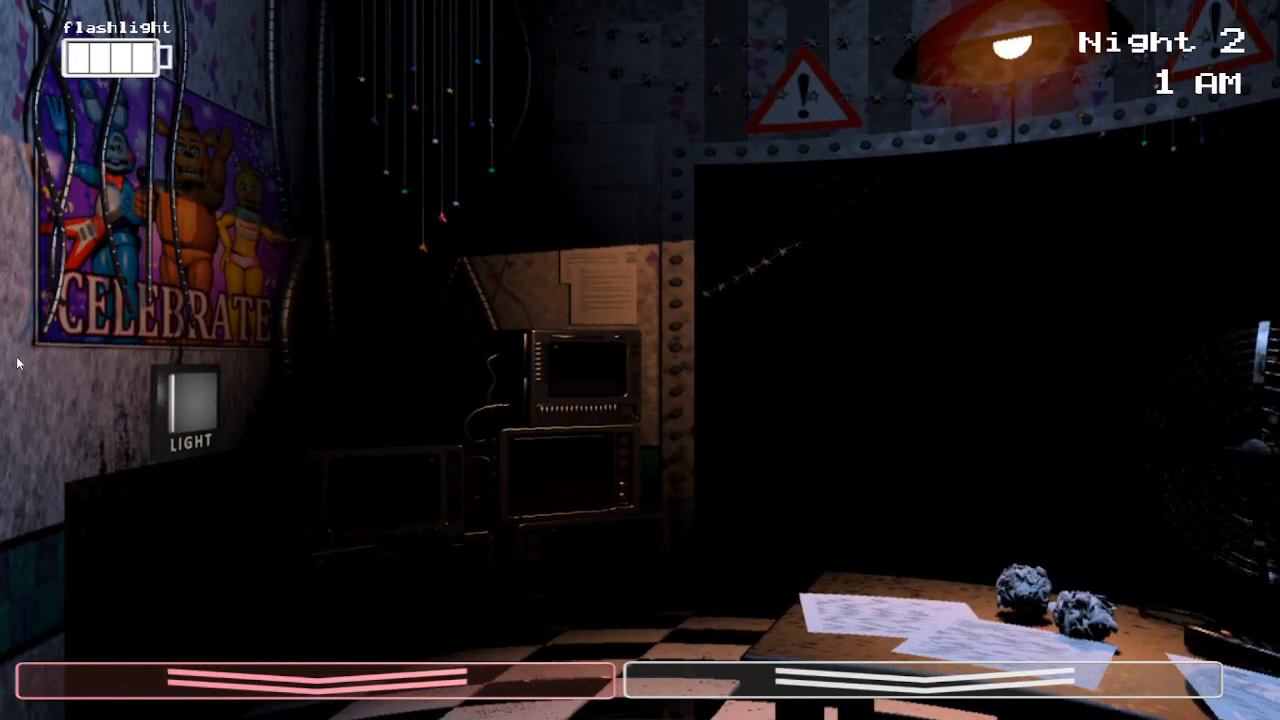
- Check Party Room 2, Party Room 1, Parts/Service, Main Hall, Kid's Cove and Left Air Vent
{"action": "left_click", "coordinate": [192, 408]}
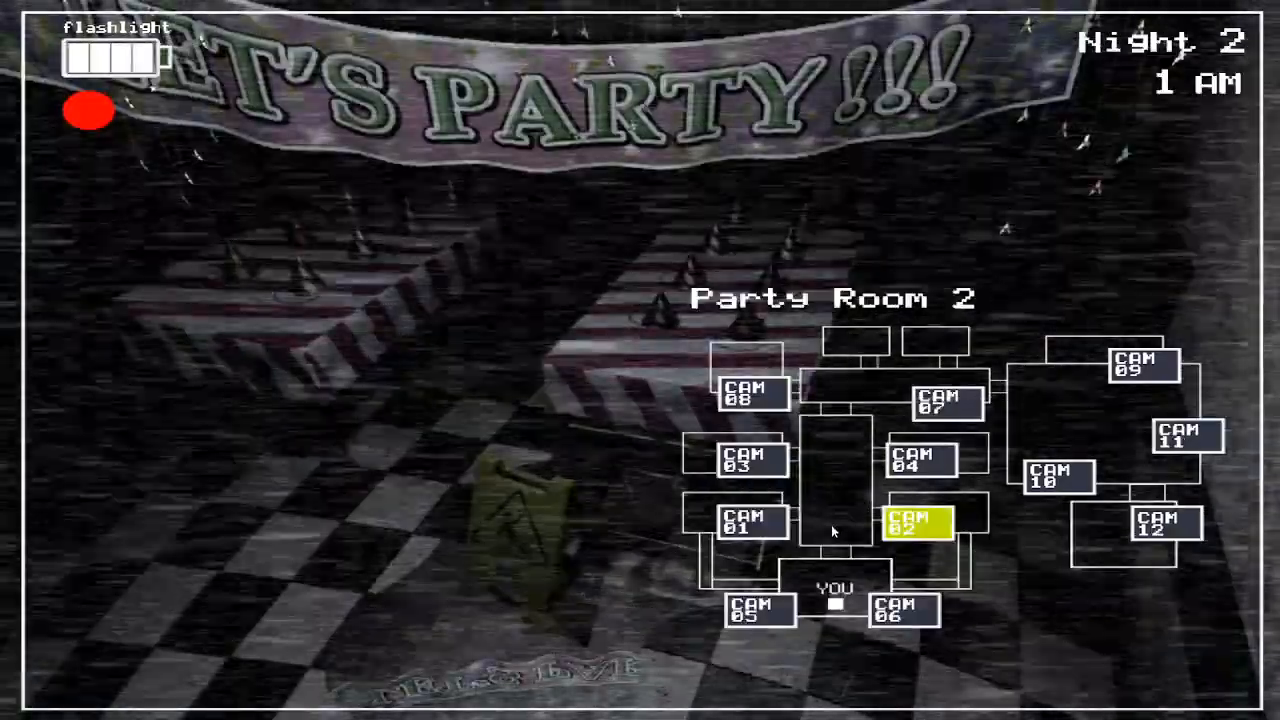
{"action": "left_click", "coordinate": [740, 523]}
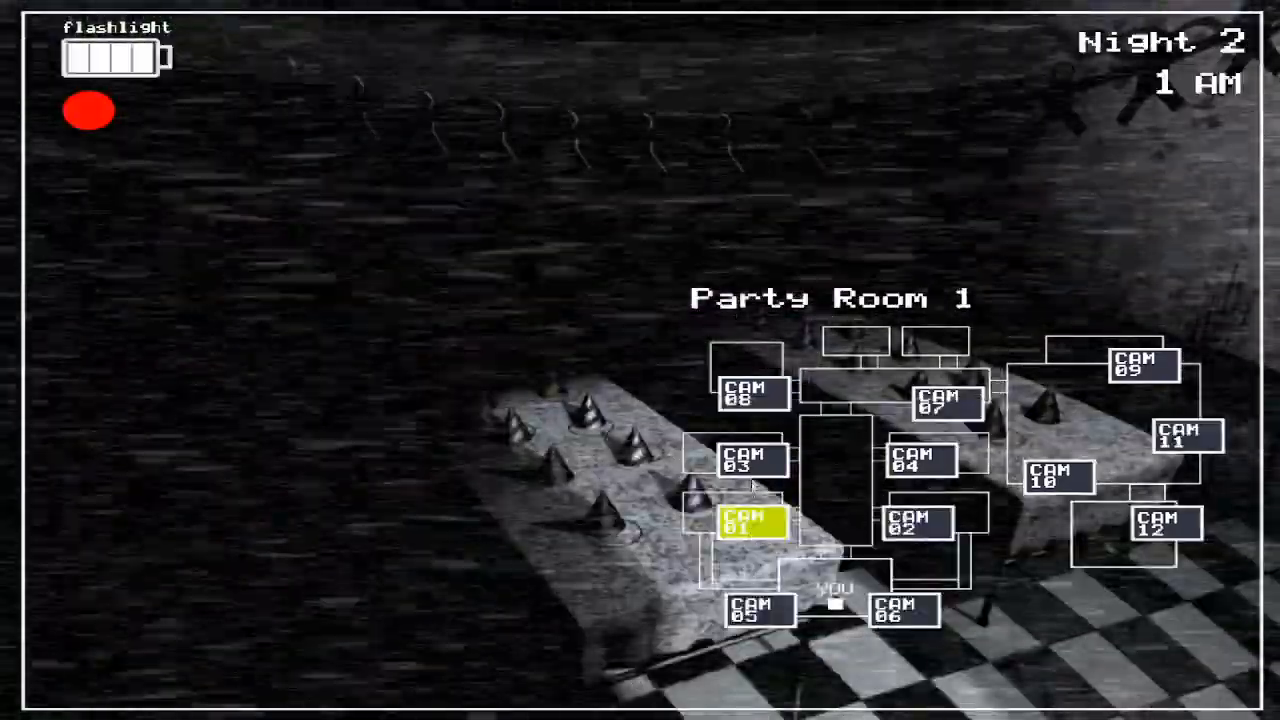
{"action": "left_click", "coordinate": [748, 464]}
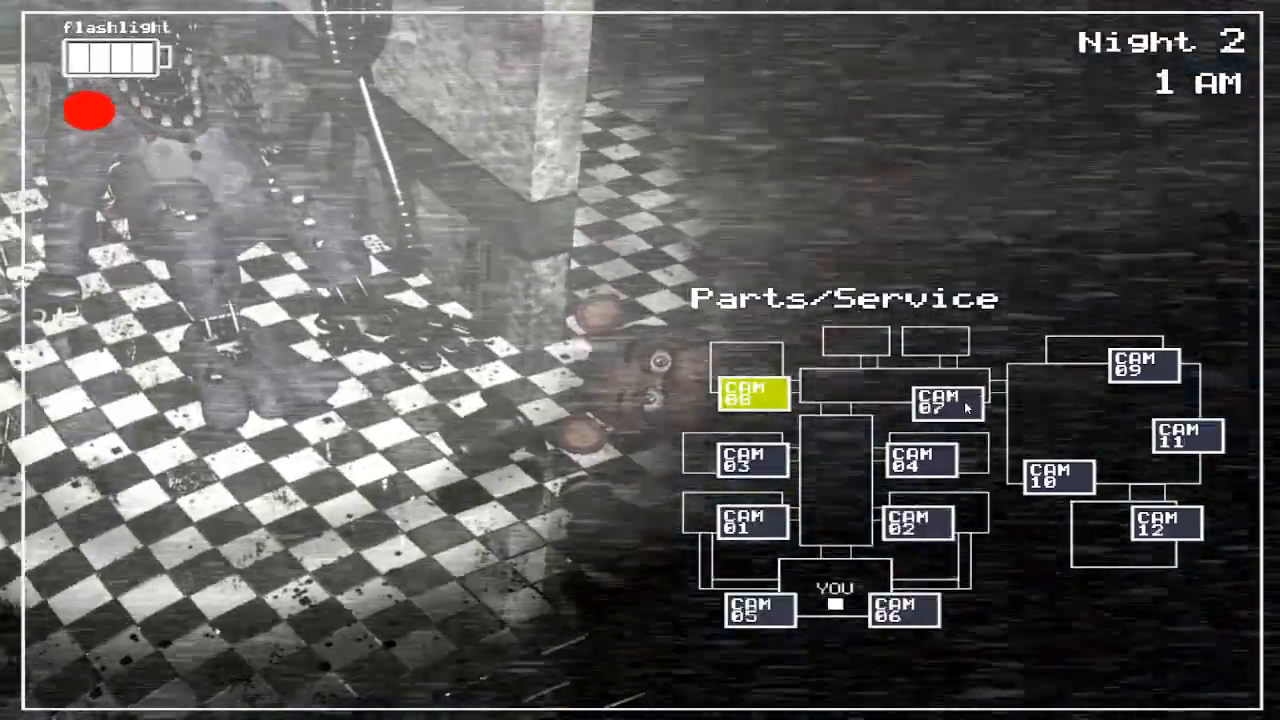
{"action": "left_click", "coordinate": [941, 403]}
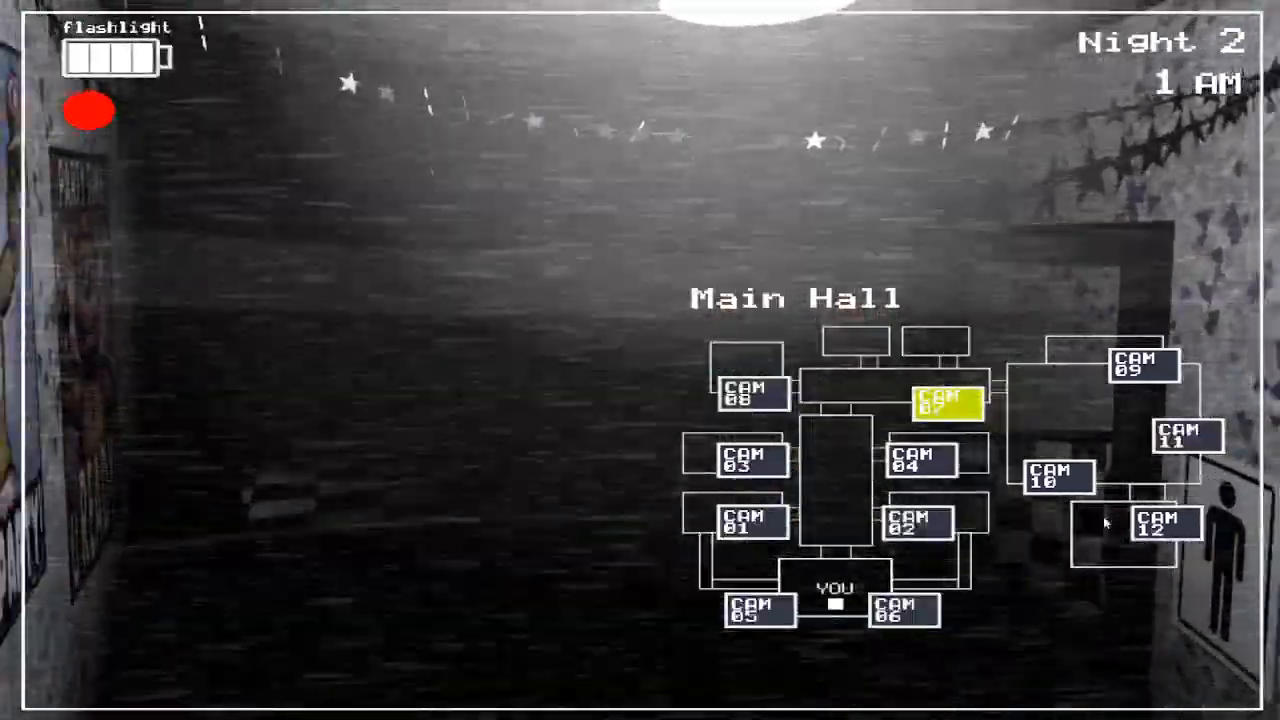
{"action": "left_click", "coordinate": [1180, 444]}
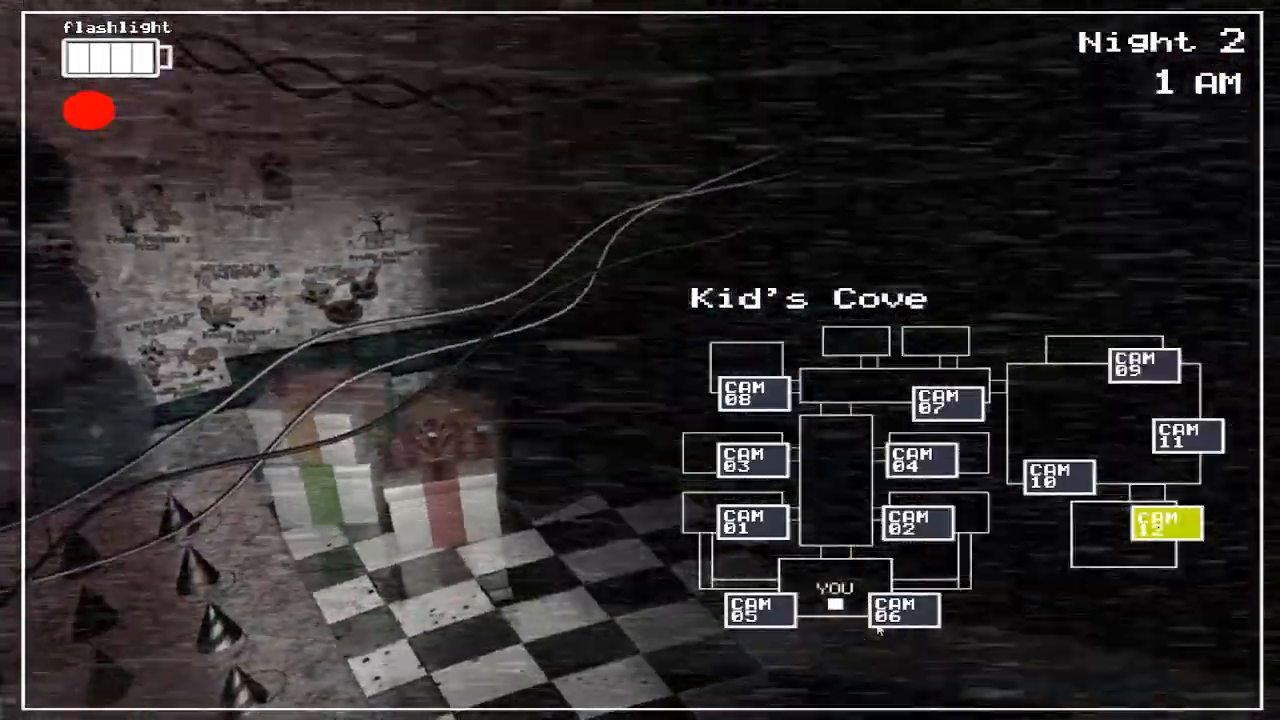
{"action": "left_click", "coordinate": [752, 622]}
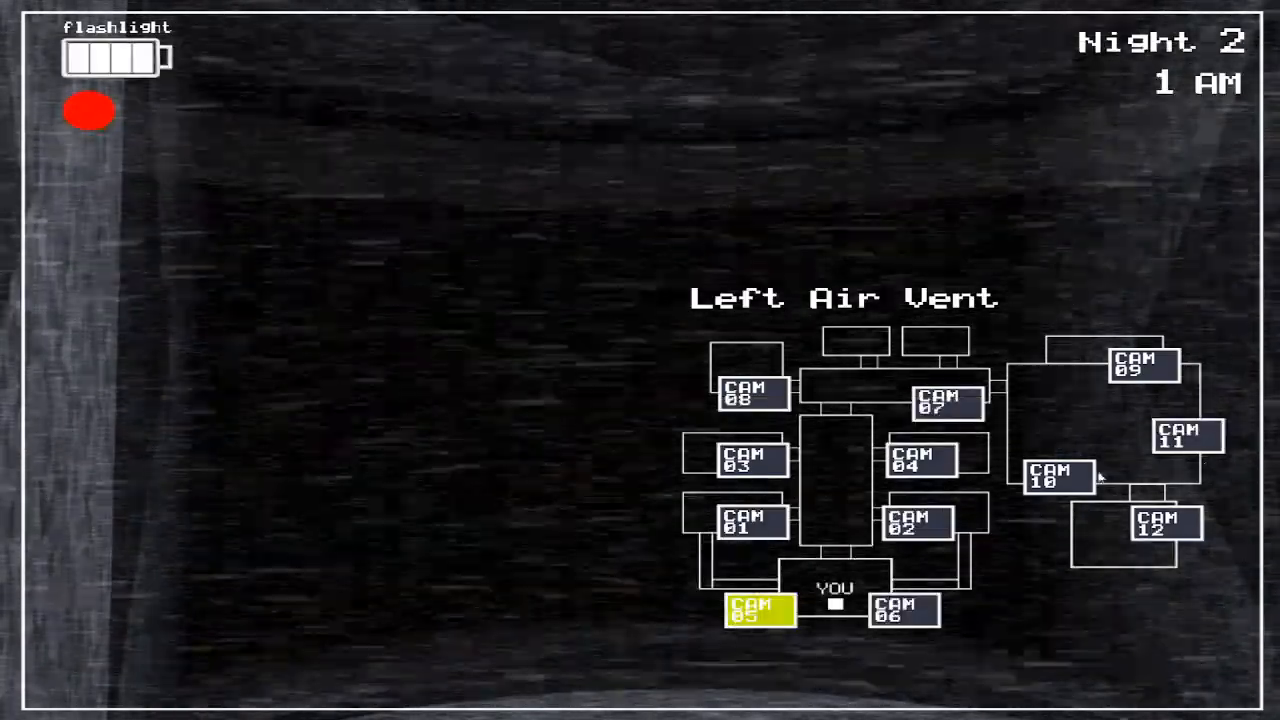
- Check the Game Area, Party Room 4 and Main Hall feeds, ending on Prize Corner
{"action": "left_click", "coordinate": [1055, 479]}
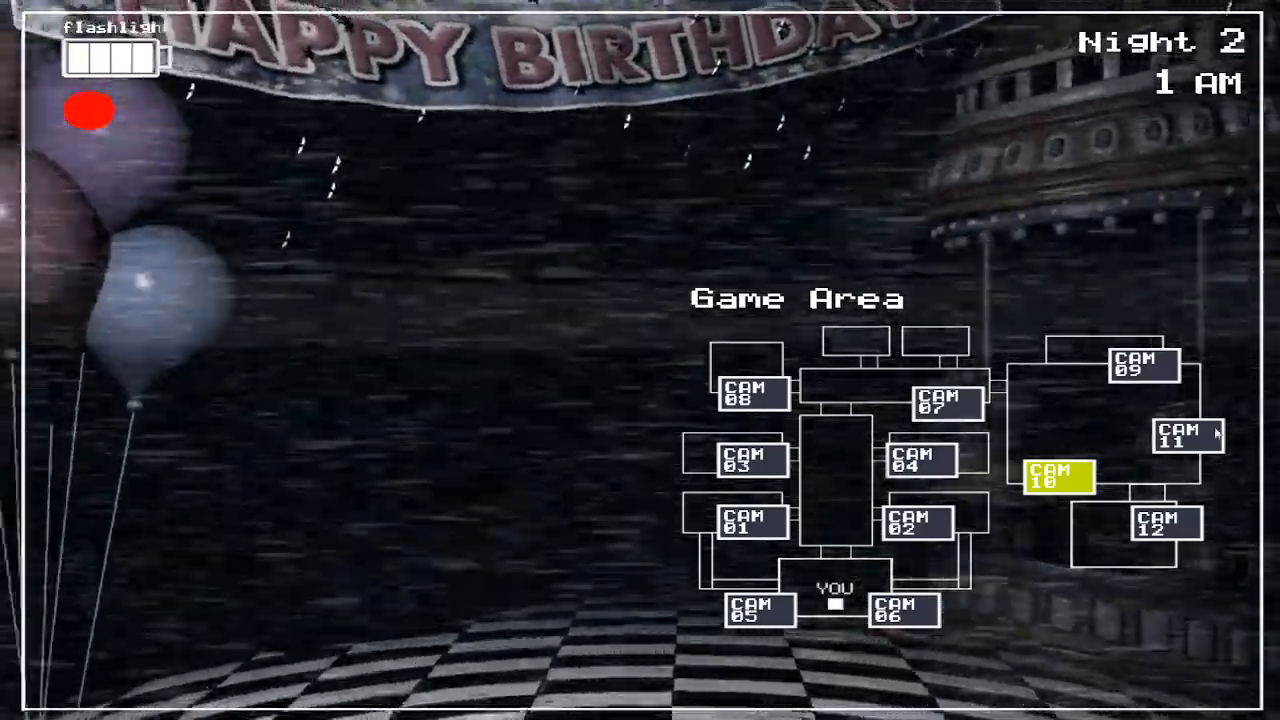
{"action": "left_click", "coordinate": [1180, 437]}
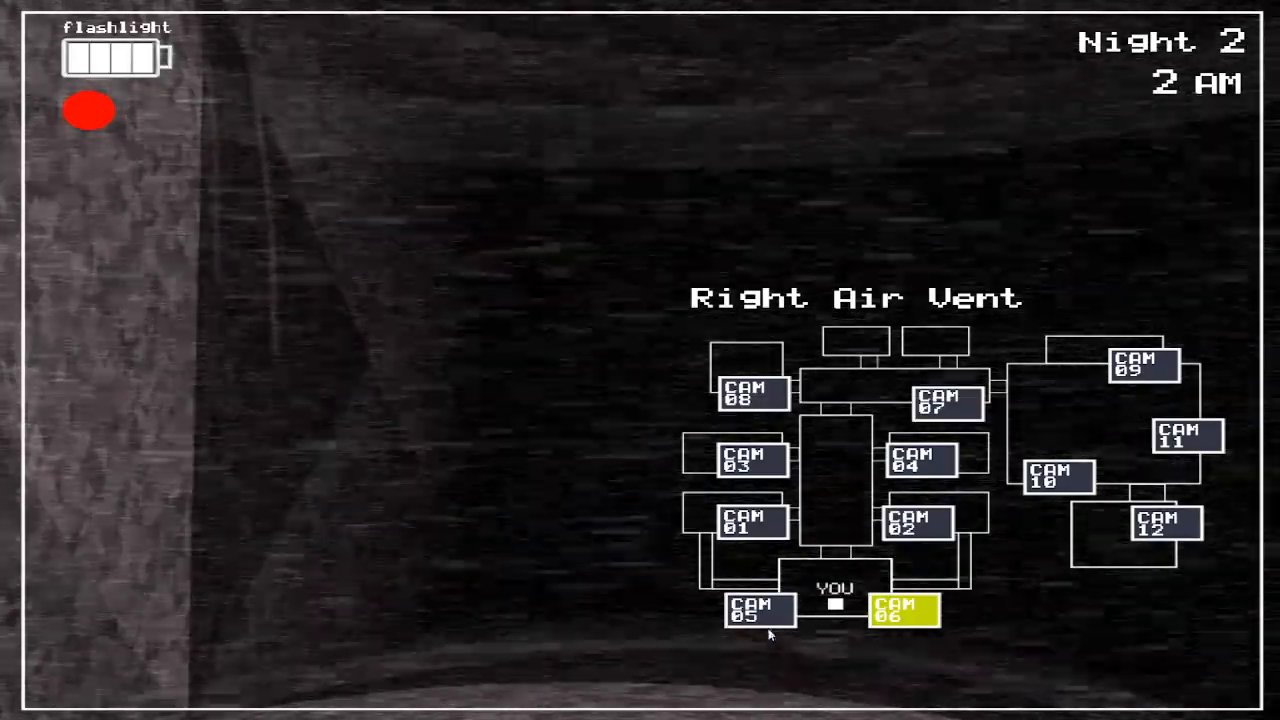
{"action": "left_click", "coordinate": [748, 533]}
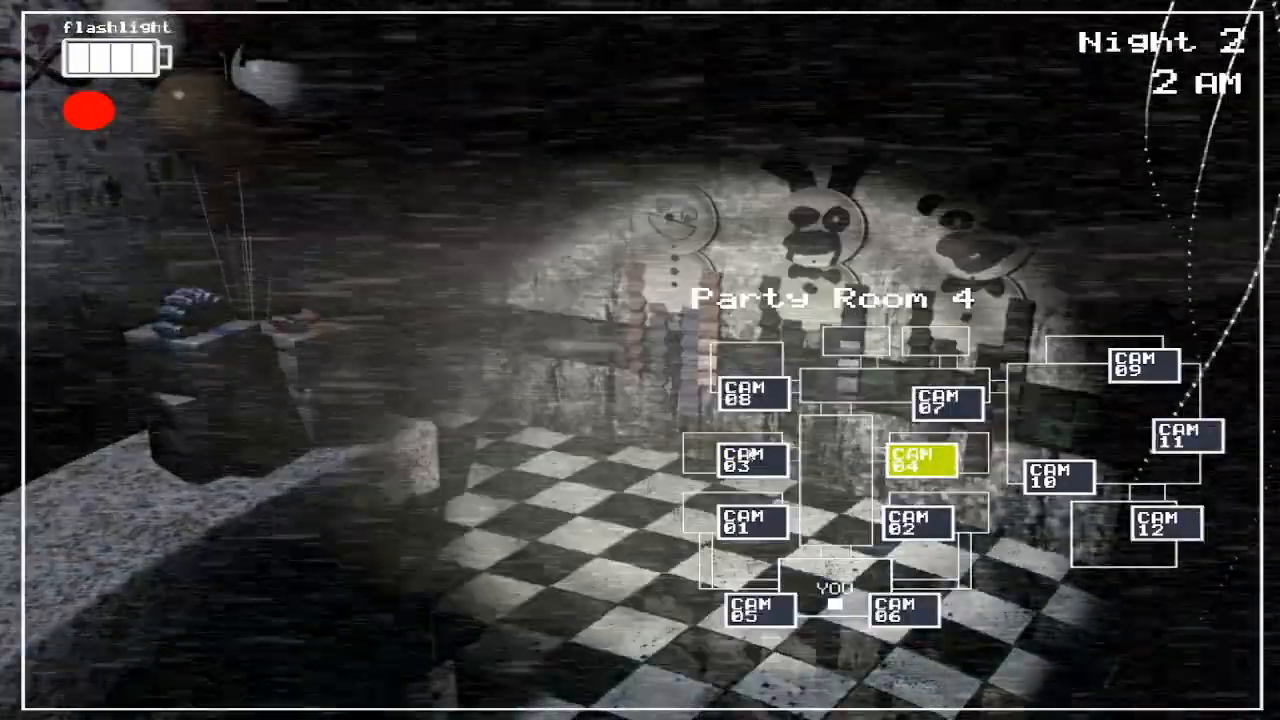
{"action": "left_click", "coordinate": [943, 405]}
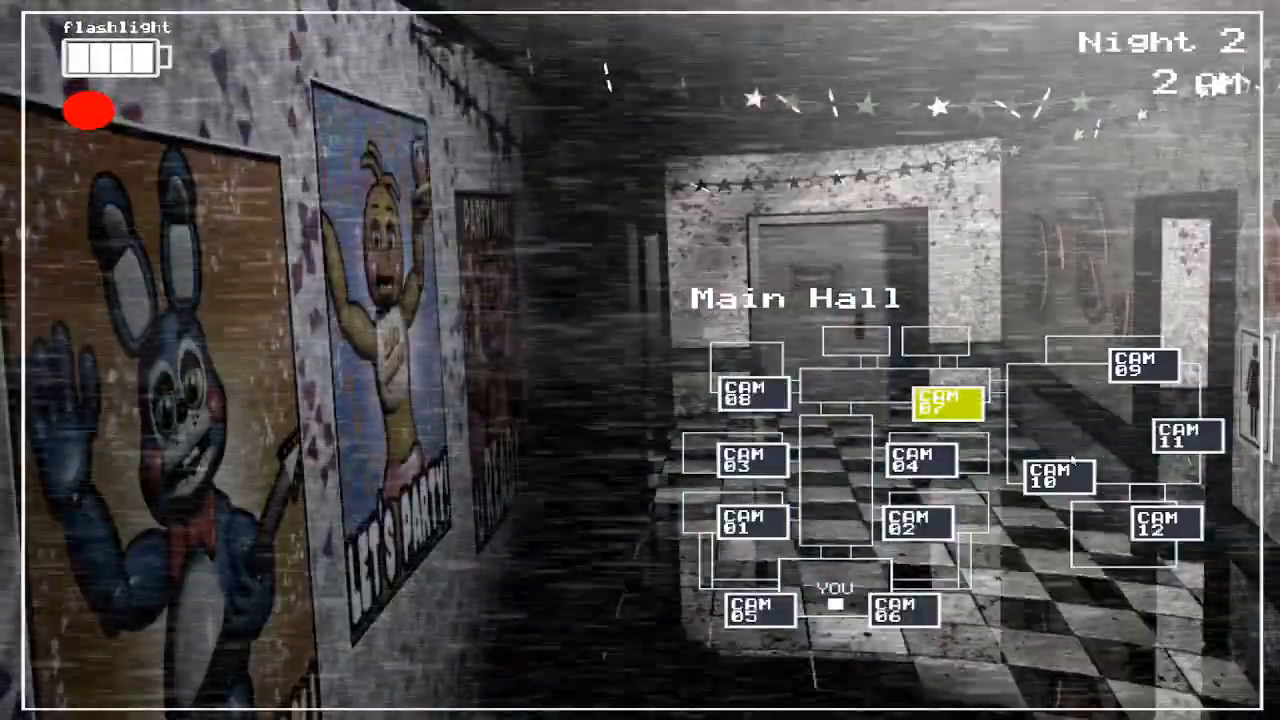
{"action": "left_click", "coordinate": [1183, 443]}
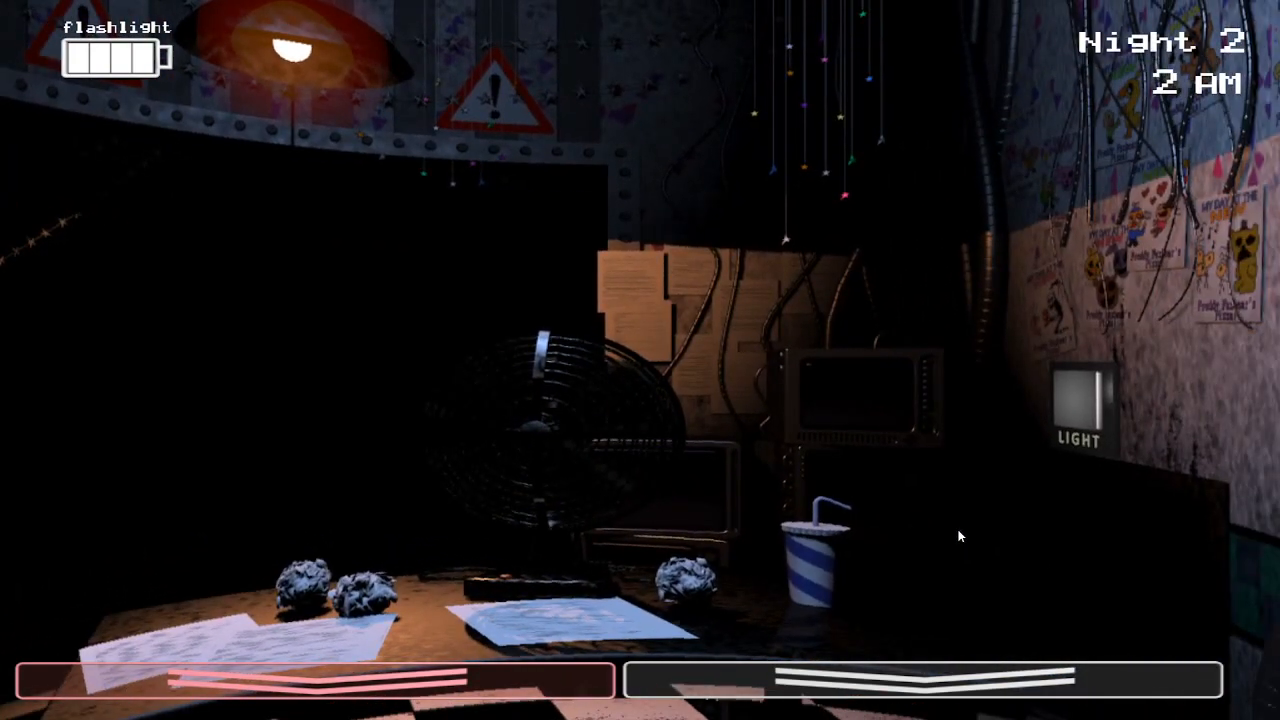
{"action": "mouse_move", "coordinate": [948, 530]}
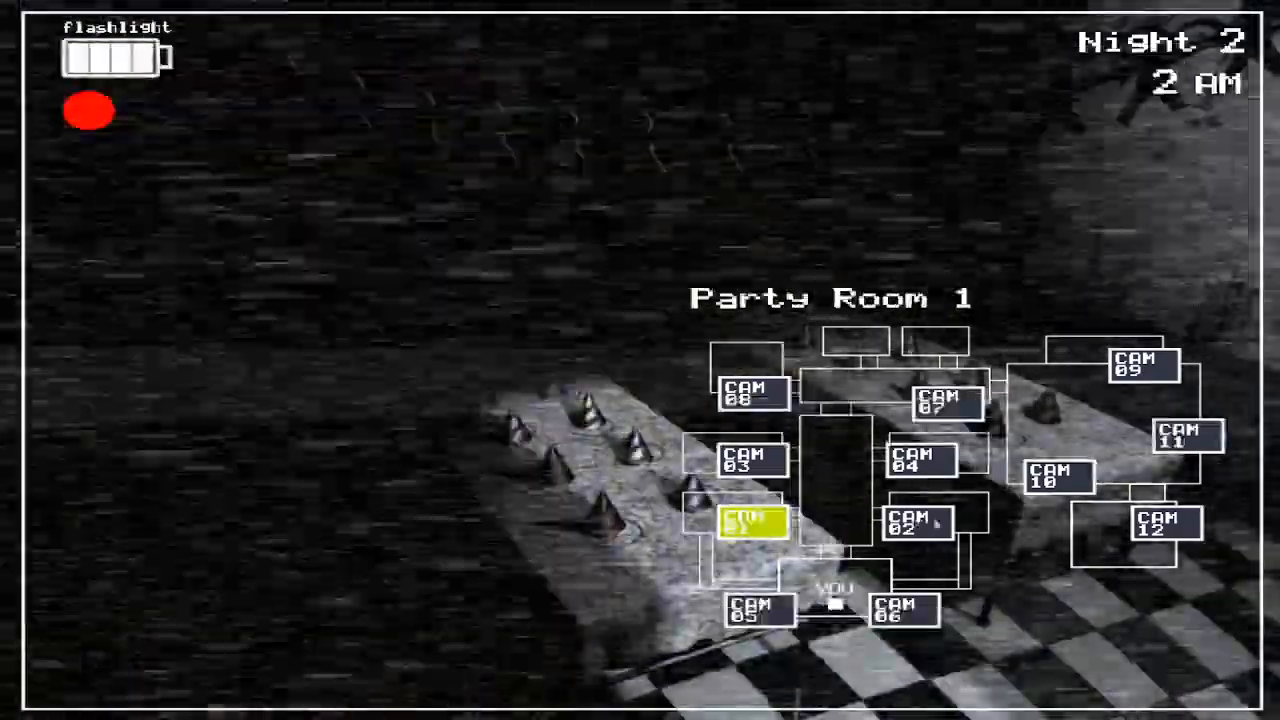
{"action": "left_click", "coordinate": [1183, 446]}
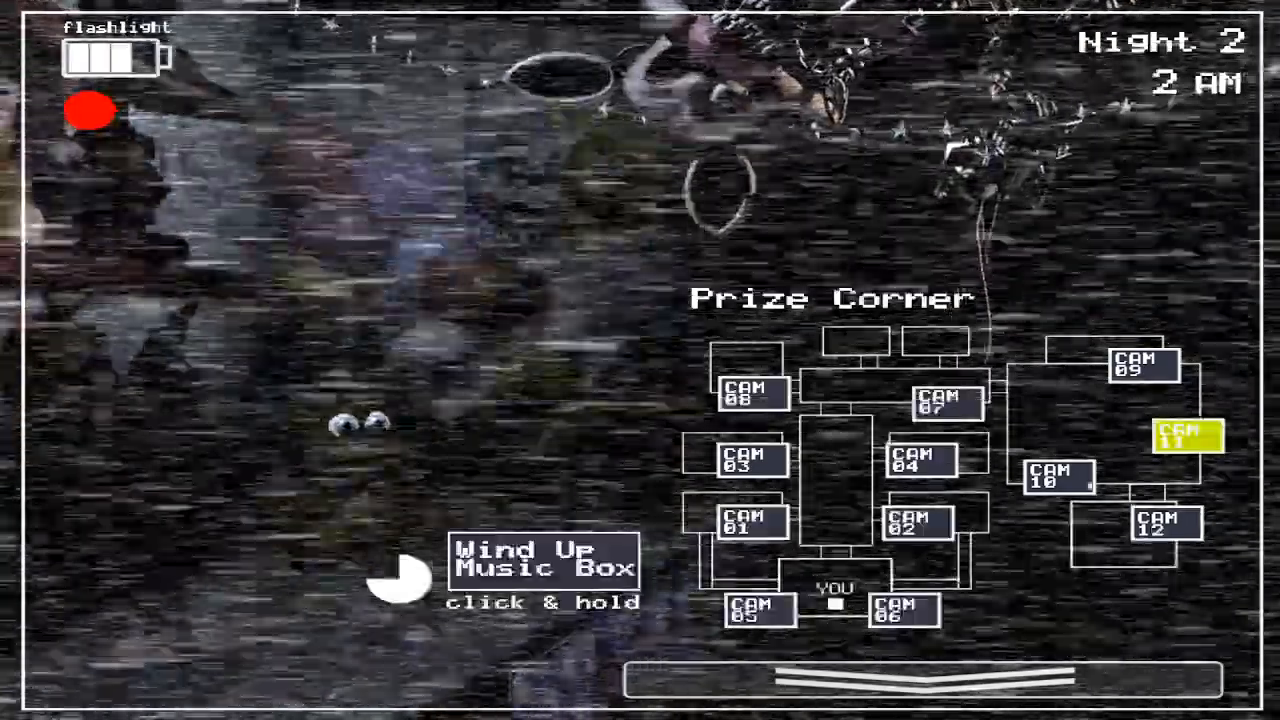
- View the CAM 10 Game Area feed, then switch to CAM 01 Party Room 1
{"action": "left_click", "coordinate": [543, 574]}
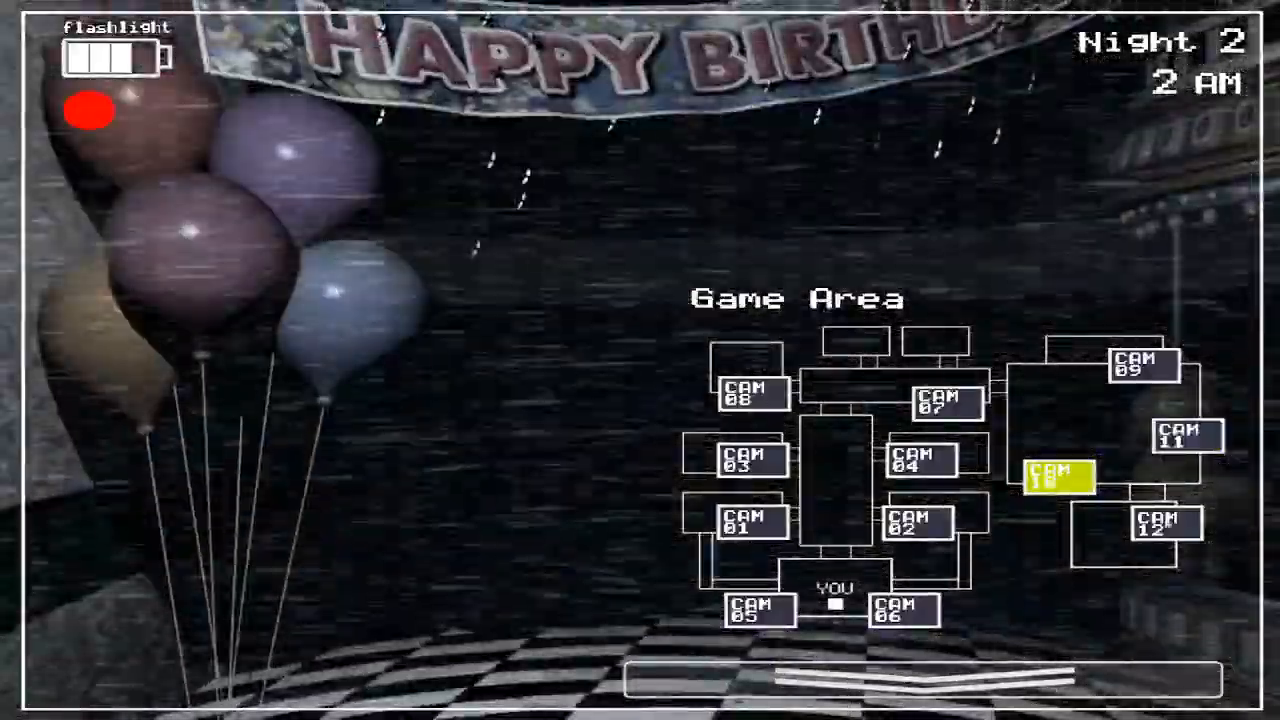
{"action": "left_click", "coordinate": [753, 622]}
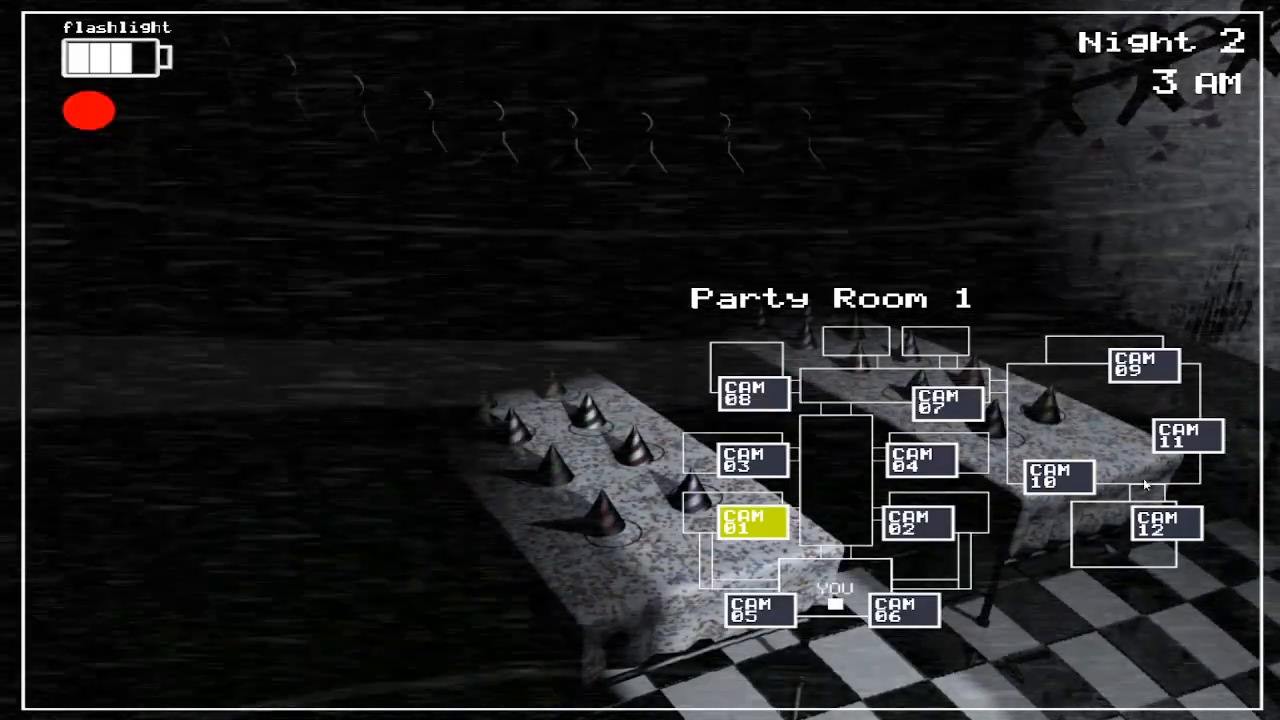
- Cycle the Right Air Vent, Party Rooms 1, 3 and 2, ending on Parts/Service
{"action": "left_click", "coordinate": [1185, 447]}
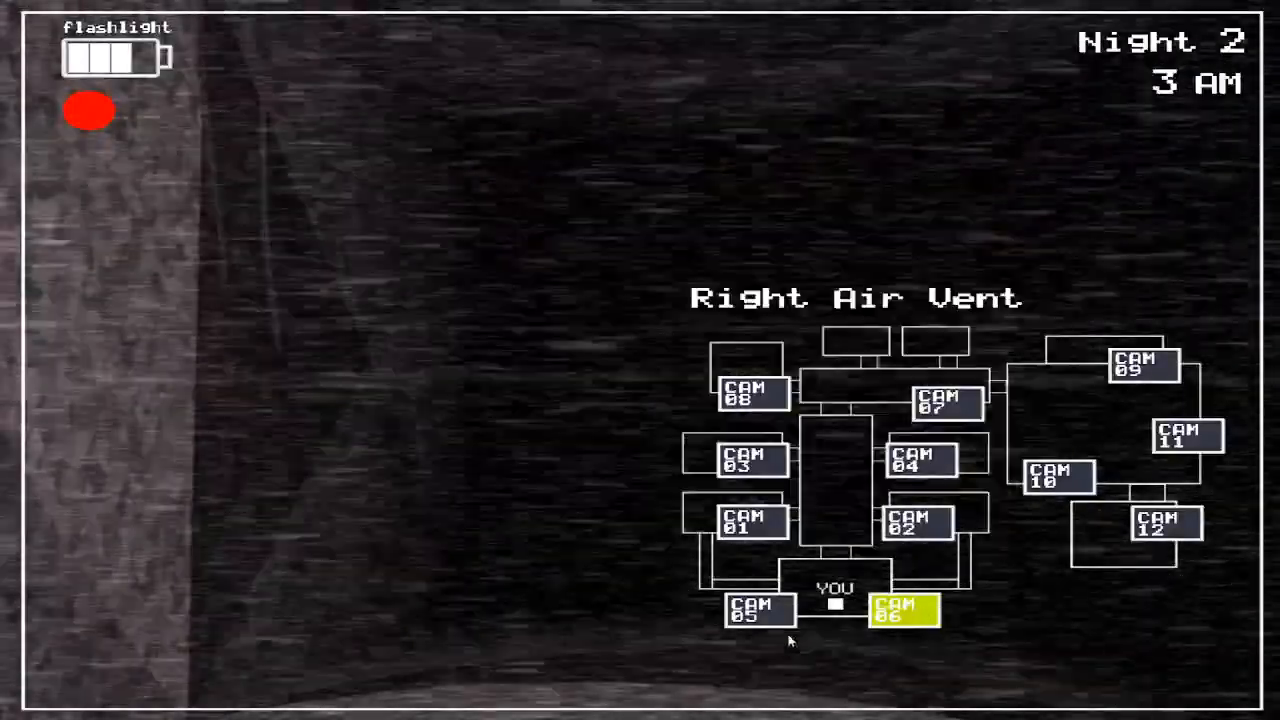
{"action": "left_click", "coordinate": [746, 523]}
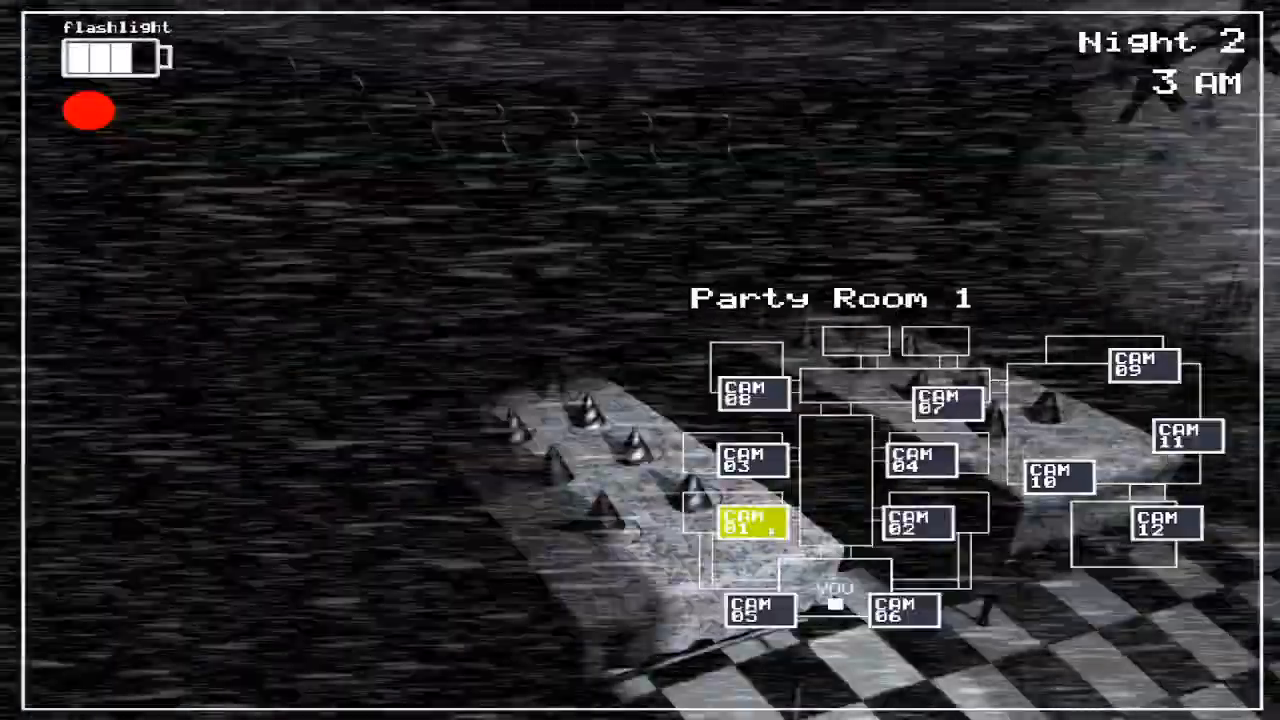
{"action": "left_click", "coordinate": [749, 471]}
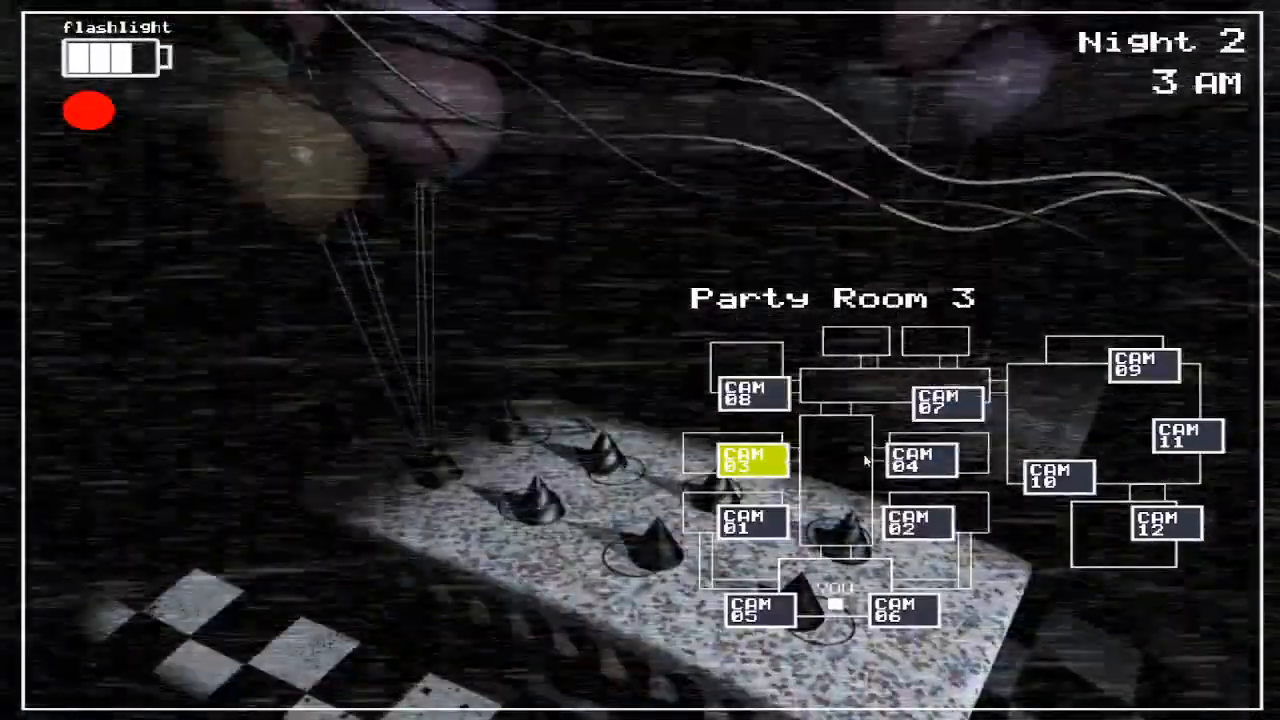
{"action": "left_click", "coordinate": [942, 402]}
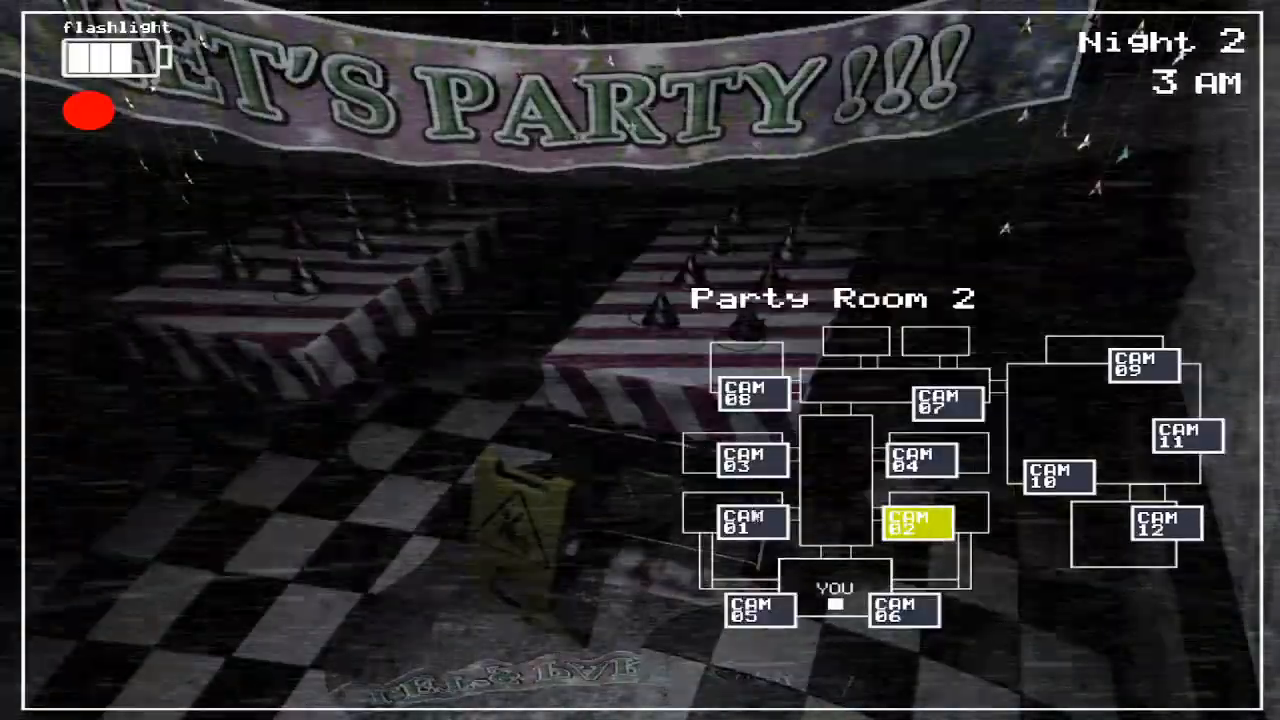
{"action": "left_click", "coordinate": [748, 395]}
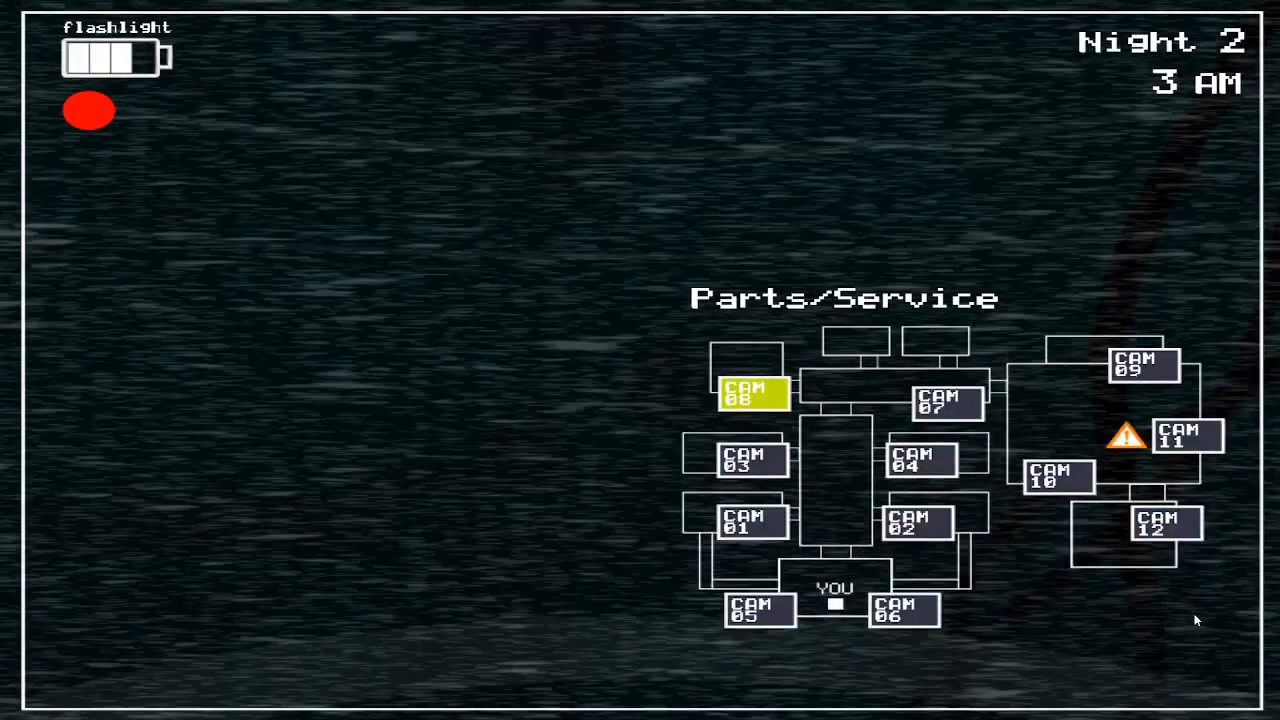
- Let the jumpscare end the night and return to the title screen with Continue
{"action": "left_click", "coordinate": [1188, 444]}
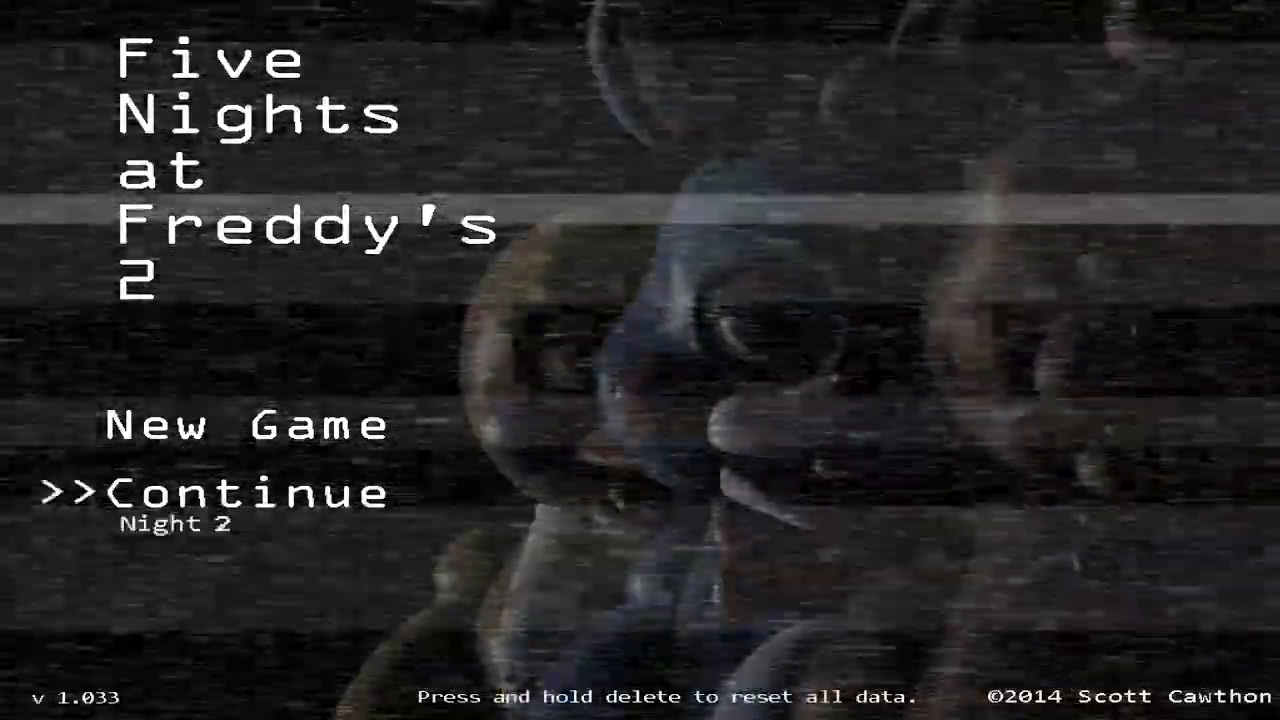
- Continue the saved Night 2 from the title screen
{"action": "left_click", "coordinate": [225, 492]}
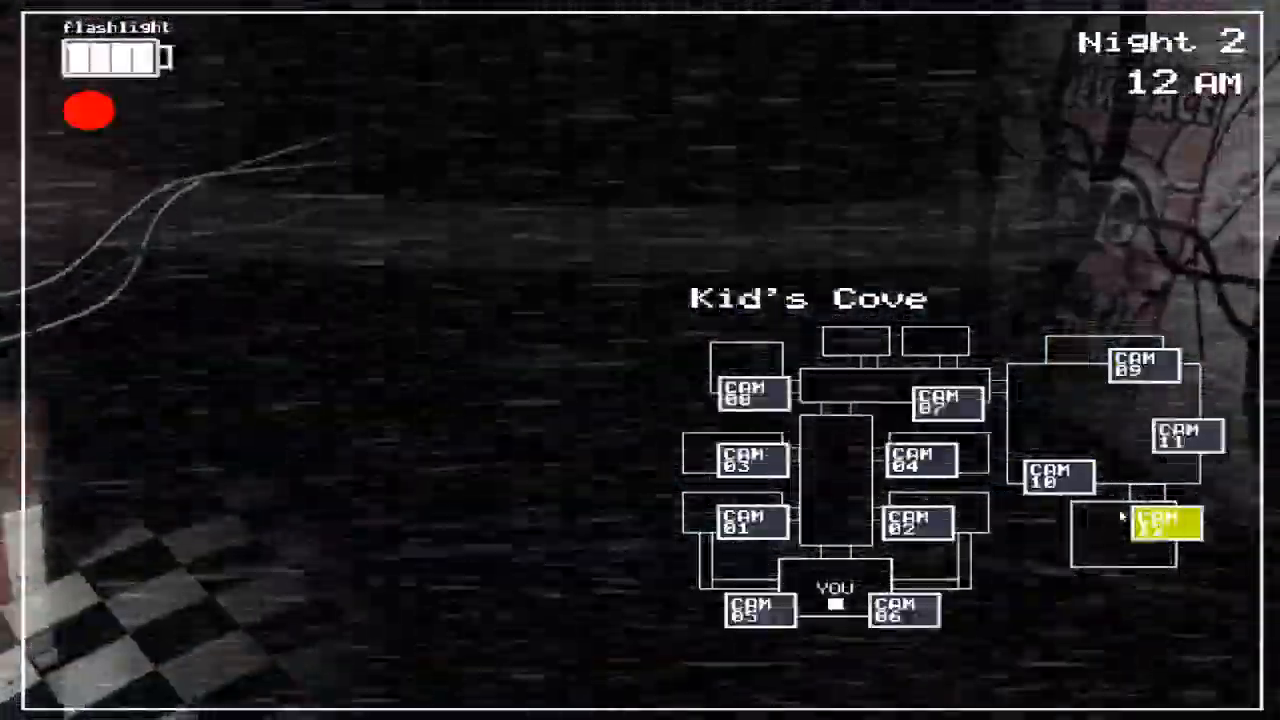
- Check the Parts/Service, Main Hall and Show Stage feeds, then bring up Prize Corner
{"action": "left_click", "coordinate": [1163, 532]}
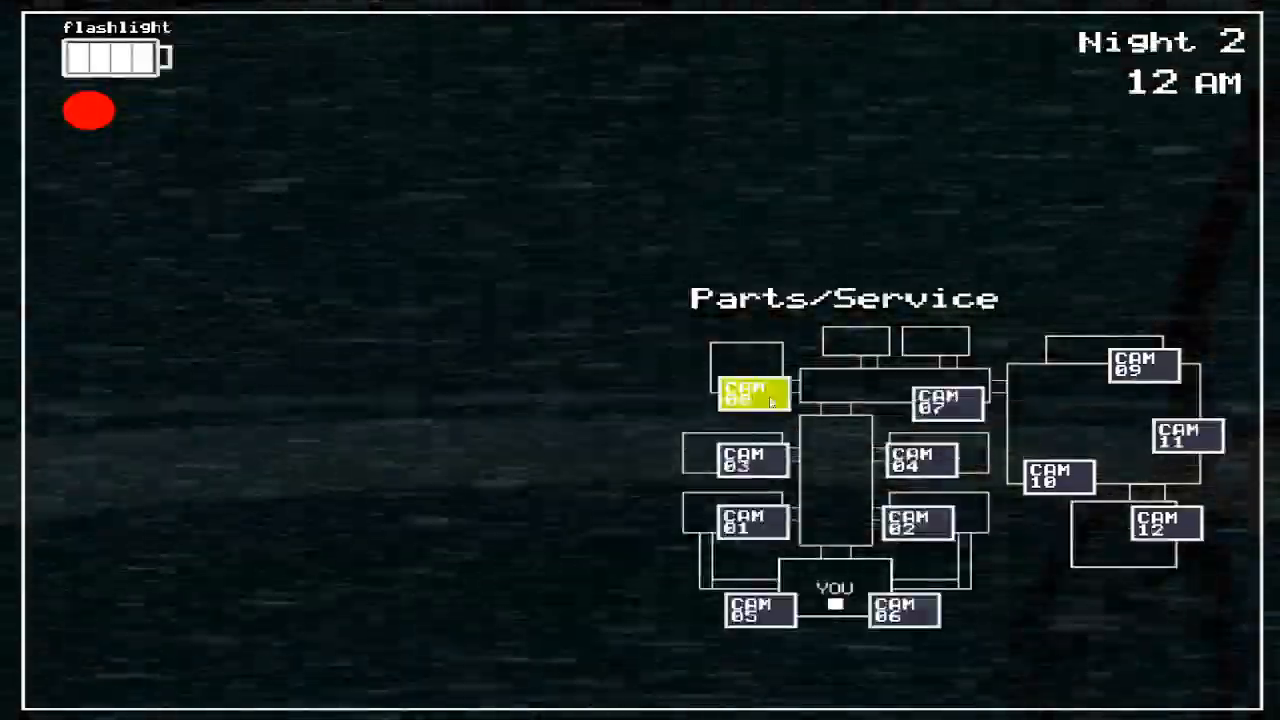
{"action": "left_click", "coordinate": [941, 404]}
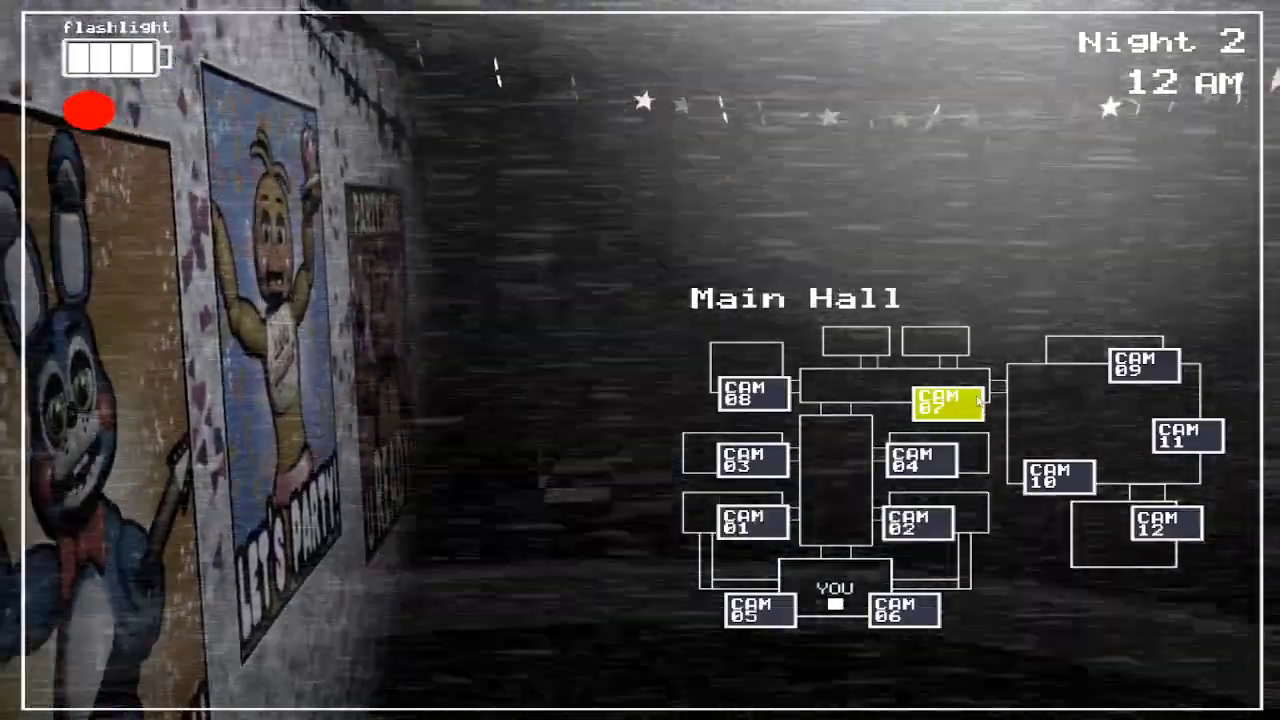
{"action": "left_click", "coordinate": [1134, 365]}
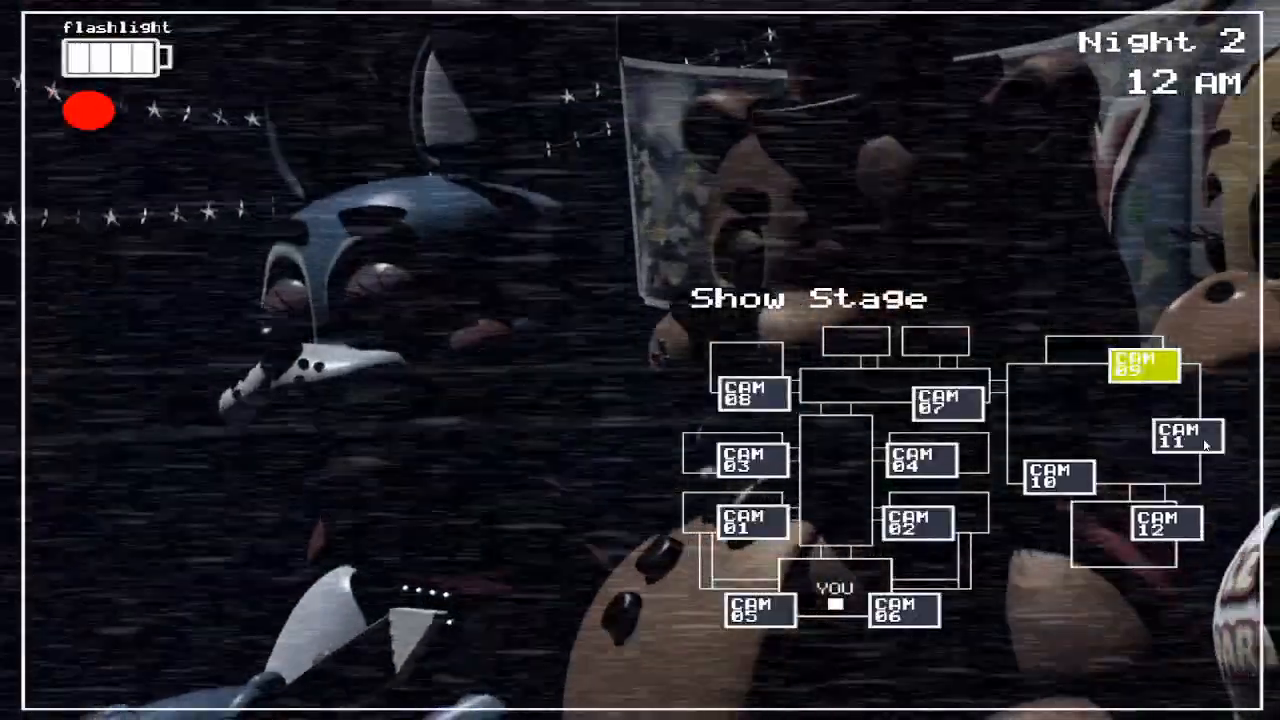
{"action": "left_click", "coordinate": [1183, 435]}
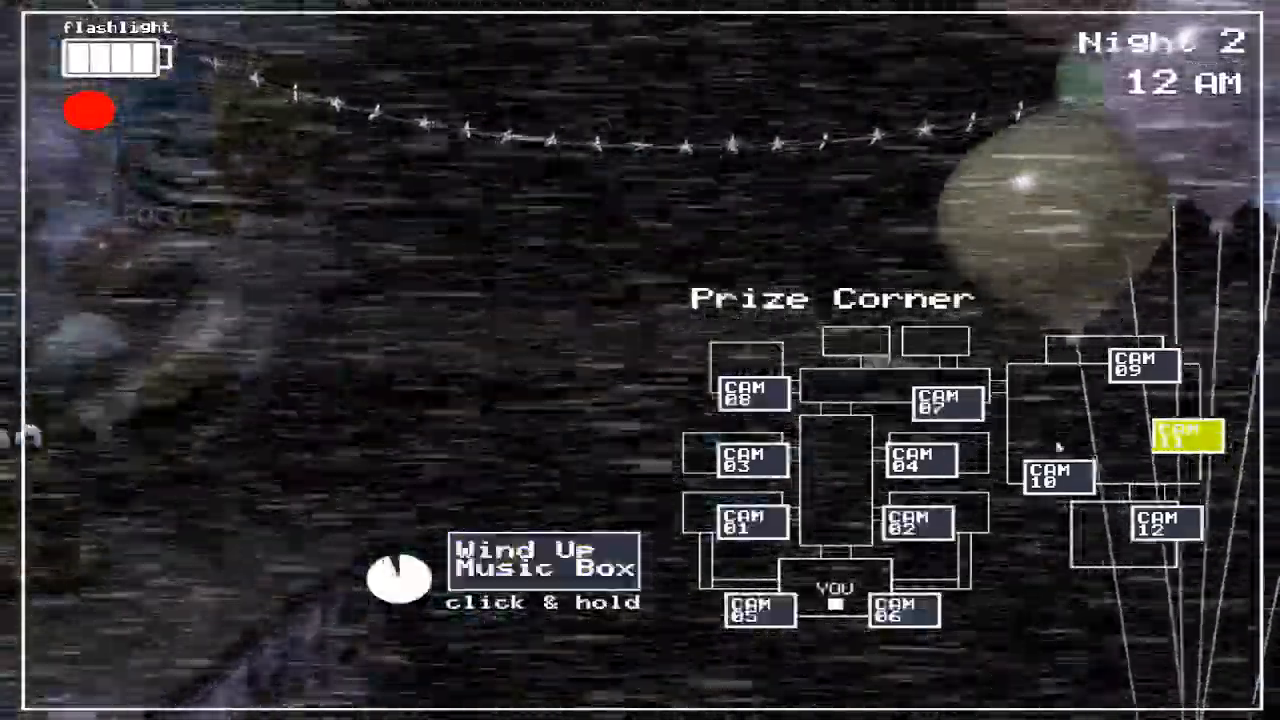
{"action": "left_click", "coordinate": [1050, 480]}
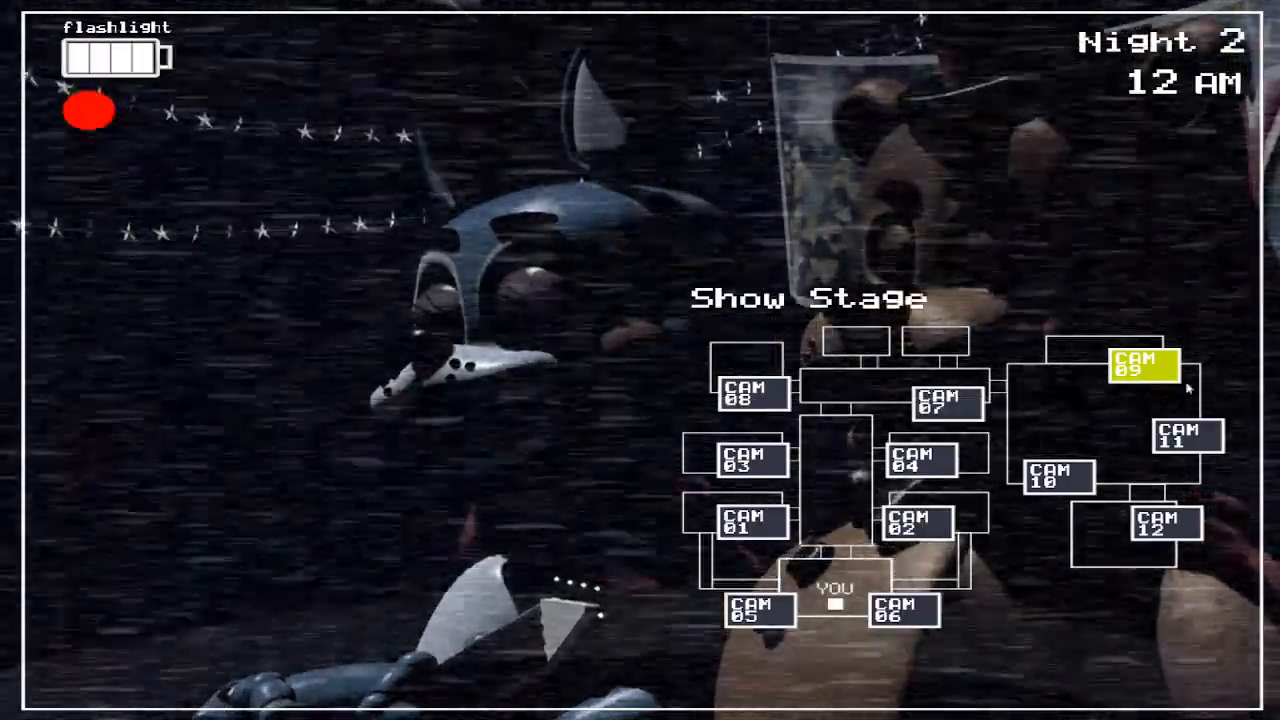
{"action": "left_click", "coordinate": [1182, 451]}
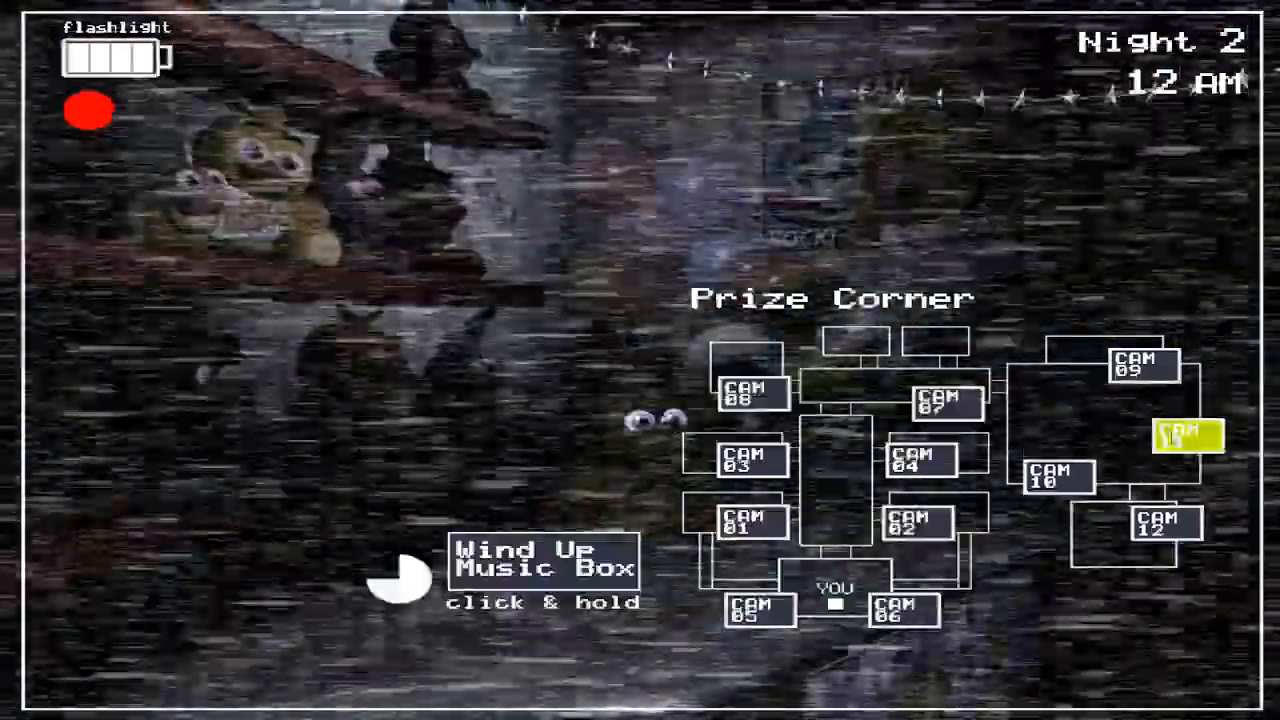
- Wind the music box, glance at the office, then wind it again on Prize Corner
{"action": "left_click", "coordinate": [545, 573]}
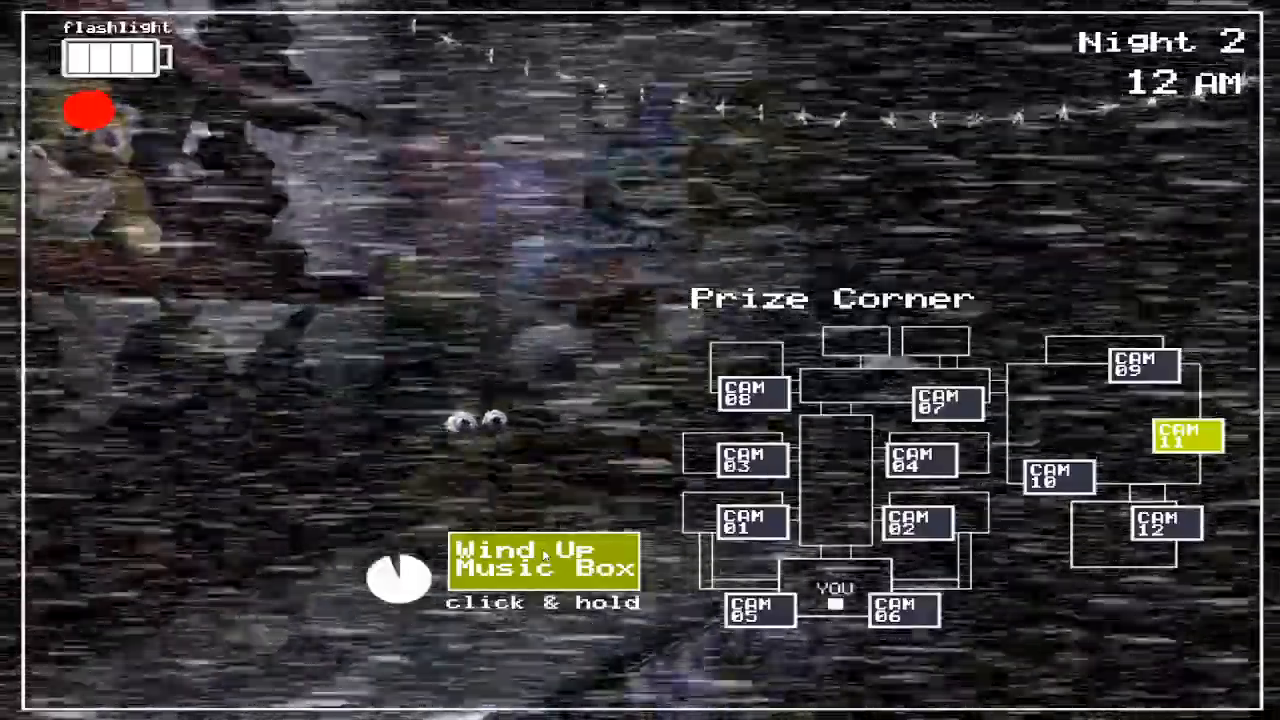
{"action": "left_click", "coordinate": [1138, 373]}
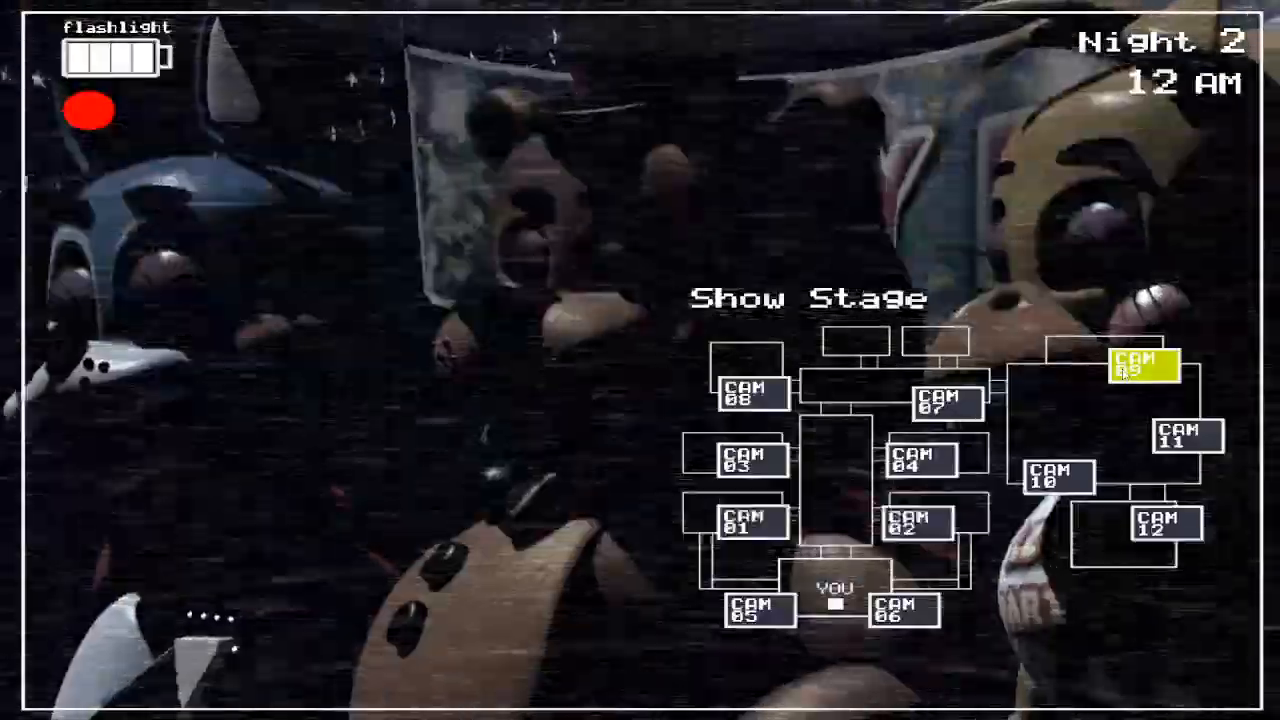
{"action": "left_click", "coordinate": [1182, 447]}
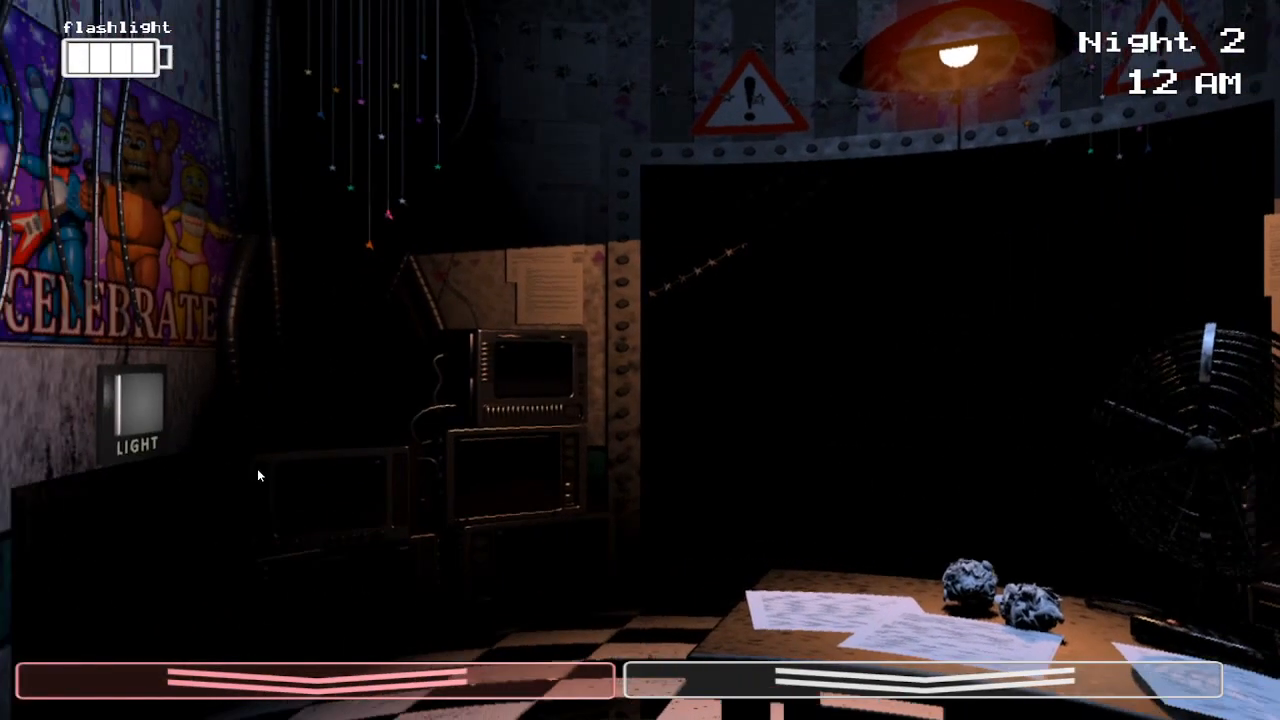
{"action": "left_click_drag", "start_coordinate": [800, 400], "coordinate": [300, 400]}
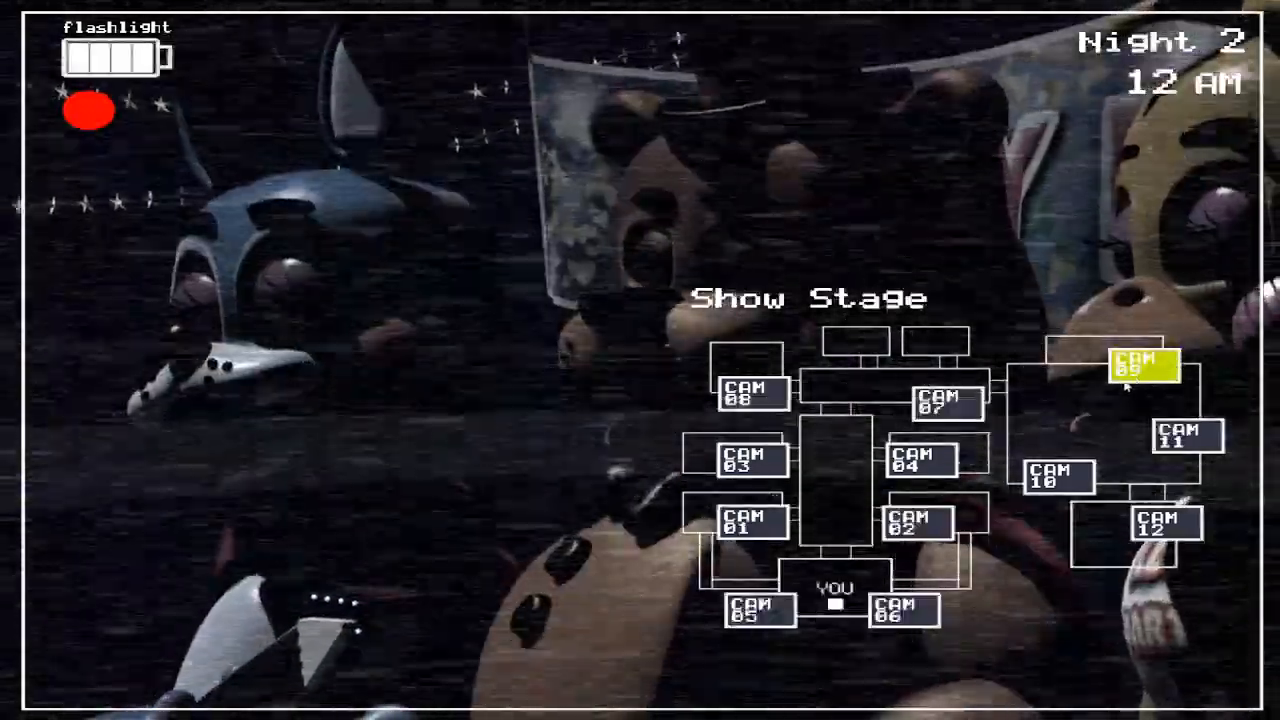
{"action": "left_click", "coordinate": [1187, 447]}
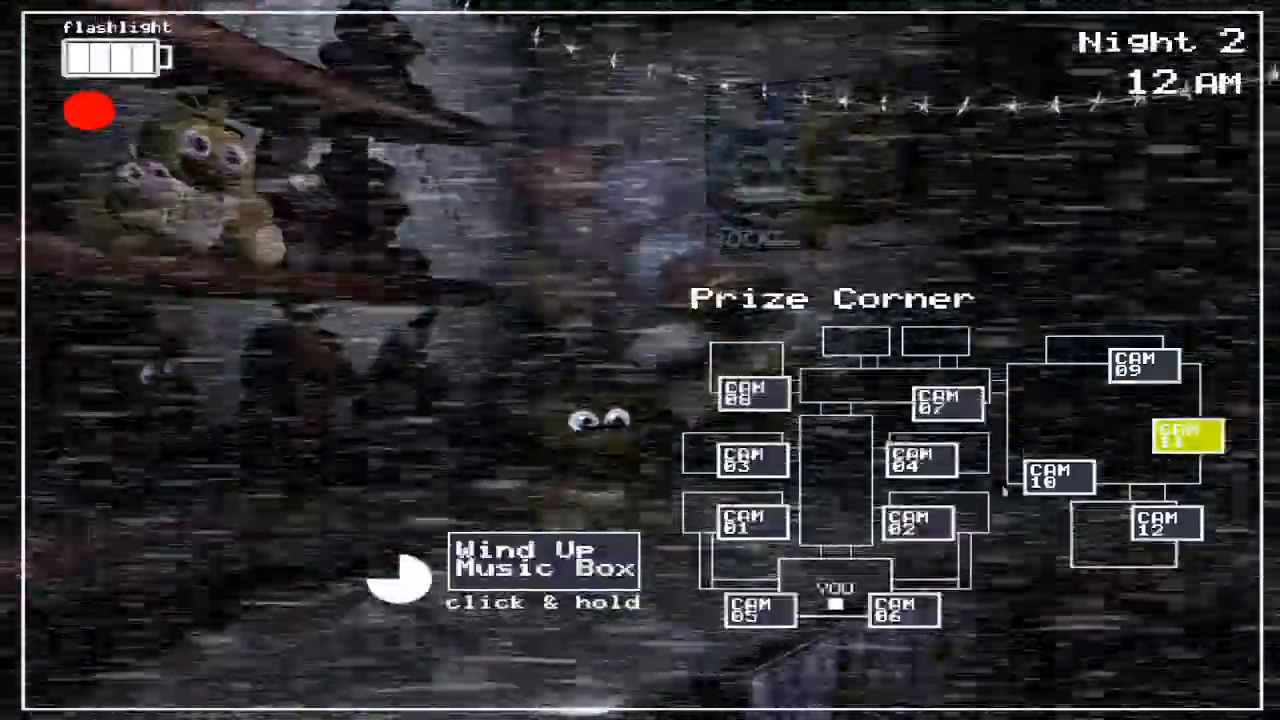
{"action": "left_click", "coordinate": [543, 575]}
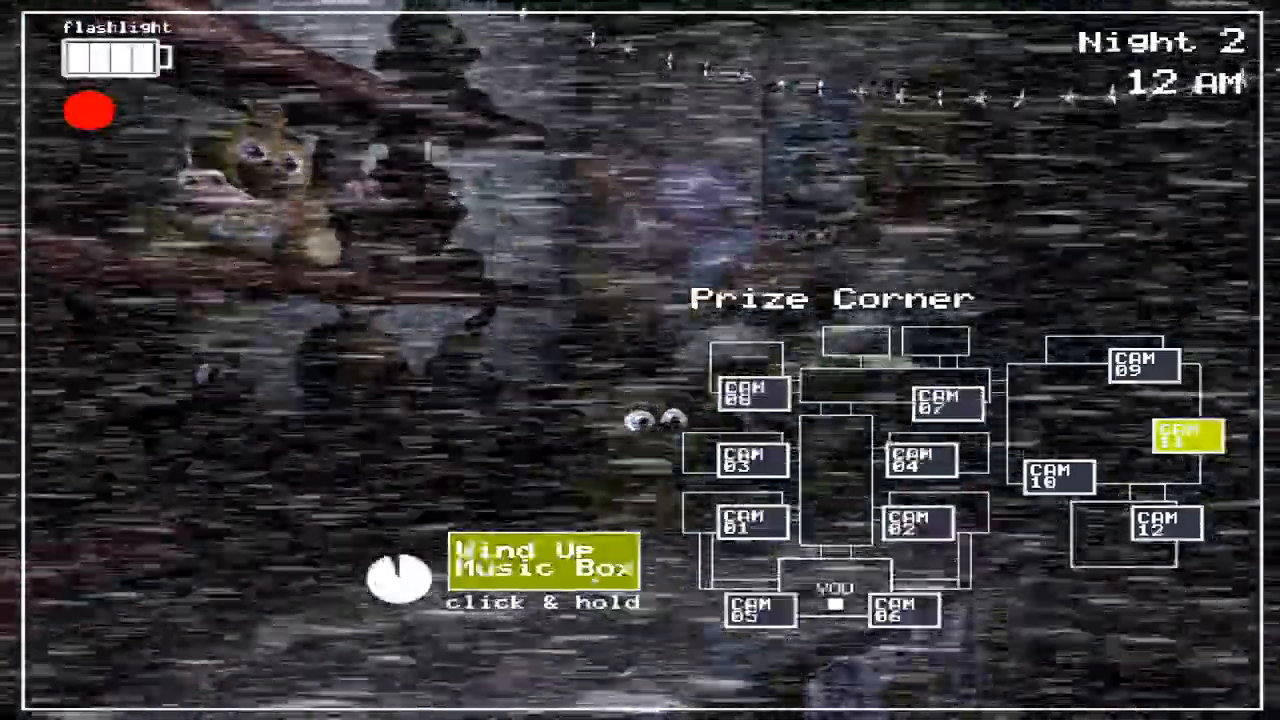
- Sweep Kid's Cove, Main Hall, Parts/Service and Show Stage, returning to Prize Corner at 1 AM
{"action": "left_click", "coordinate": [1163, 538]}
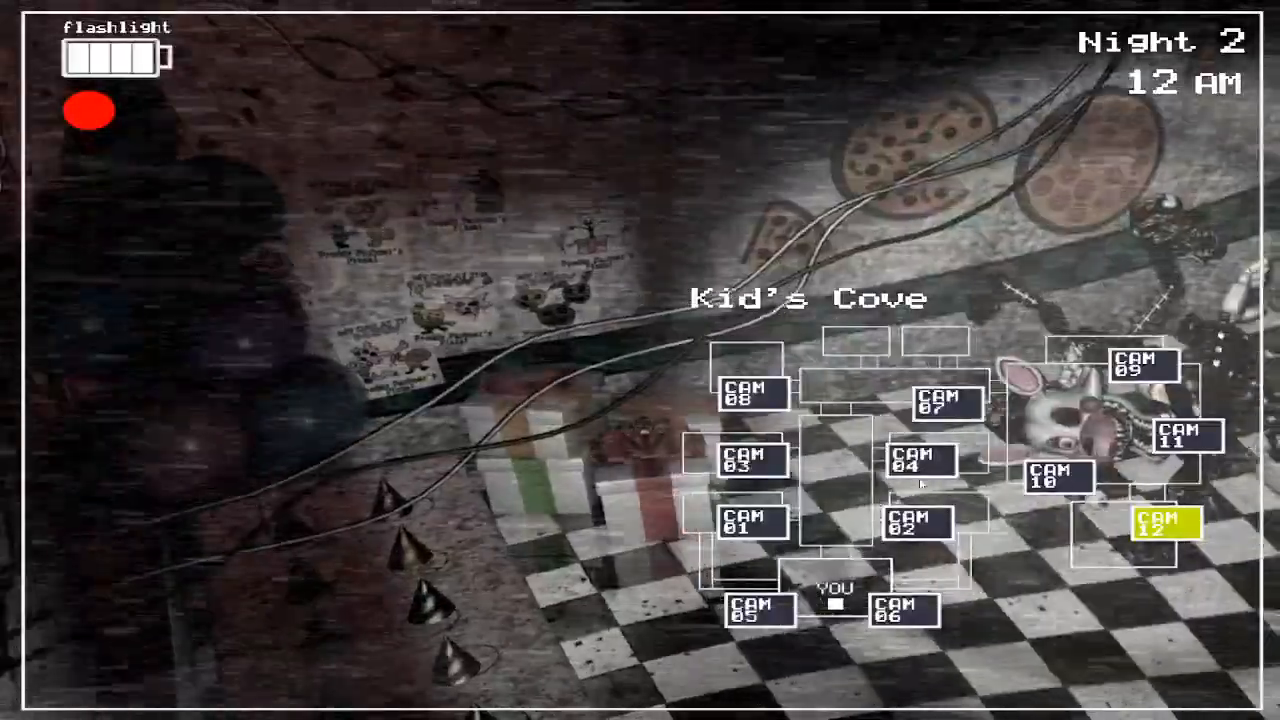
{"action": "left_click", "coordinate": [941, 412]}
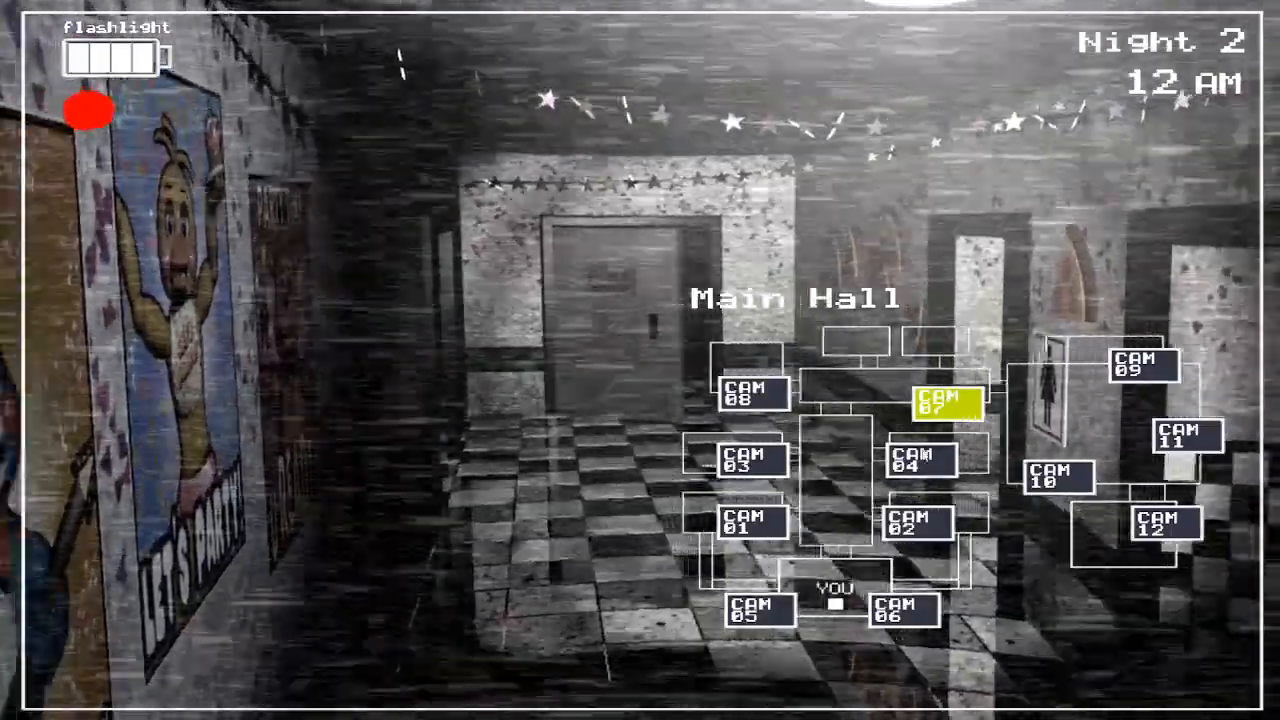
{"action": "left_click", "coordinate": [749, 400]}
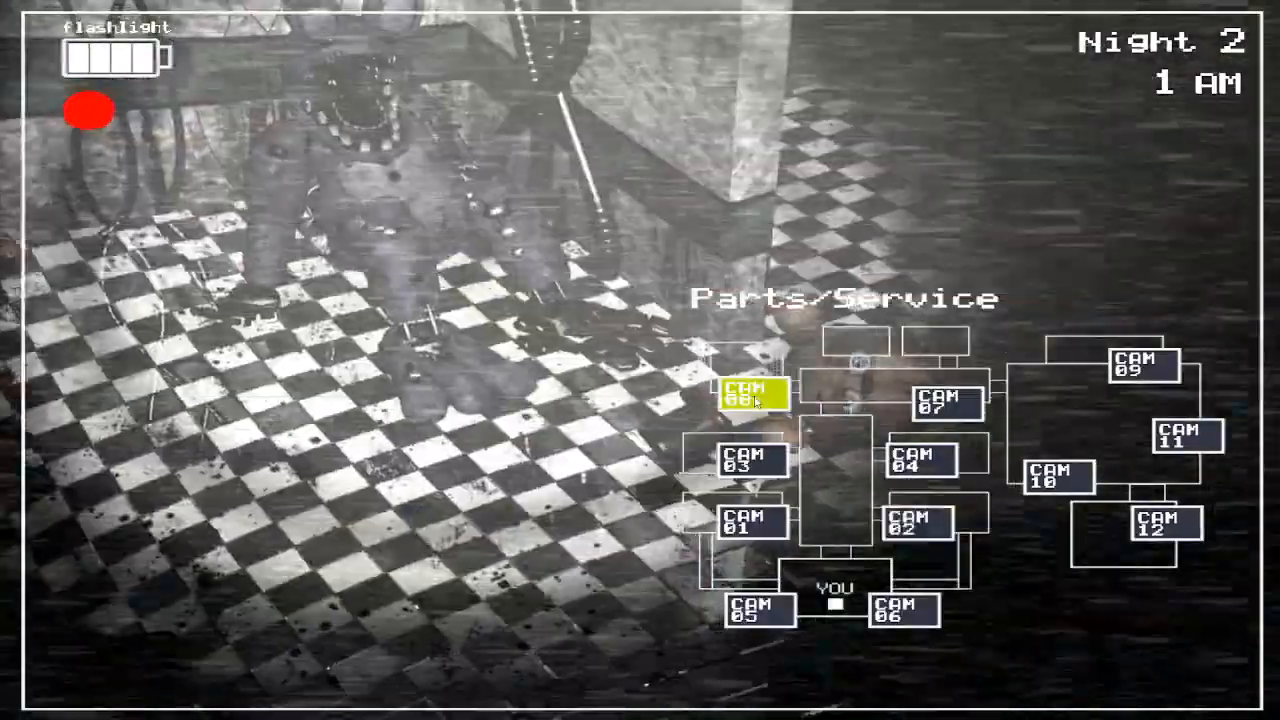
{"action": "left_click", "coordinate": [751, 532]}
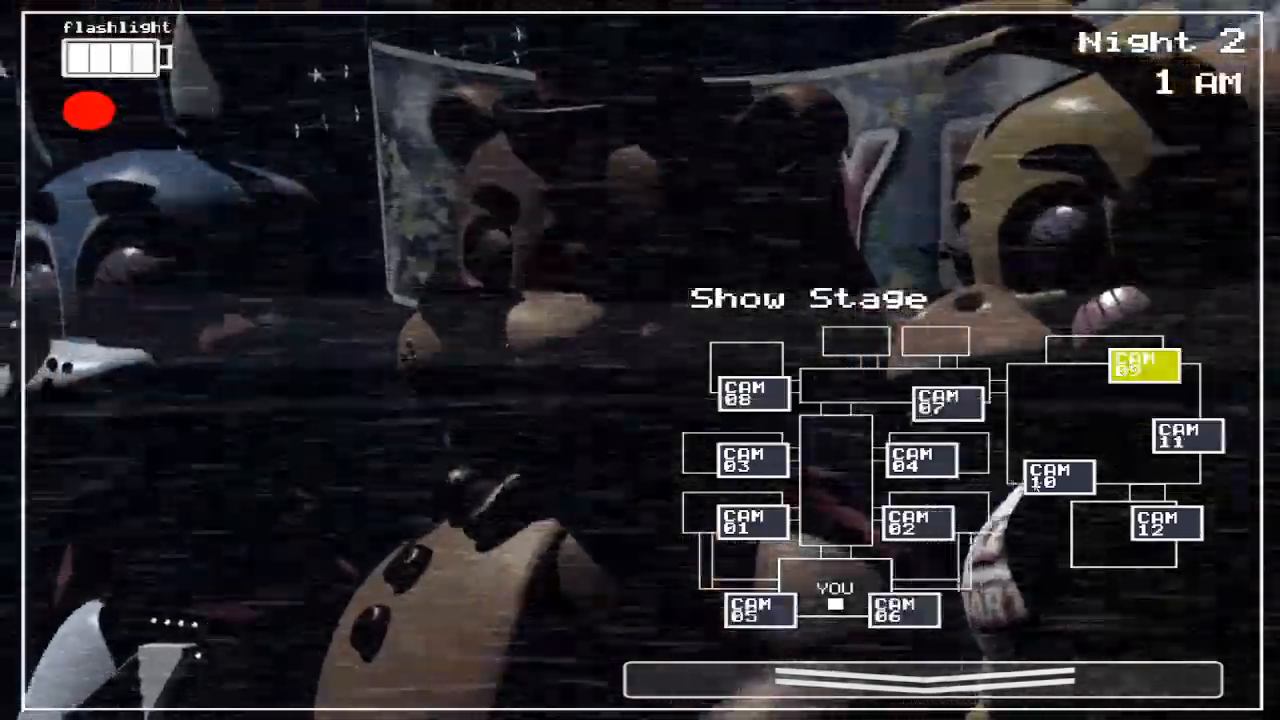
{"action": "left_click", "coordinate": [1184, 450]}
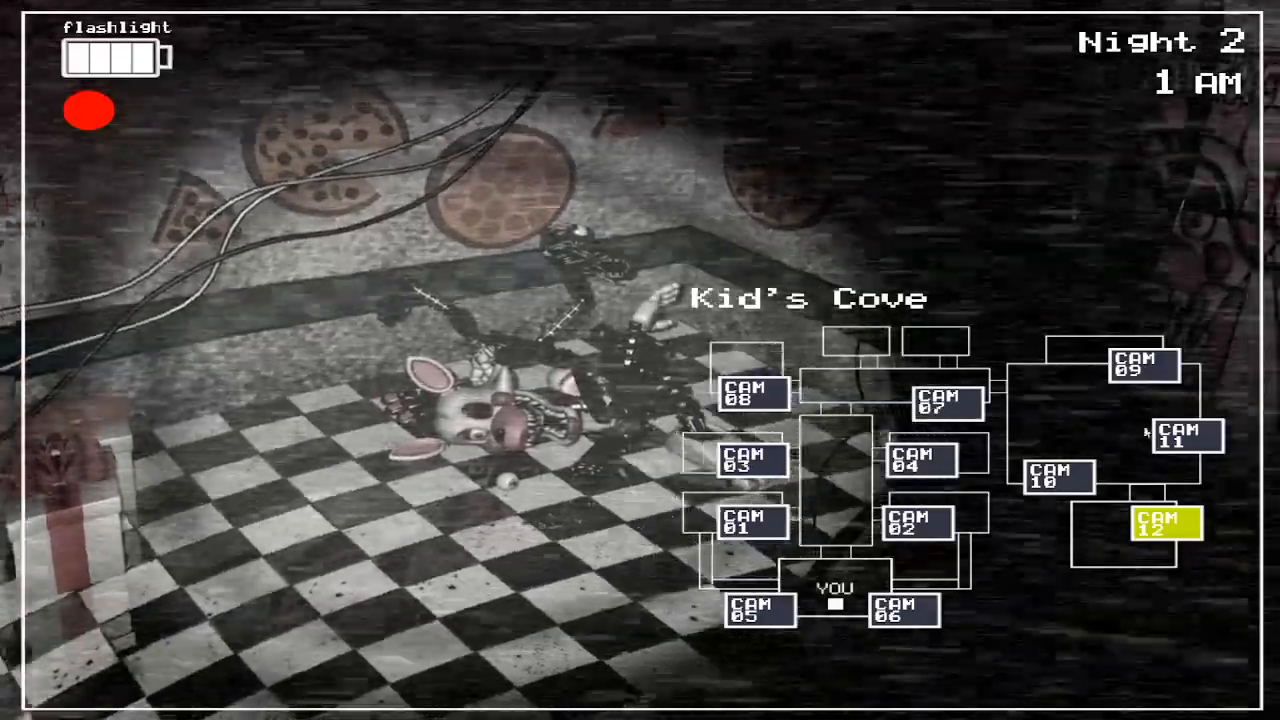
{"action": "left_click", "coordinate": [1186, 440]}
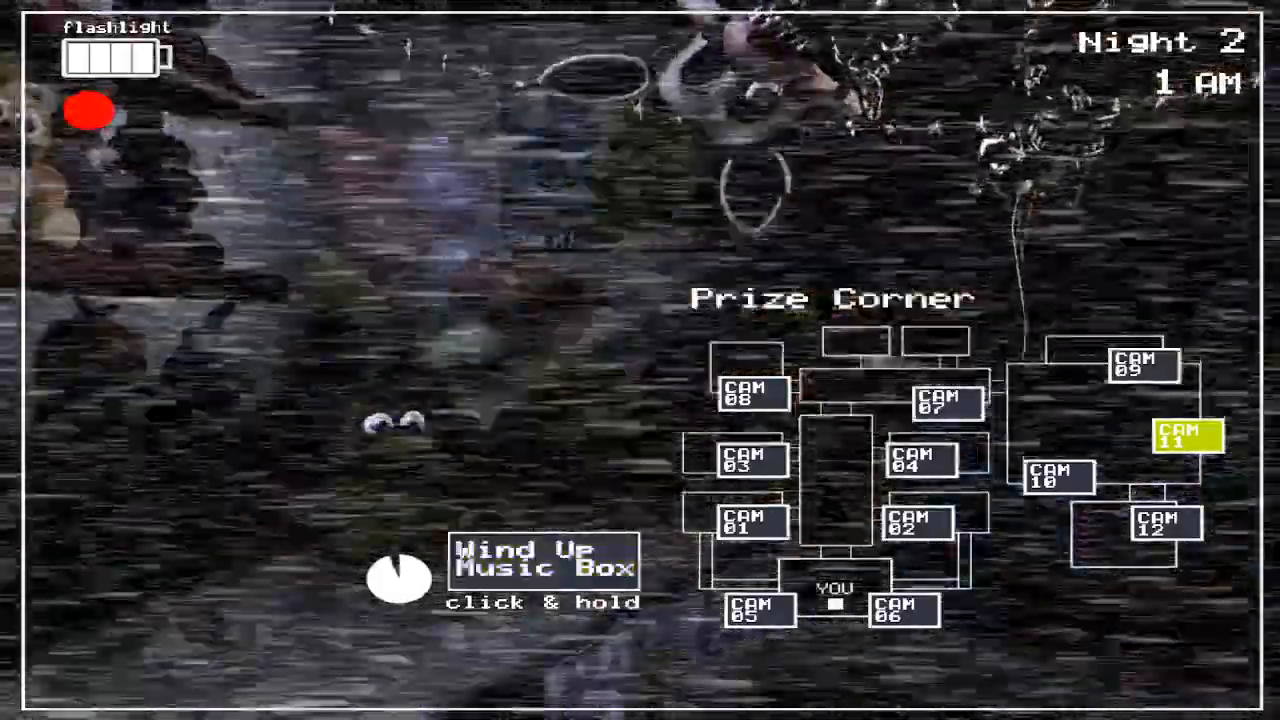
- Check Game Area and Kid's Cove, wind the music box, then watch Balloon Boy in the Left Air Vent
{"action": "left_click", "coordinate": [1060, 483]}
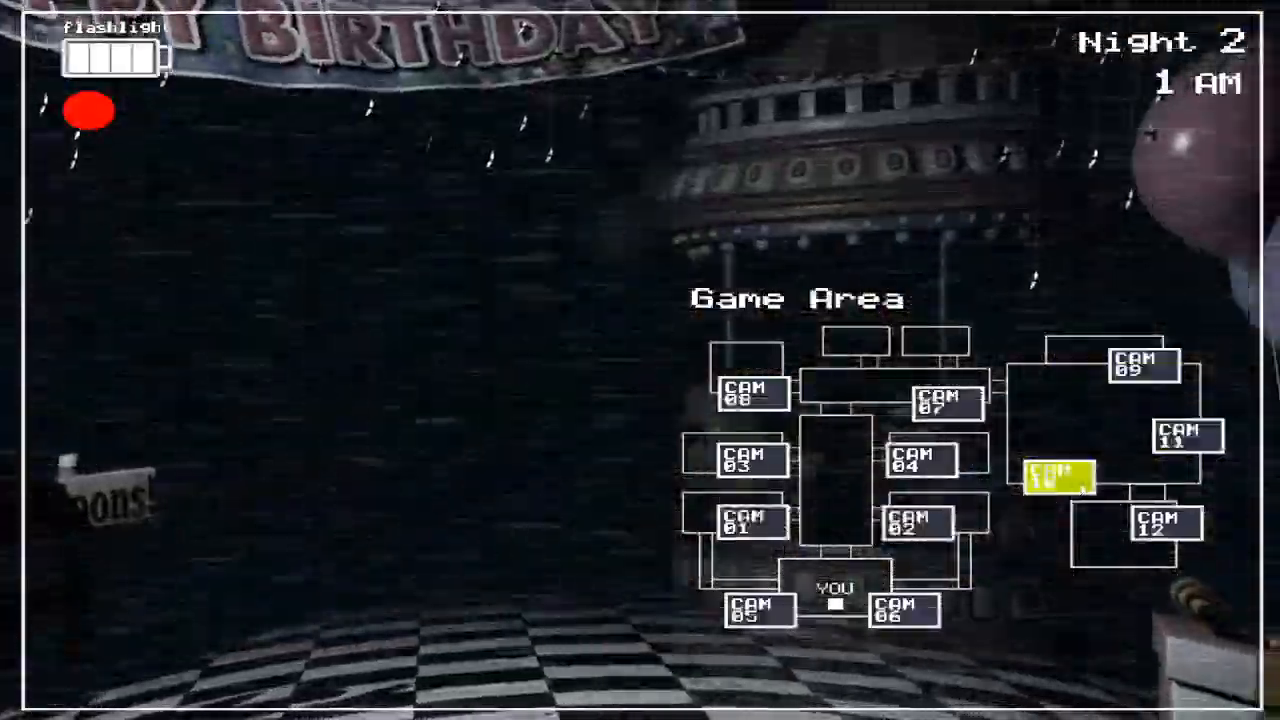
{"action": "left_click", "coordinate": [1142, 381]}
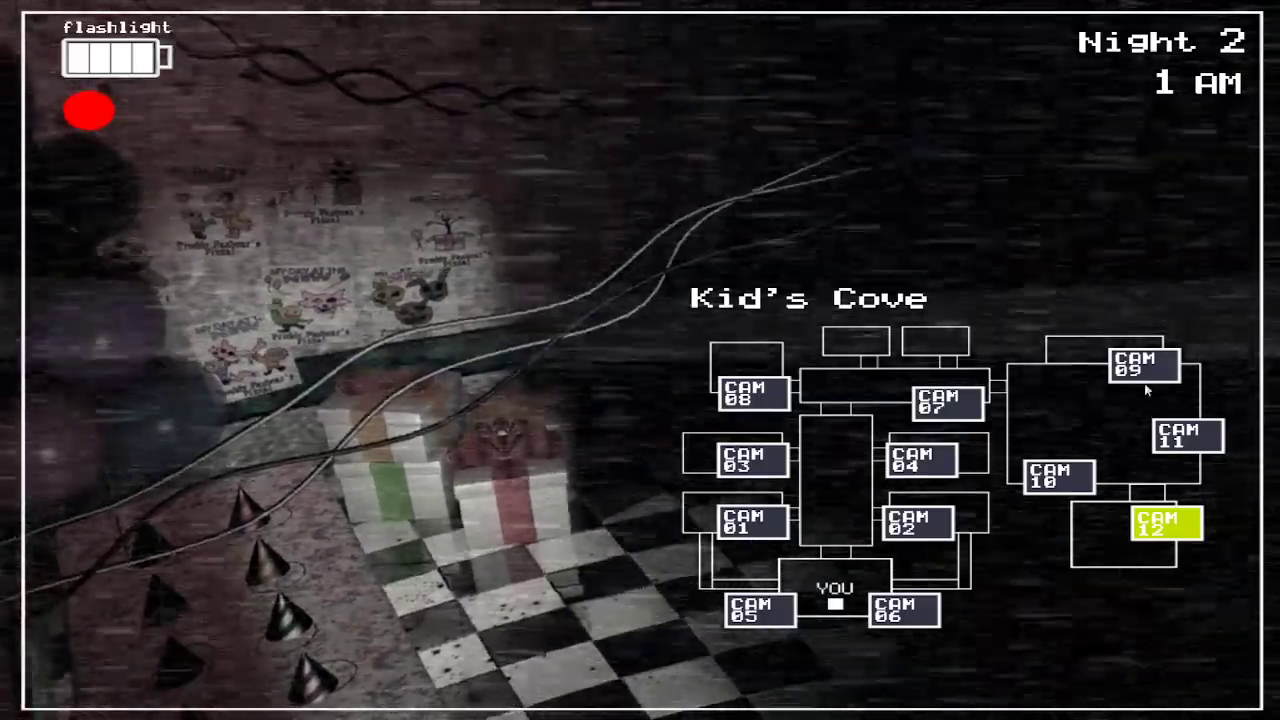
{"action": "left_click", "coordinate": [1187, 441]}
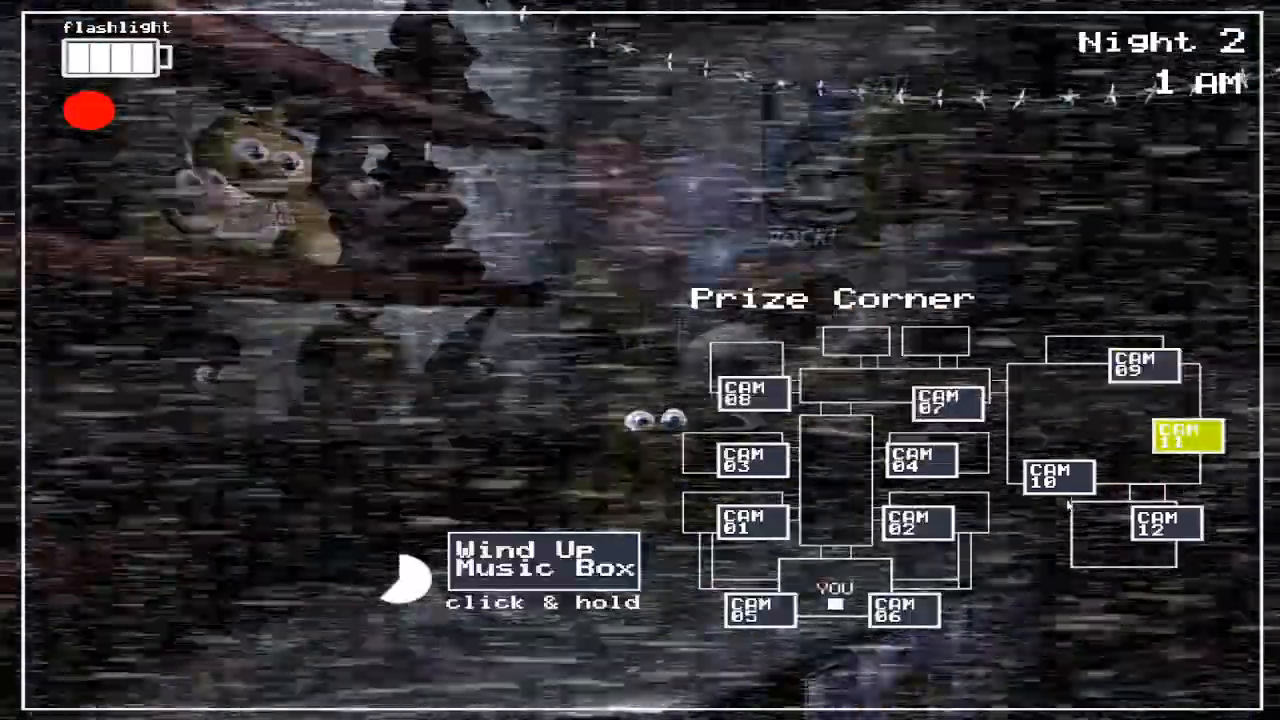
{"action": "left_click", "coordinate": [1056, 478]}
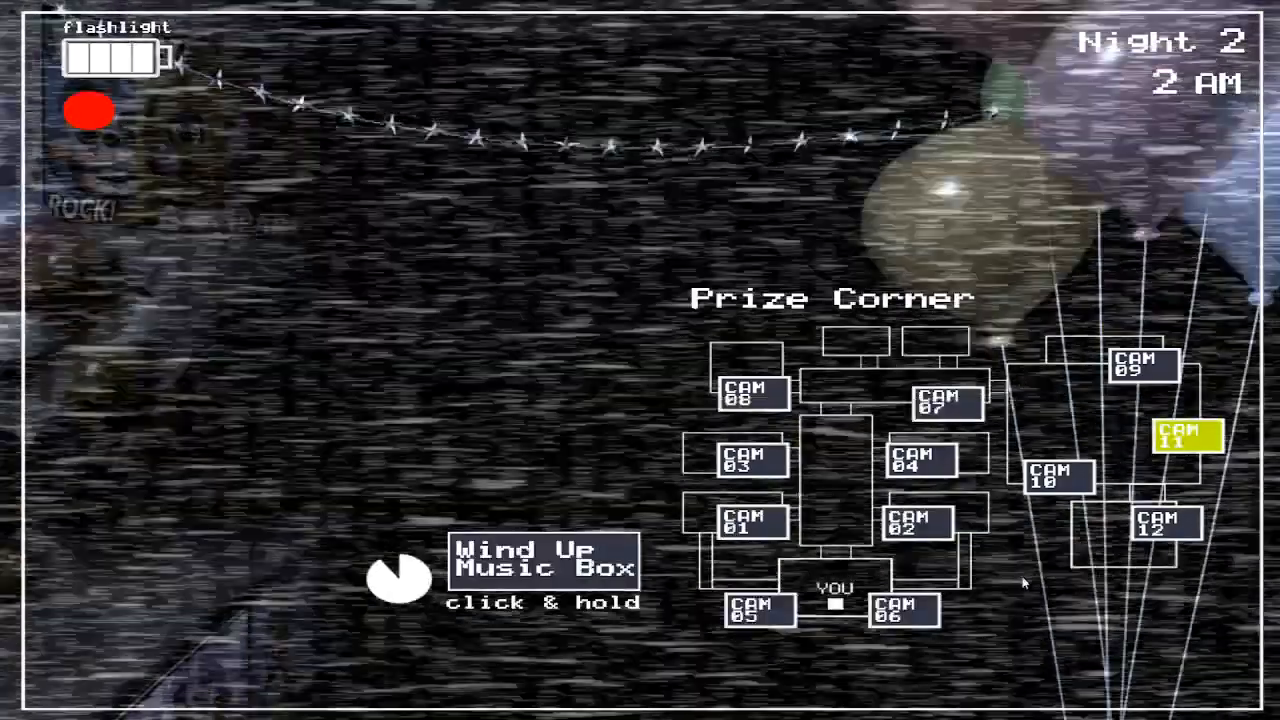
{"action": "left_click", "coordinate": [1055, 476]}
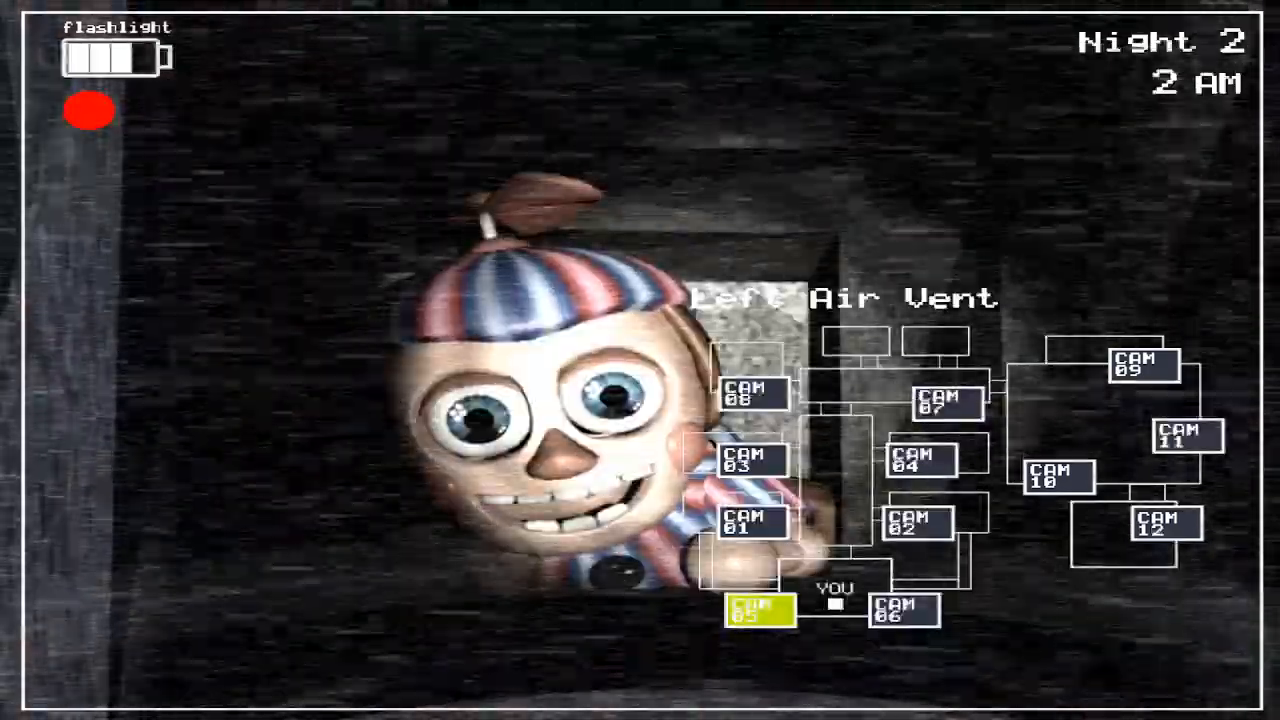
- View the CAM 03, CAM 02 and CAM 06 feeds, ending back on CAM 11 Prize Corner
{"action": "left_click", "coordinate": [750, 469]}
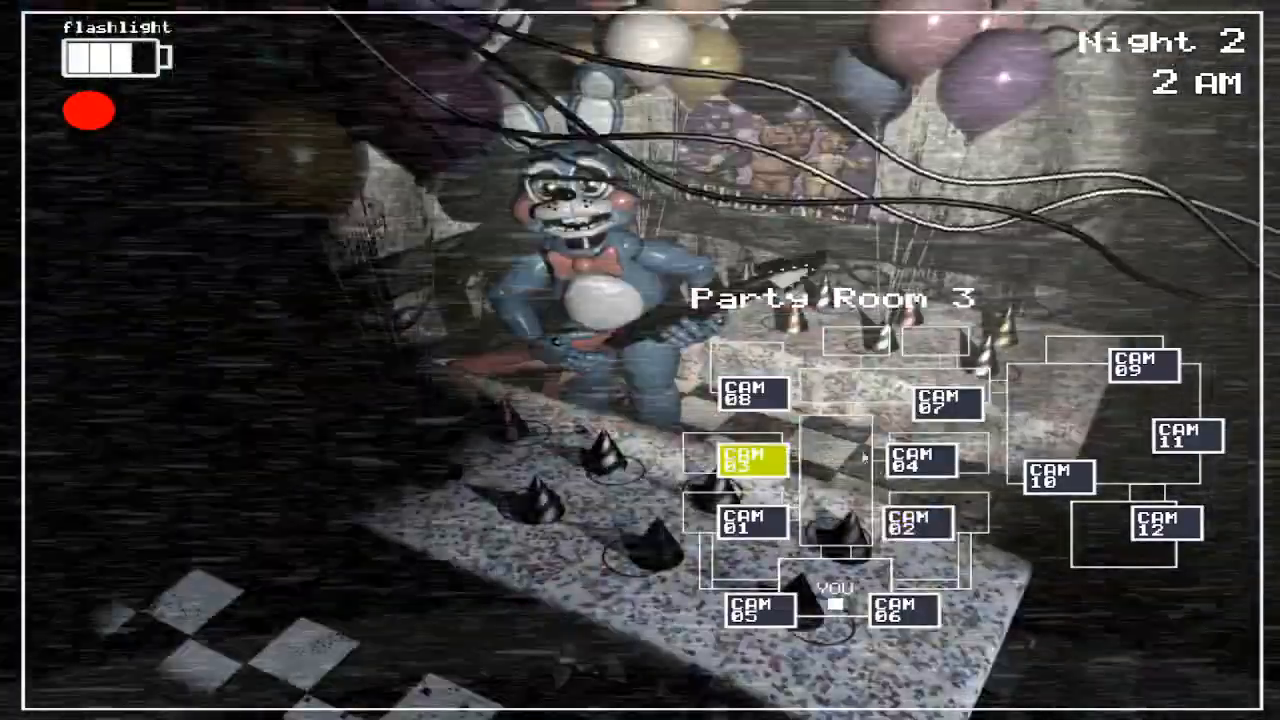
{"action": "left_click", "coordinate": [914, 471]}
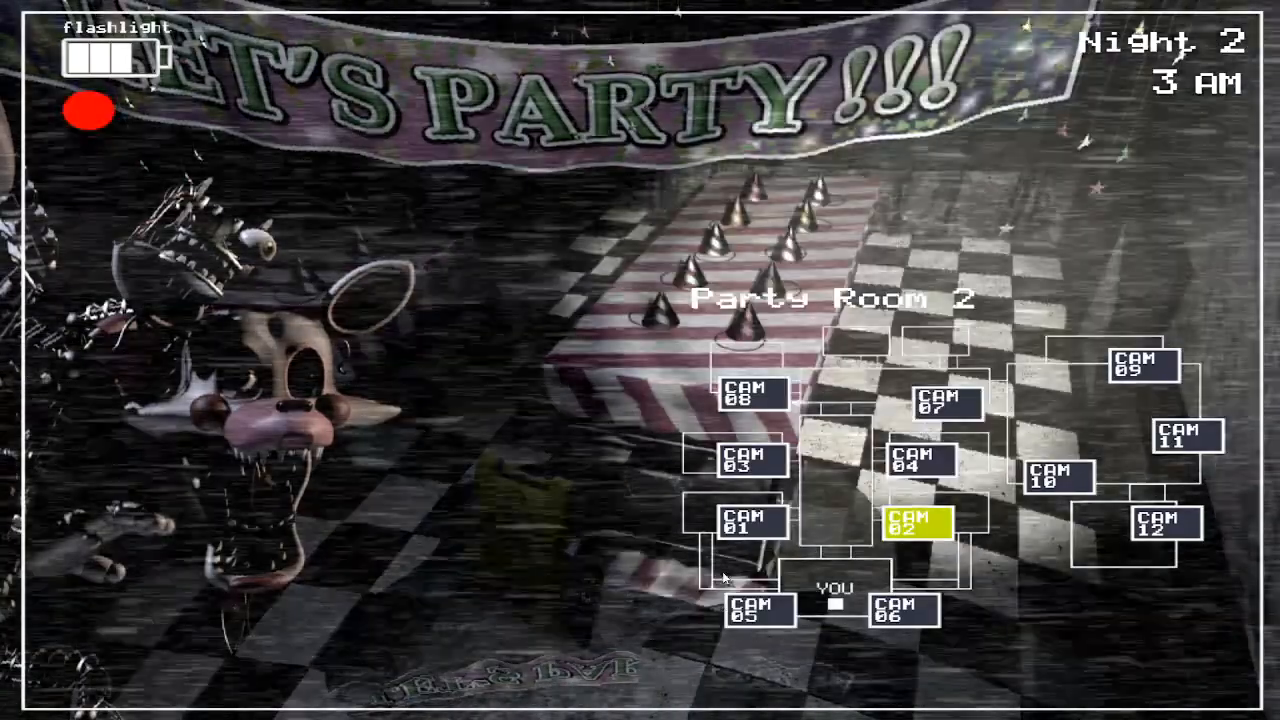
{"action": "left_click", "coordinate": [745, 525]}
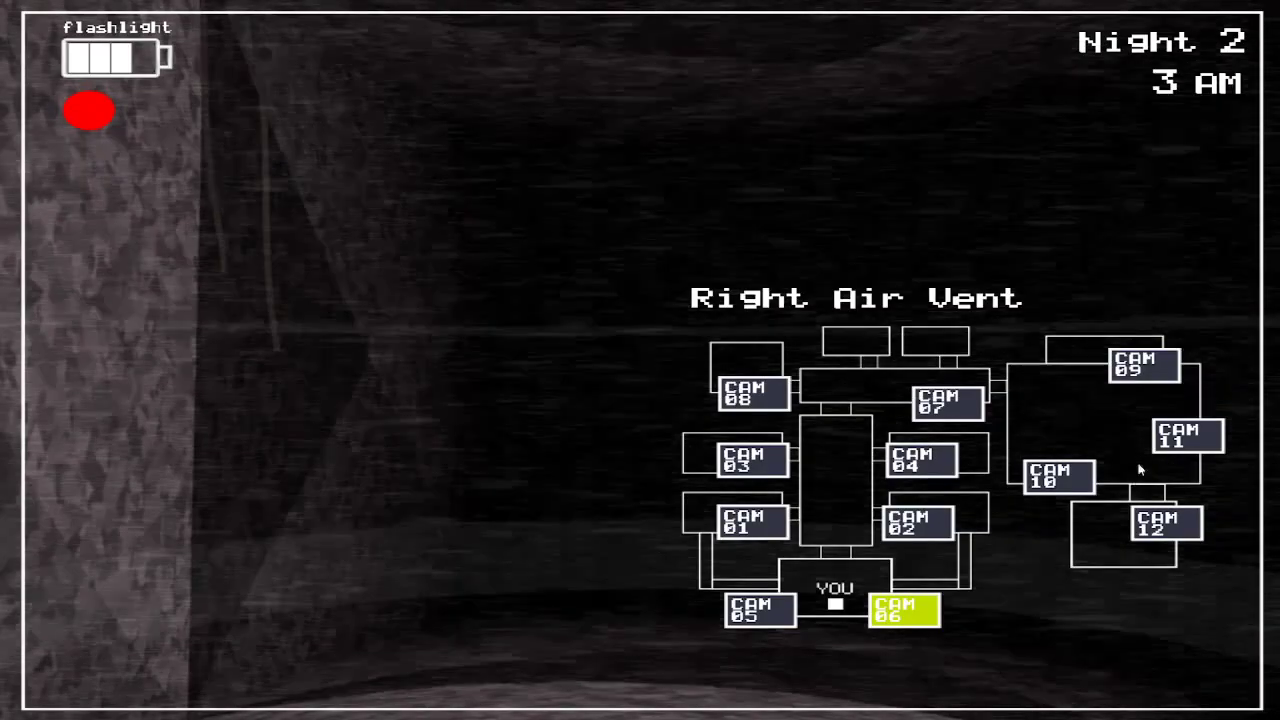
{"action": "left_click", "coordinate": [1184, 440]}
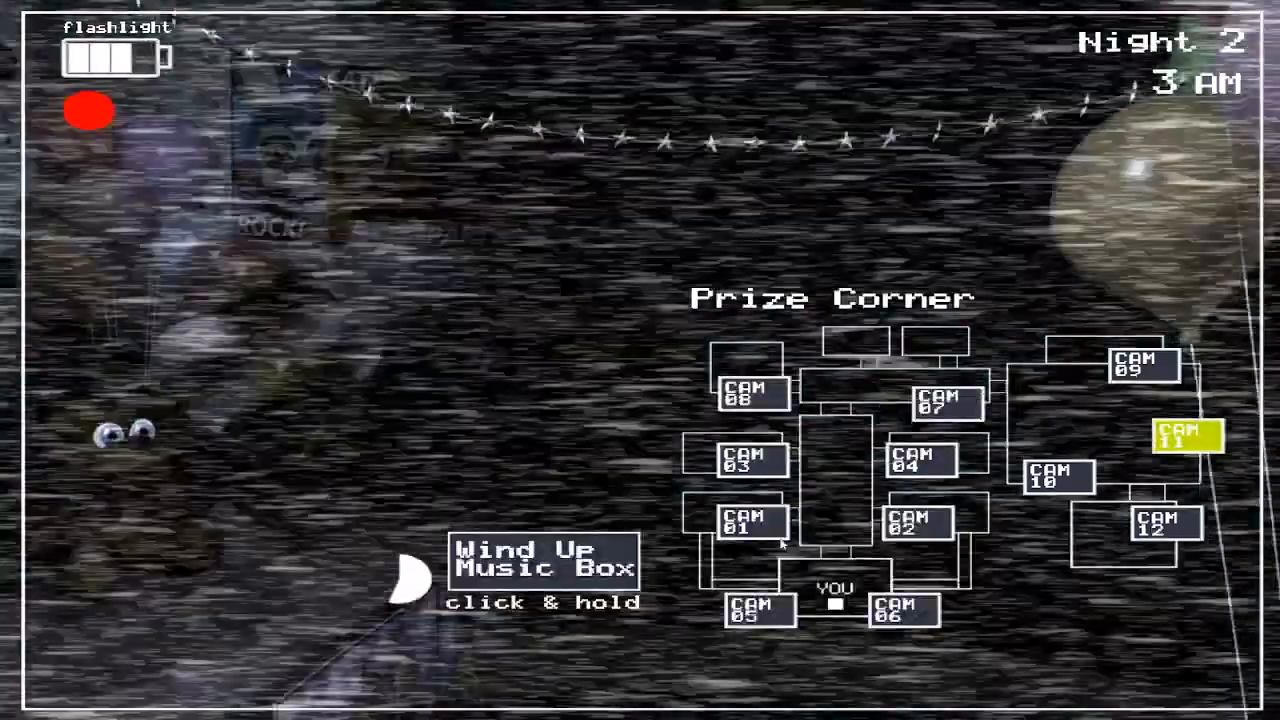
- Wind the music box, view Kid's Cove and Party Room 2, then return to Prize Corner
{"action": "left_click", "coordinate": [543, 574]}
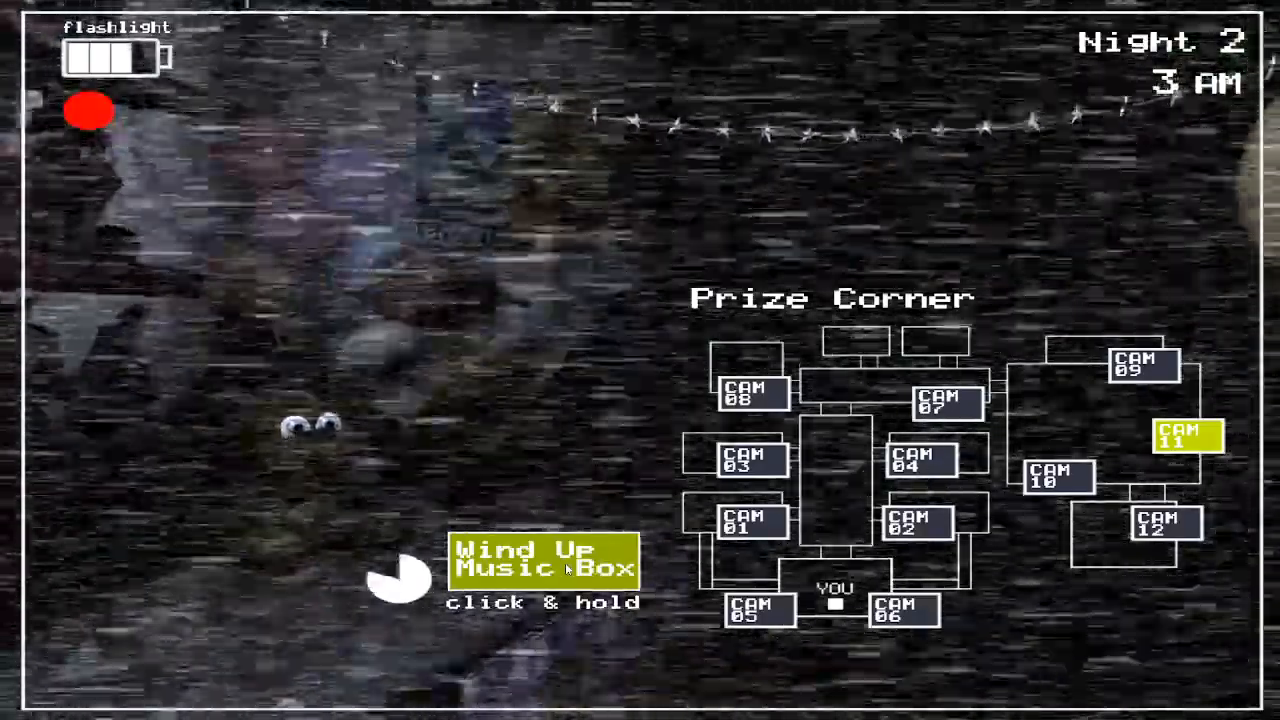
{"action": "left_click", "coordinate": [1054, 480]}
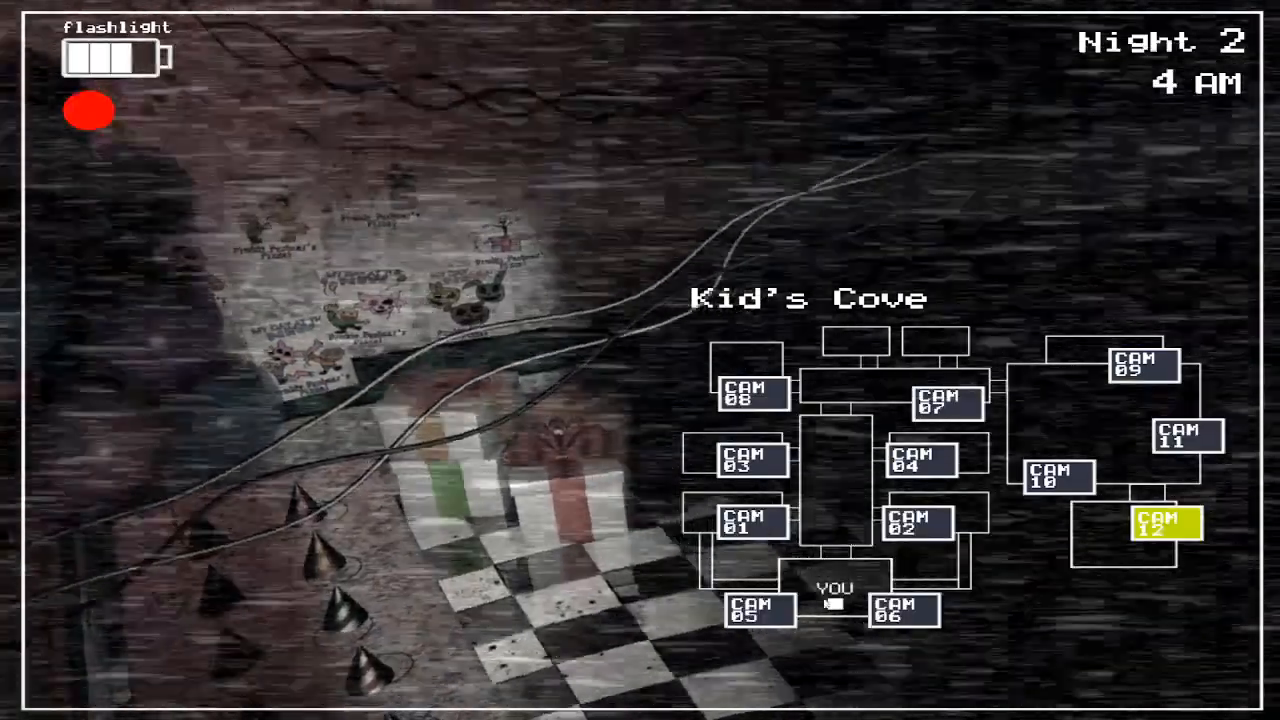
{"action": "left_click", "coordinate": [917, 620]}
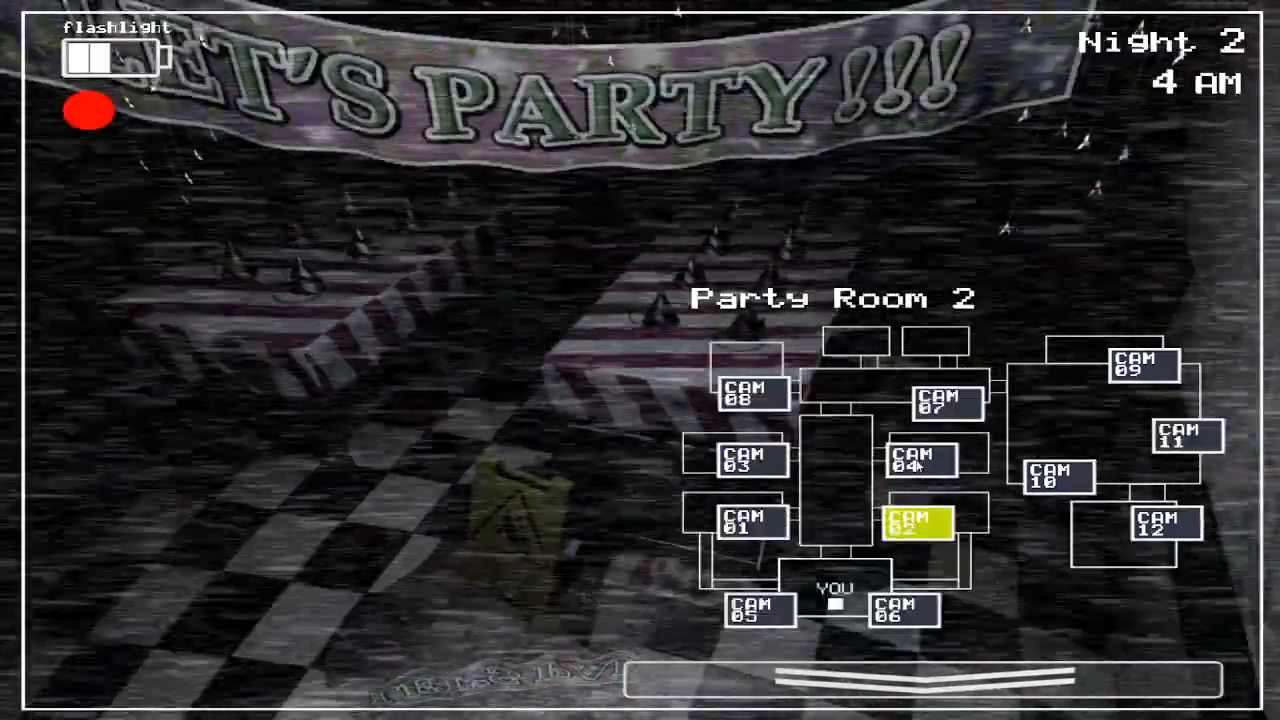
{"action": "left_click", "coordinate": [943, 409]}
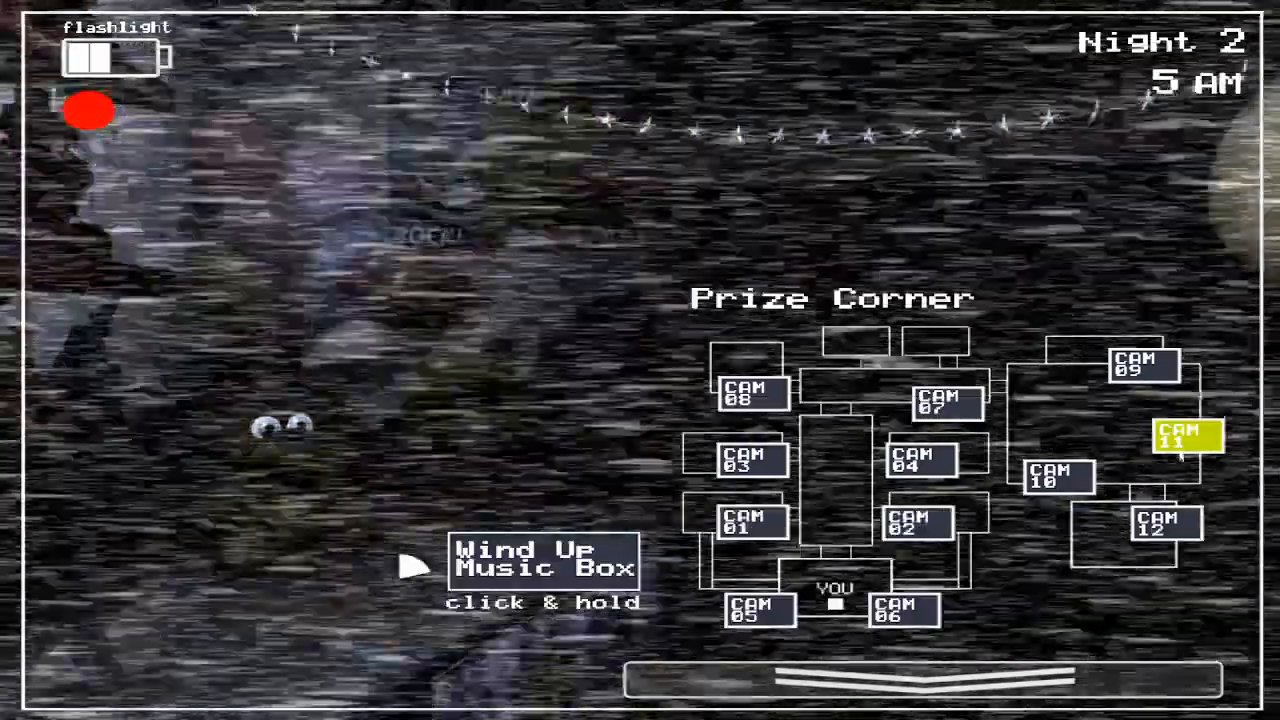
- Lower the monitor to see Mangle on the ceiling, then watch Toy Chica in the Left Air Vent
{"action": "left_click", "coordinate": [552, 569]}
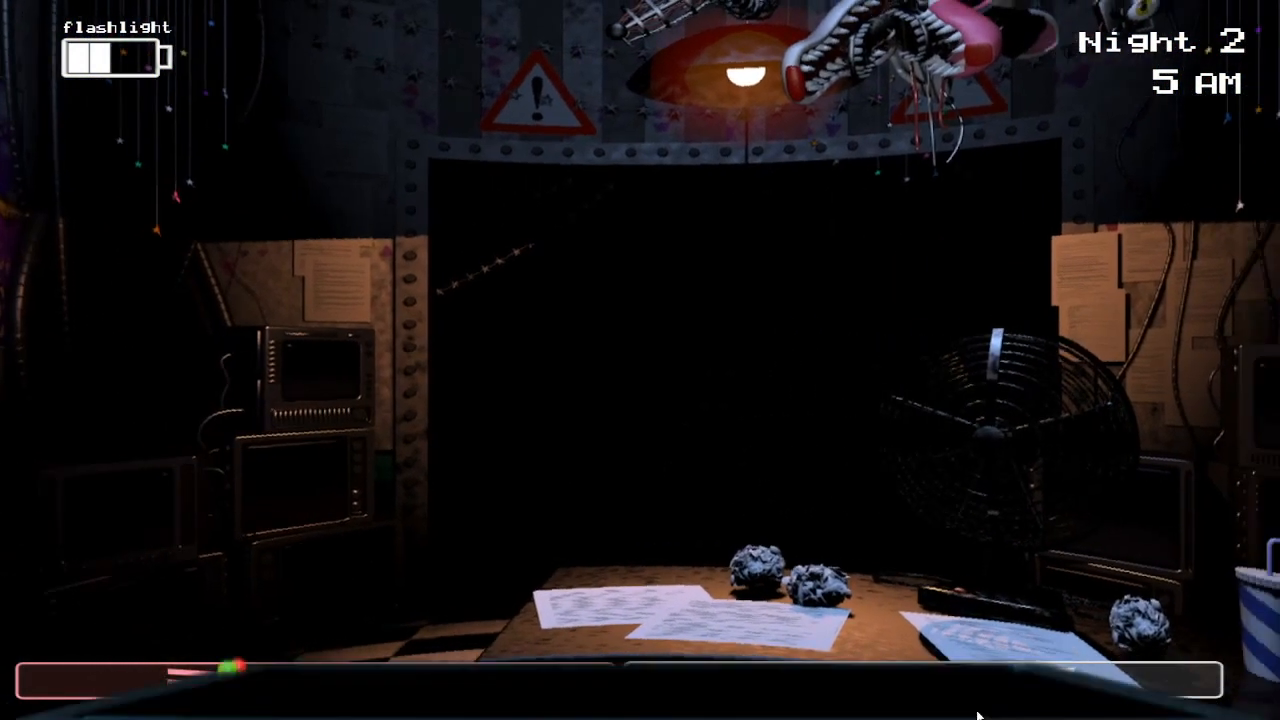
{"action": "left_click", "coordinate": [640, 680]}
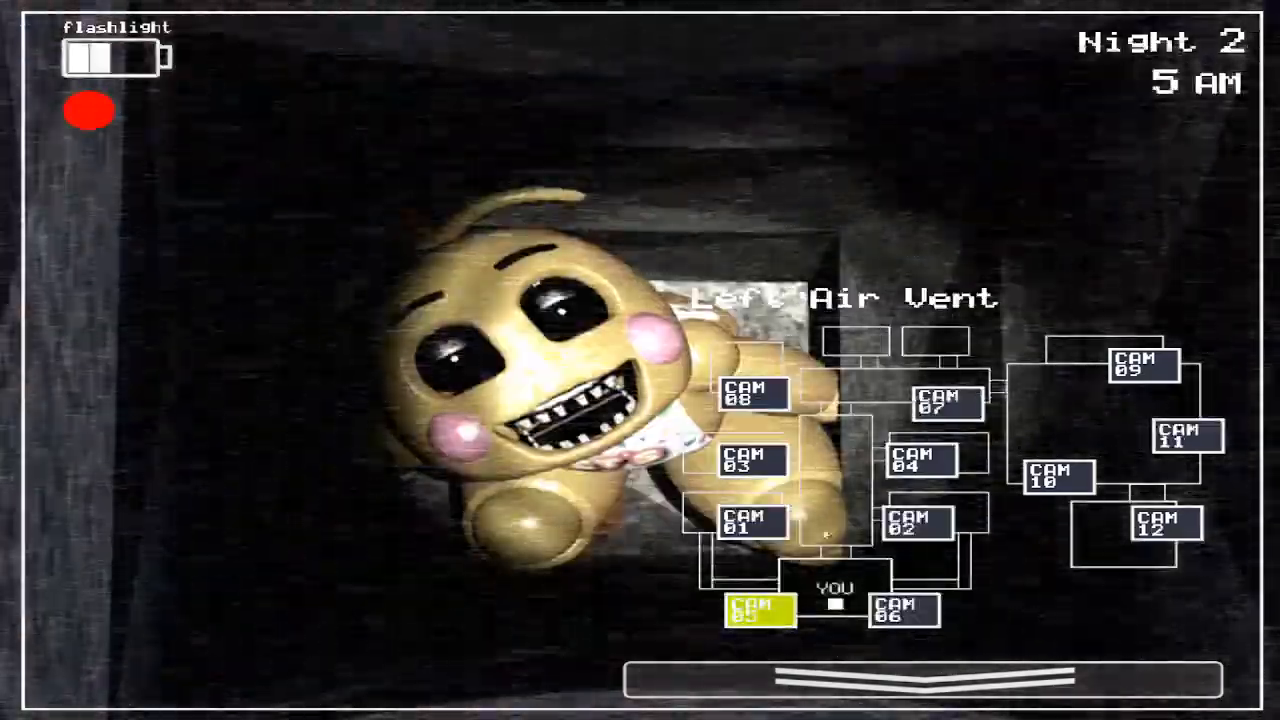